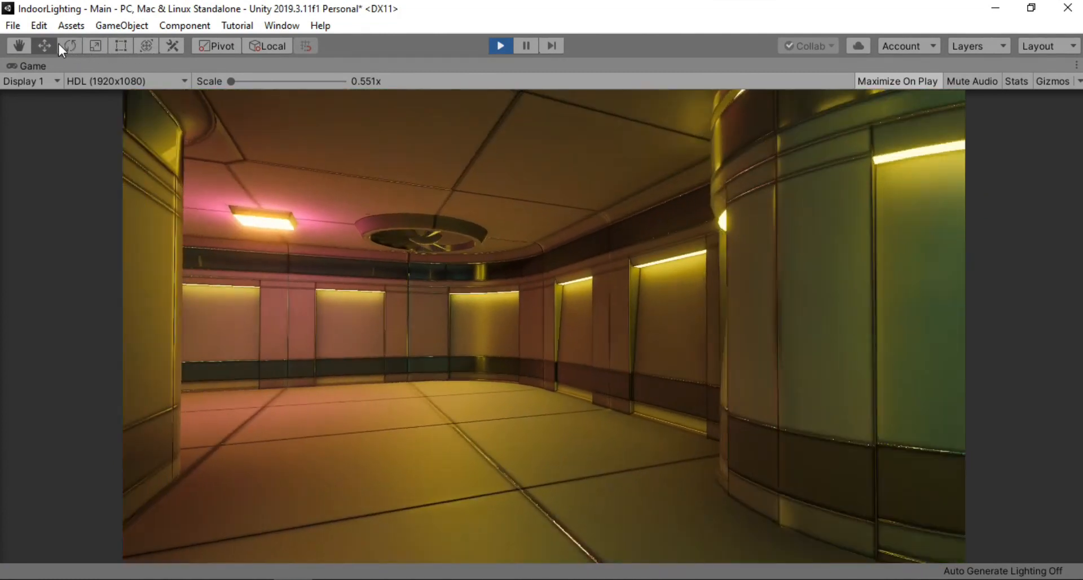
Step: Stop Play mode to end the finished sci-fi interior preview
{"action": "left_click", "coordinate": [499, 45]}
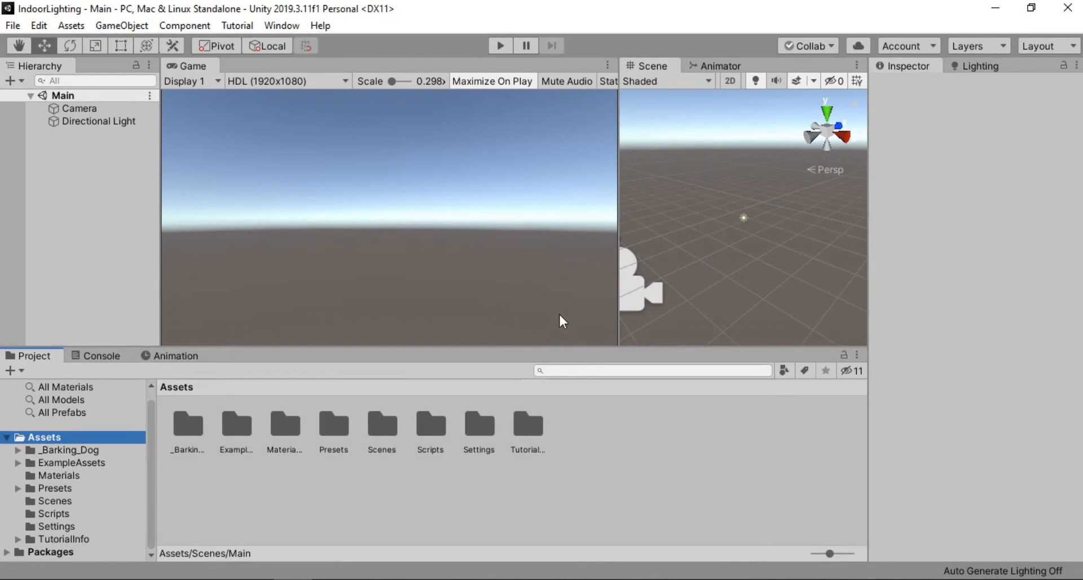
{"action": "mouse_move", "coordinate": [219, 161]}
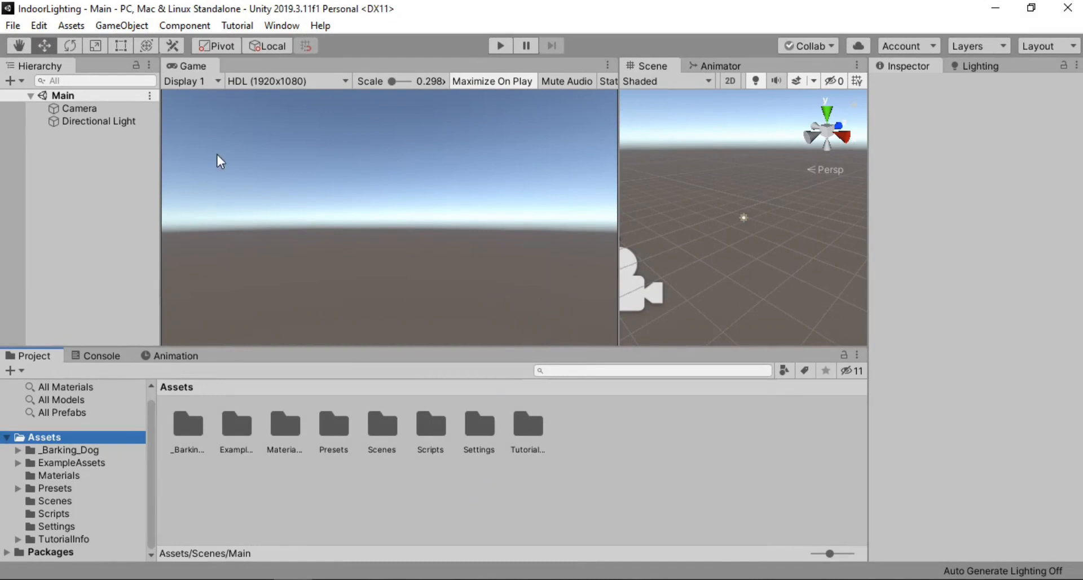
{"action": "mouse_move", "coordinate": [108, 261]}
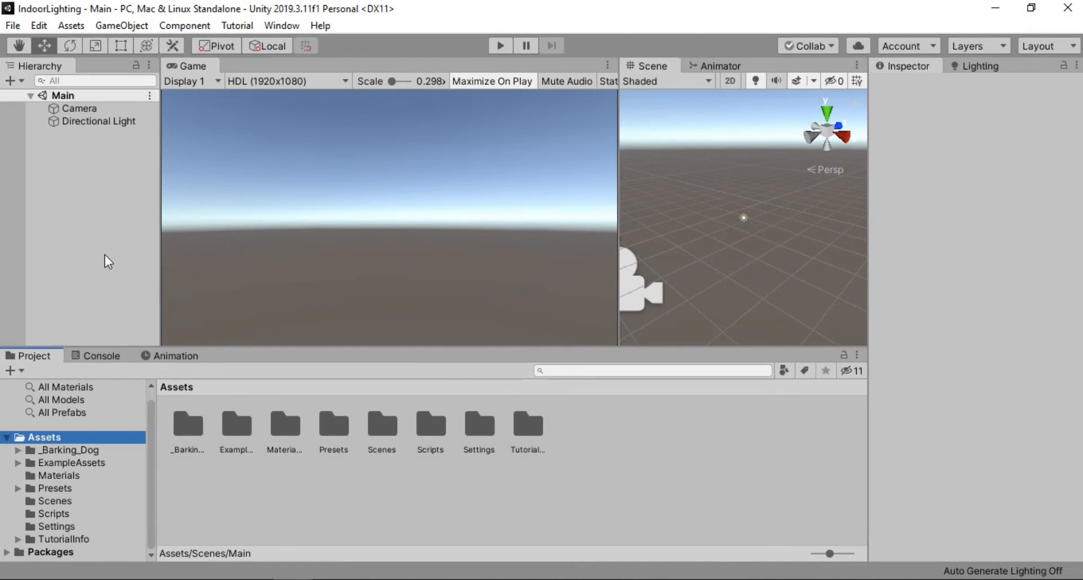
{"action": "mouse_move", "coordinate": [397, 287]}
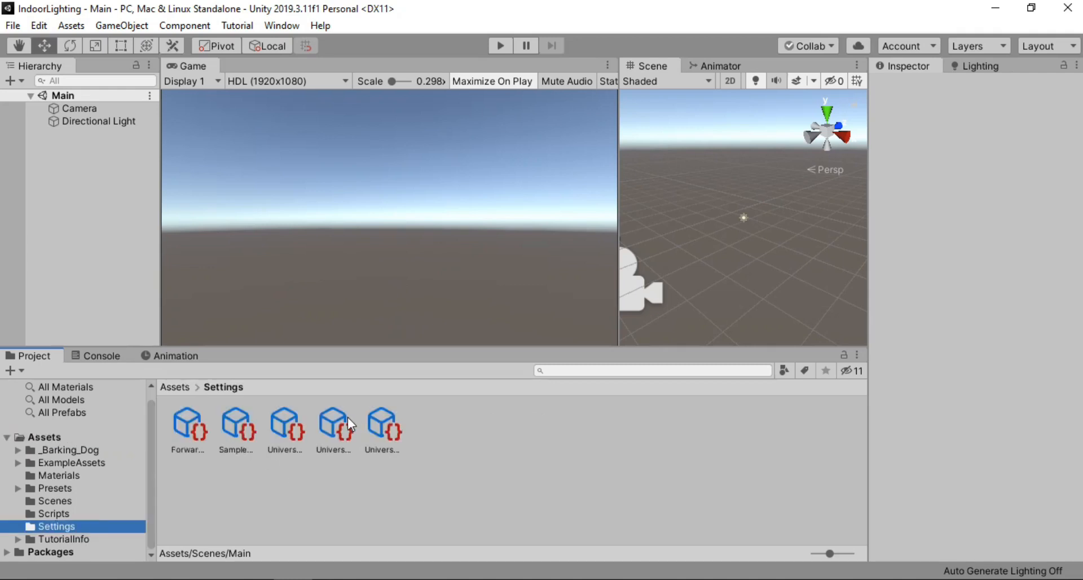
{"action": "mouse_move", "coordinate": [281, 25]}
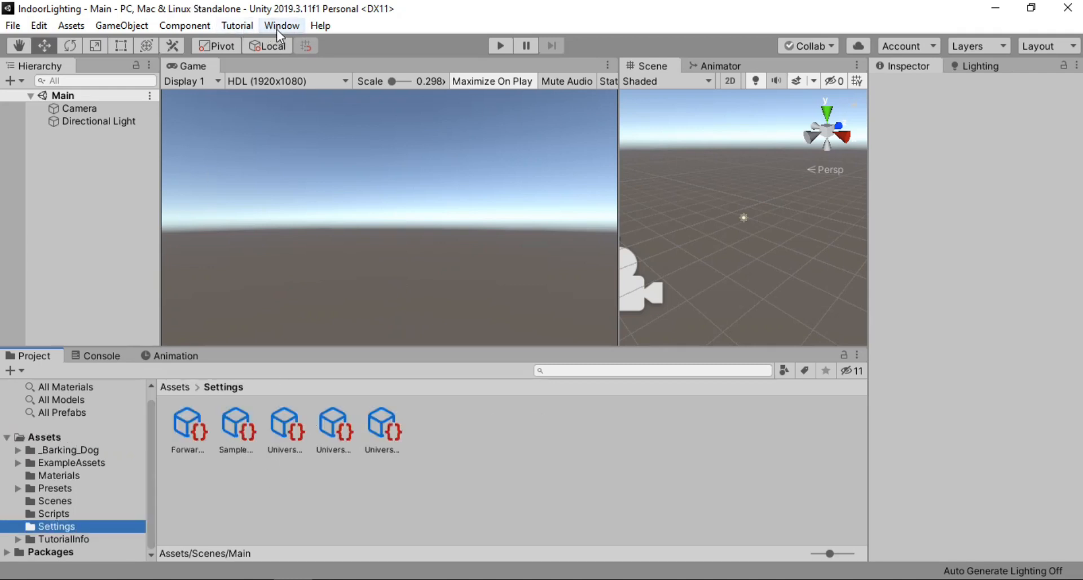
{"action": "left_click", "coordinate": [281, 25]}
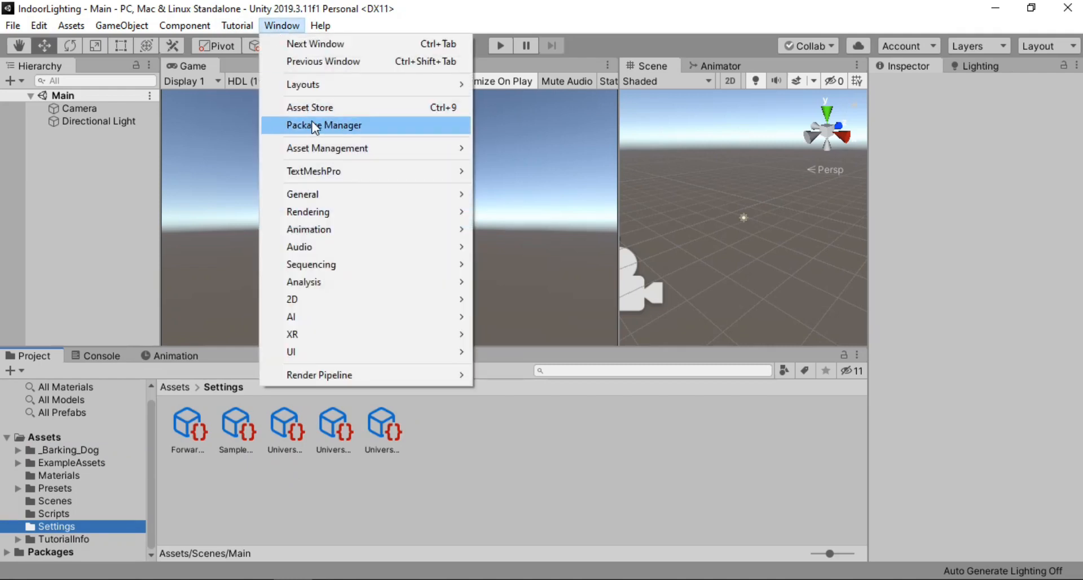
{"action": "left_click", "coordinate": [324, 125]}
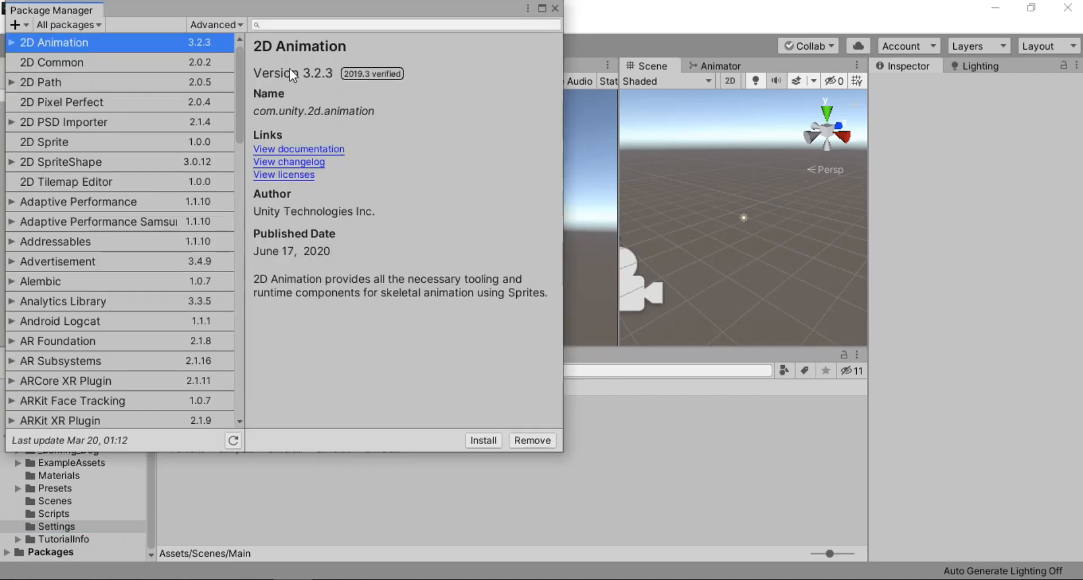
{"action": "left_click", "coordinate": [404, 24]}
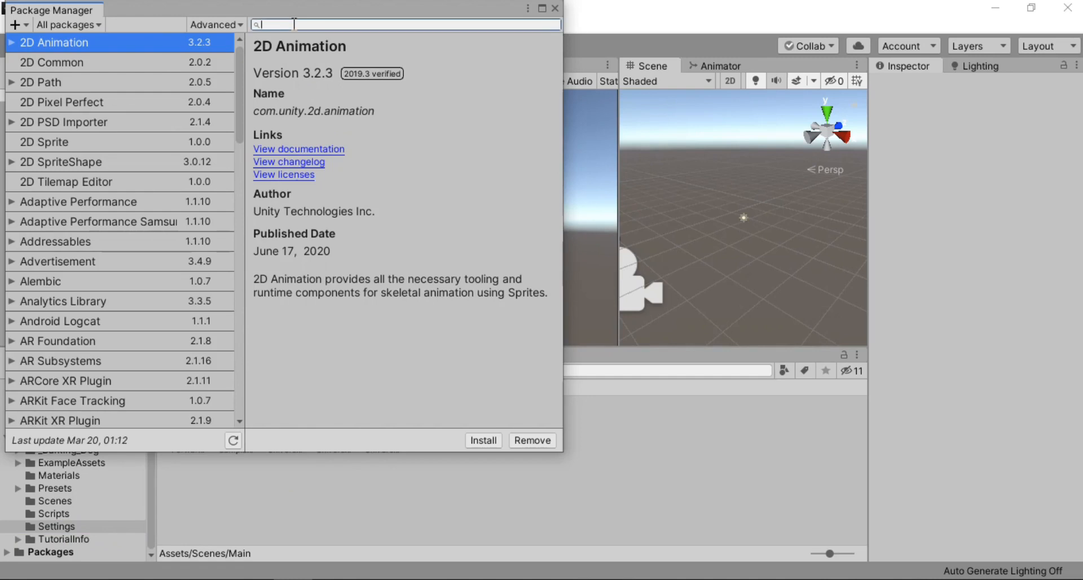
{"action": "type", "text": "universal"}
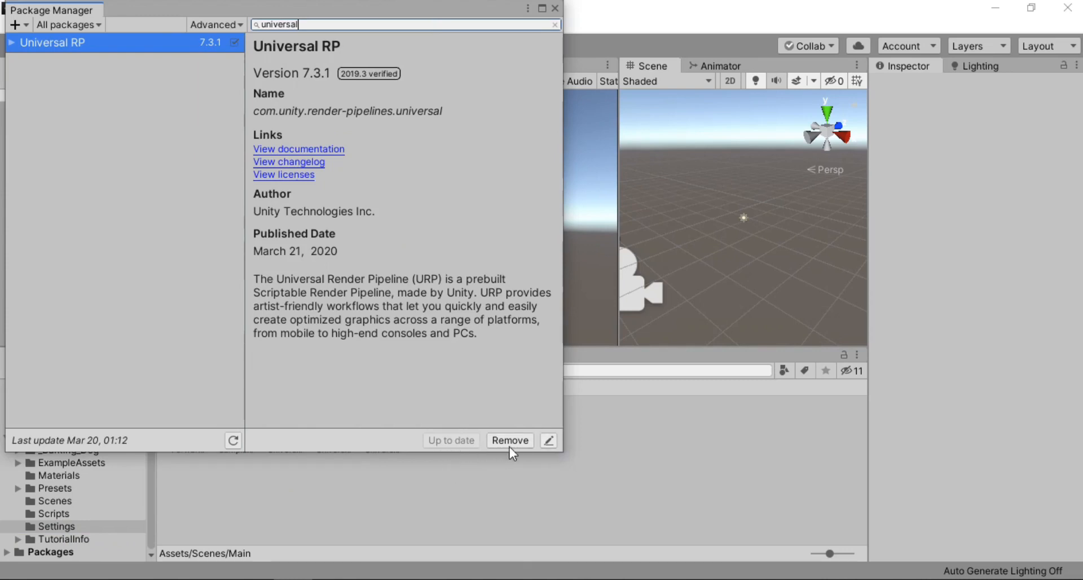
{"action": "mouse_move", "coordinate": [555, 8]}
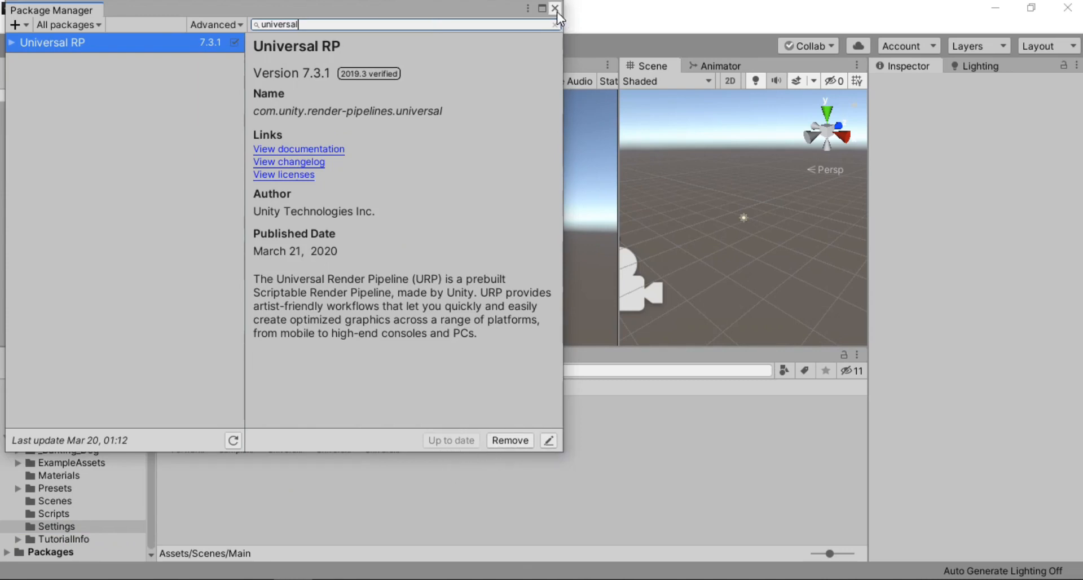
{"action": "left_click", "coordinate": [555, 8]}
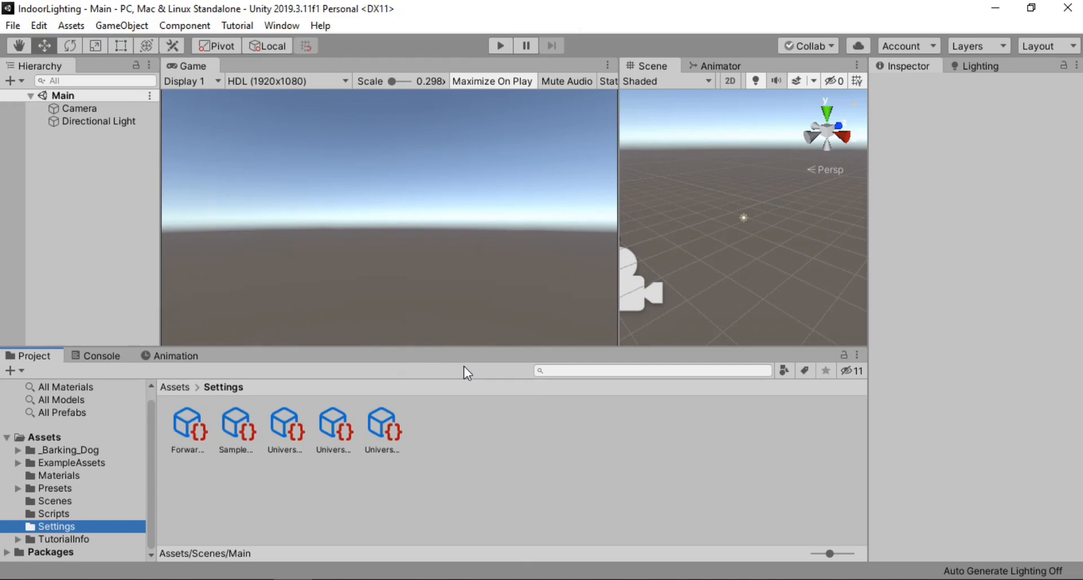
{"action": "mouse_move", "coordinate": [515, 429]}
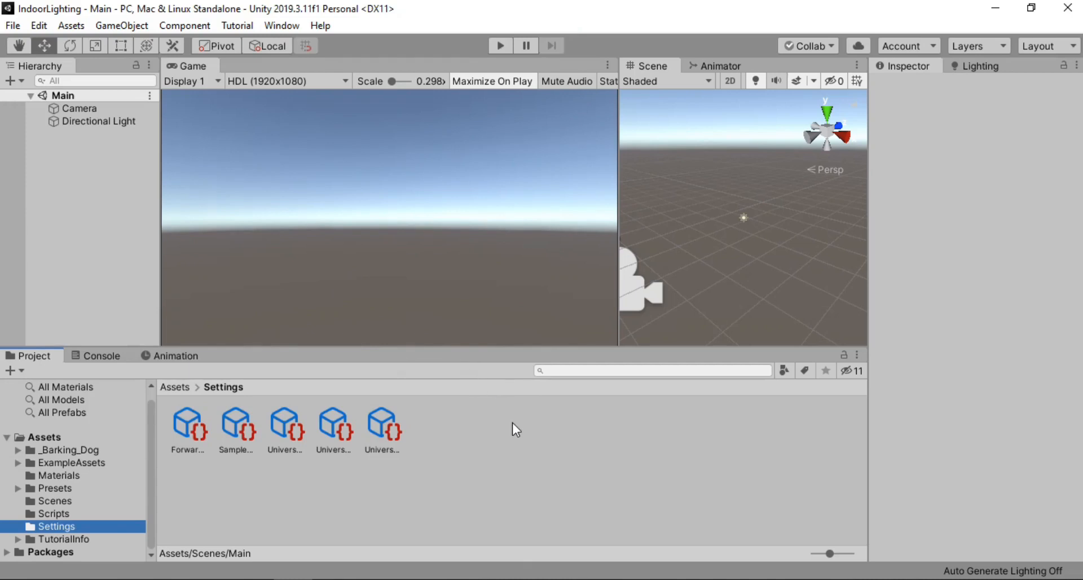
Step: Browse the URP create options, then inspect the HighQuality and MediumQuality pipeline assets
{"action": "right_click", "coordinate": [514, 429]}
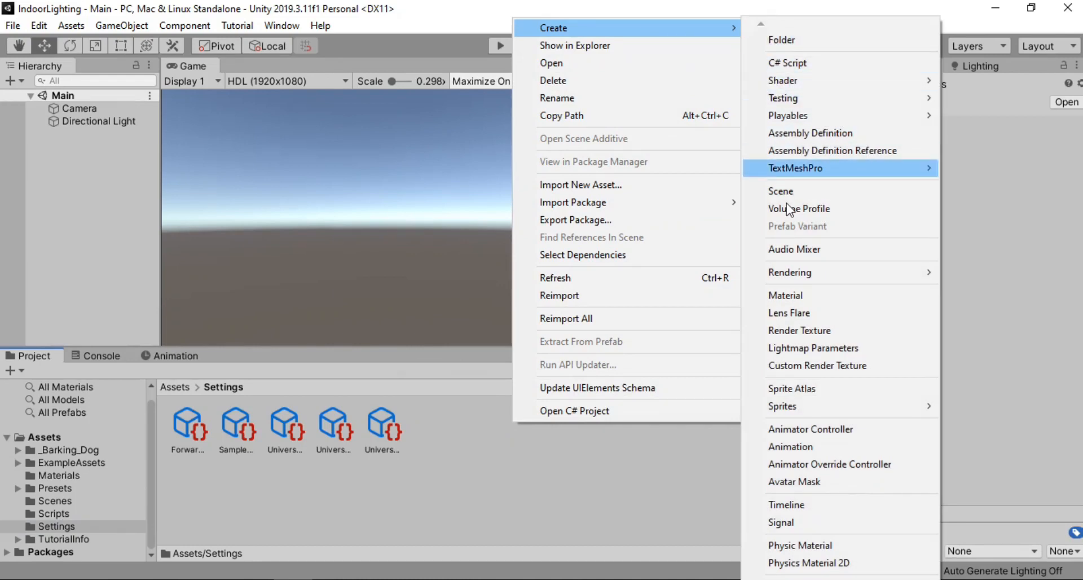
{"action": "mouse_move", "coordinate": [646, 272]}
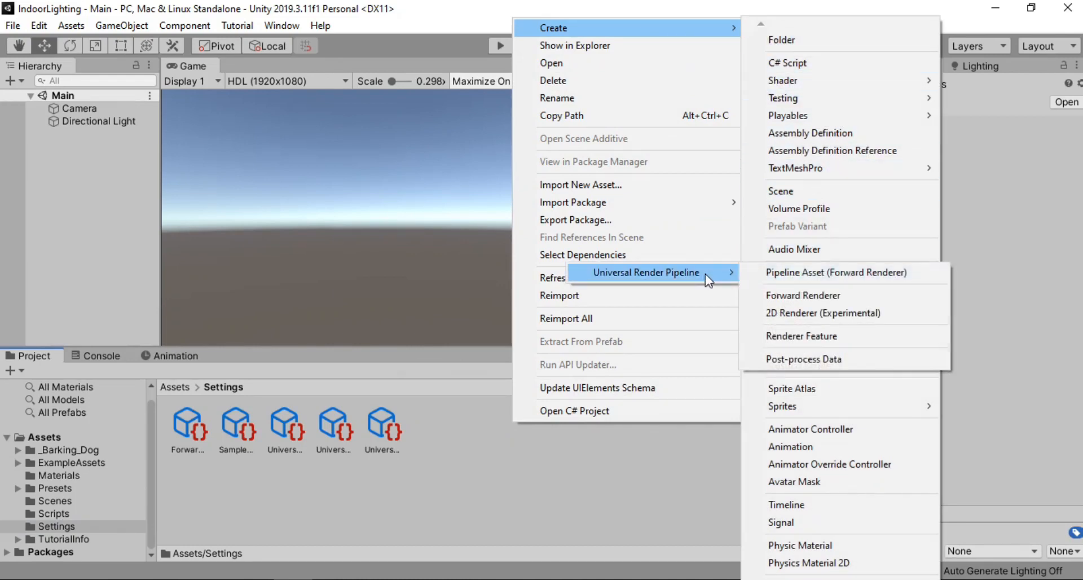
{"action": "mouse_move", "coordinate": [836, 271]}
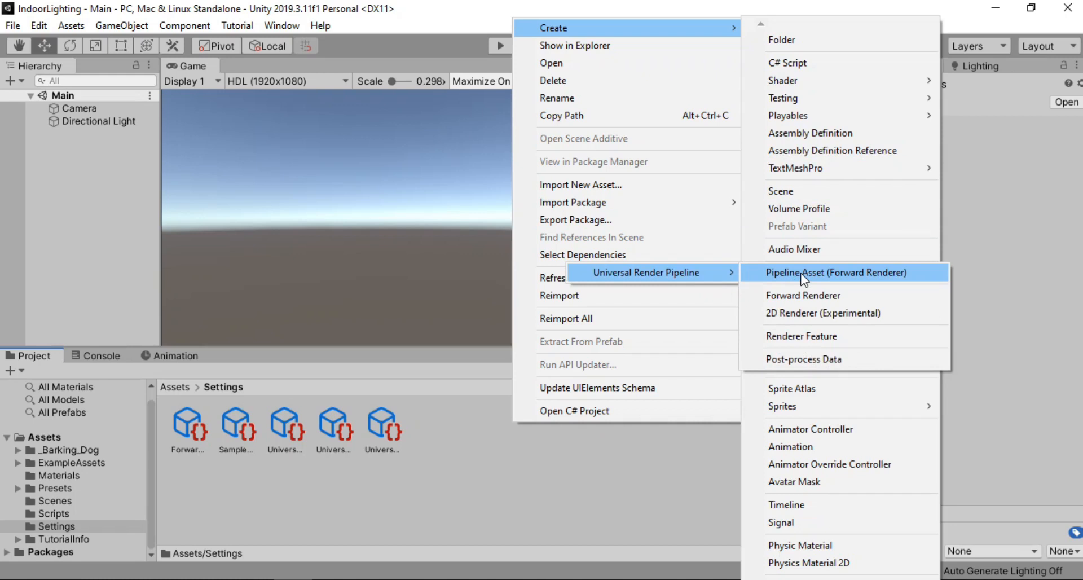
{"action": "left_click", "coordinate": [834, 272]}
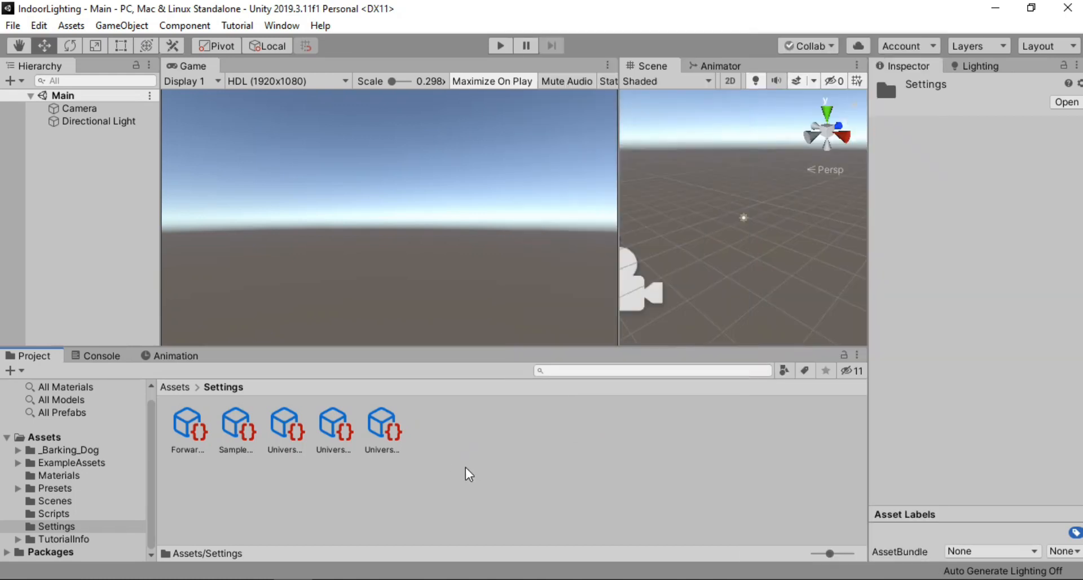
{"action": "left_click", "coordinate": [283, 422]}
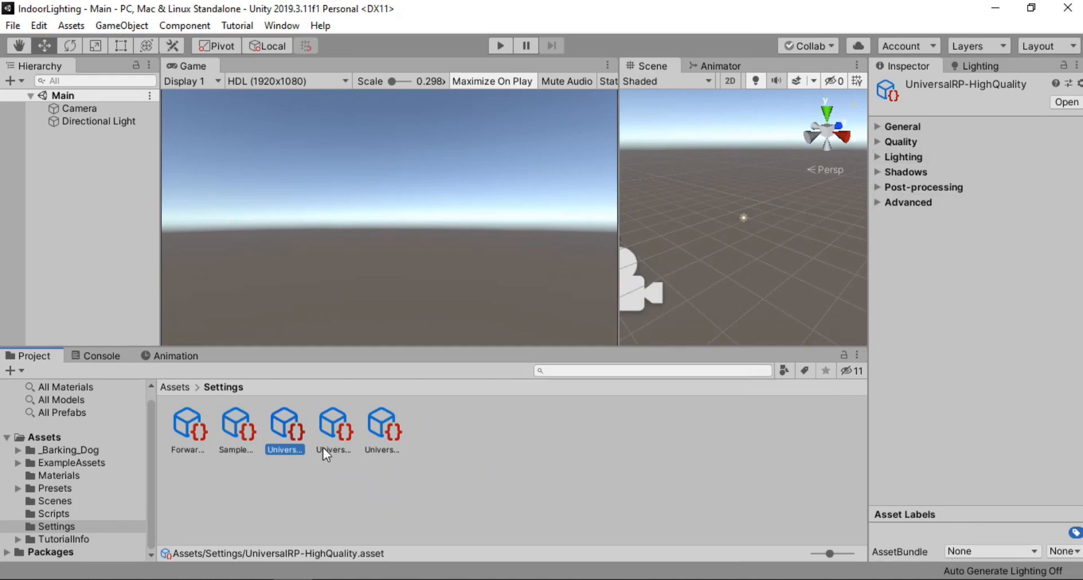
{"action": "left_click", "coordinate": [381, 421]}
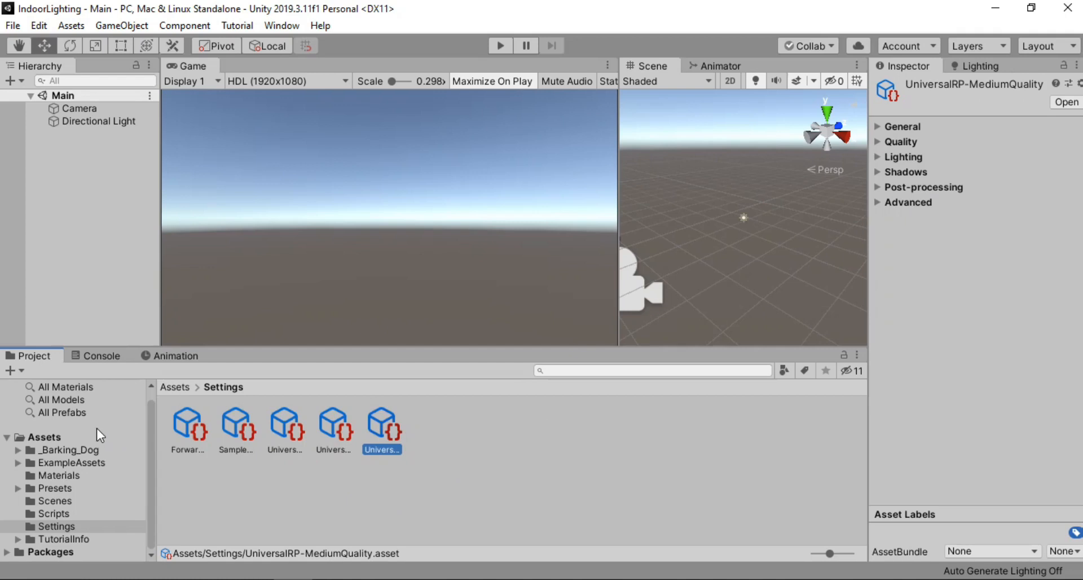
{"action": "mouse_move", "coordinate": [96, 440]}
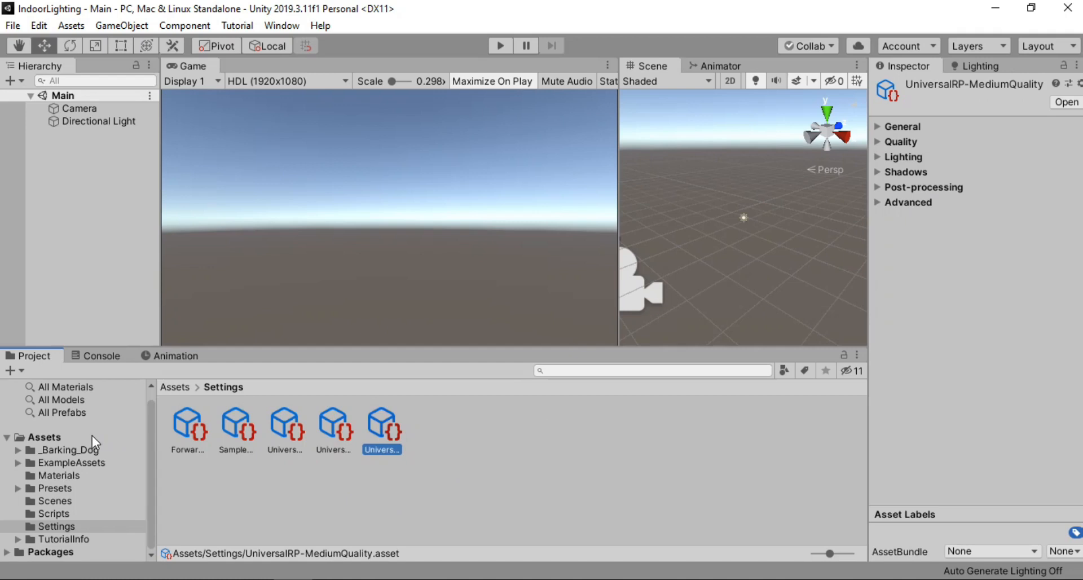
{"action": "left_click", "coordinate": [44, 438]}
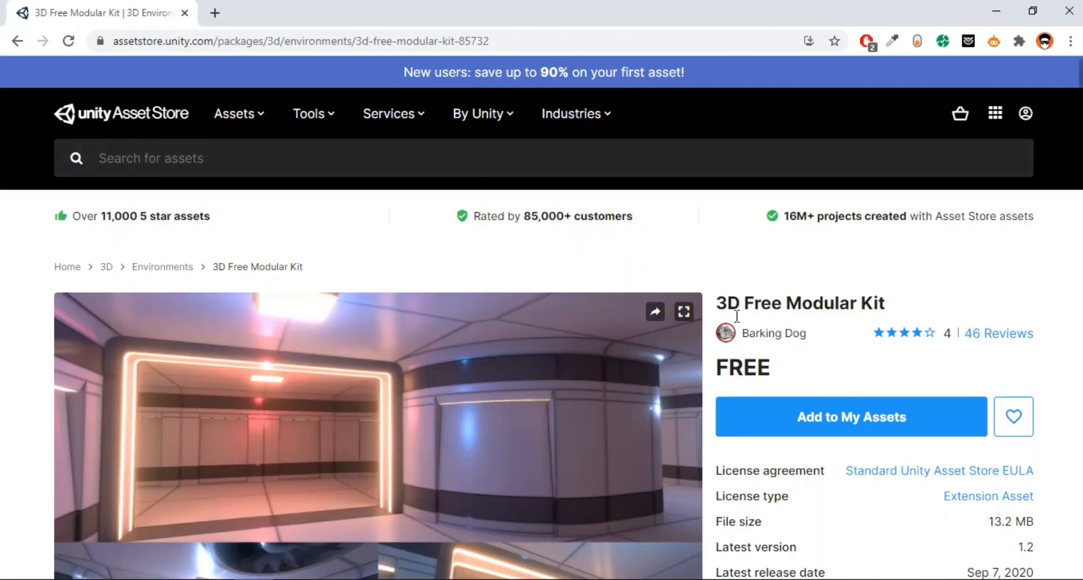
Step: Scroll the 3D Free Modular Kit listing to see its 13.2 MB size and version 1.2
{"action": "scroll", "scroll_direction": "down", "scroll_amount": 3}
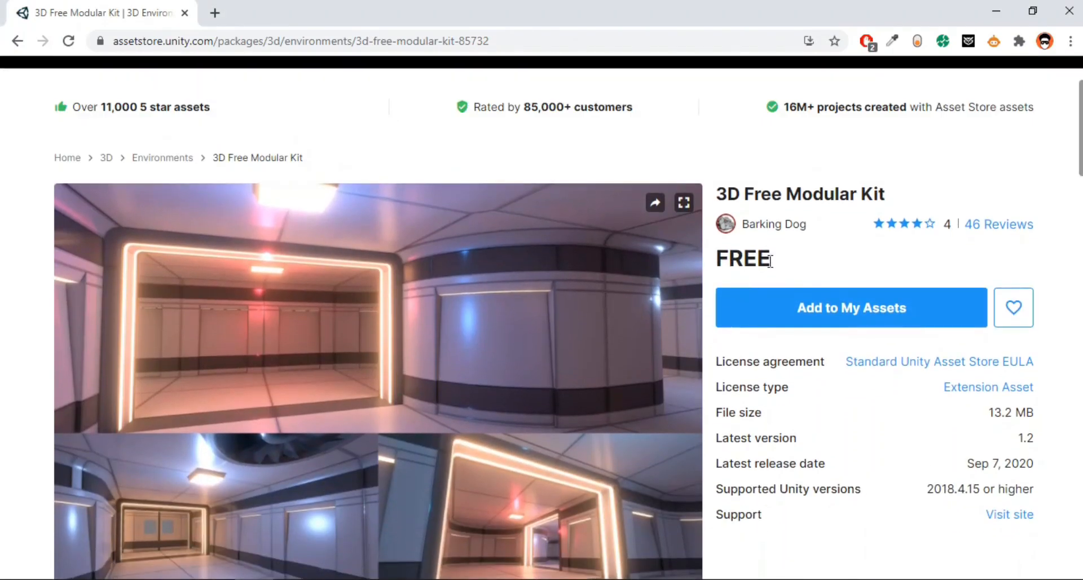
{"action": "scroll", "scroll_direction": "down", "scroll_amount": 3}
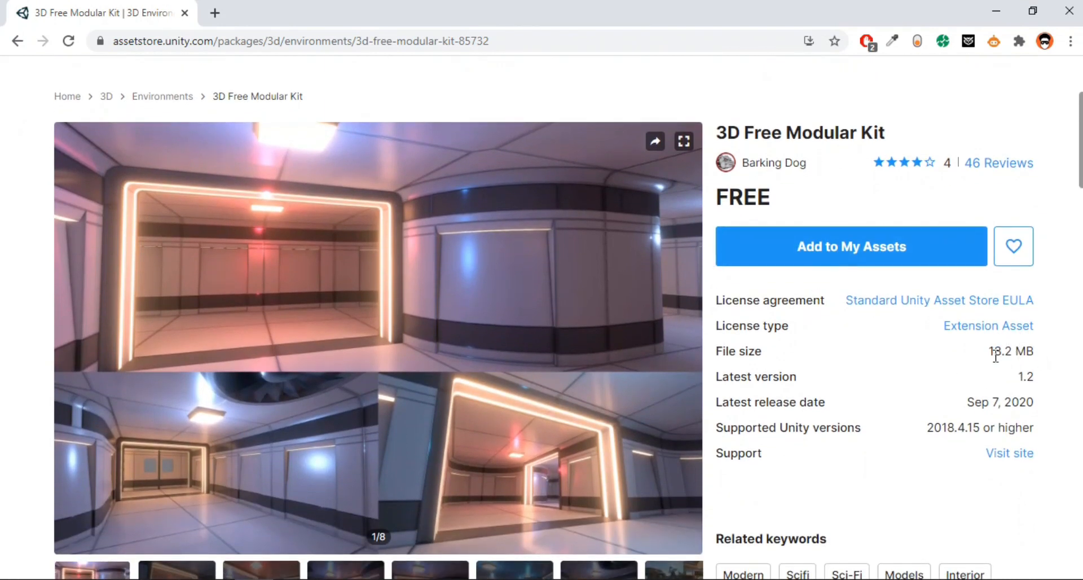
{"action": "mouse_move", "coordinate": [995, 355]}
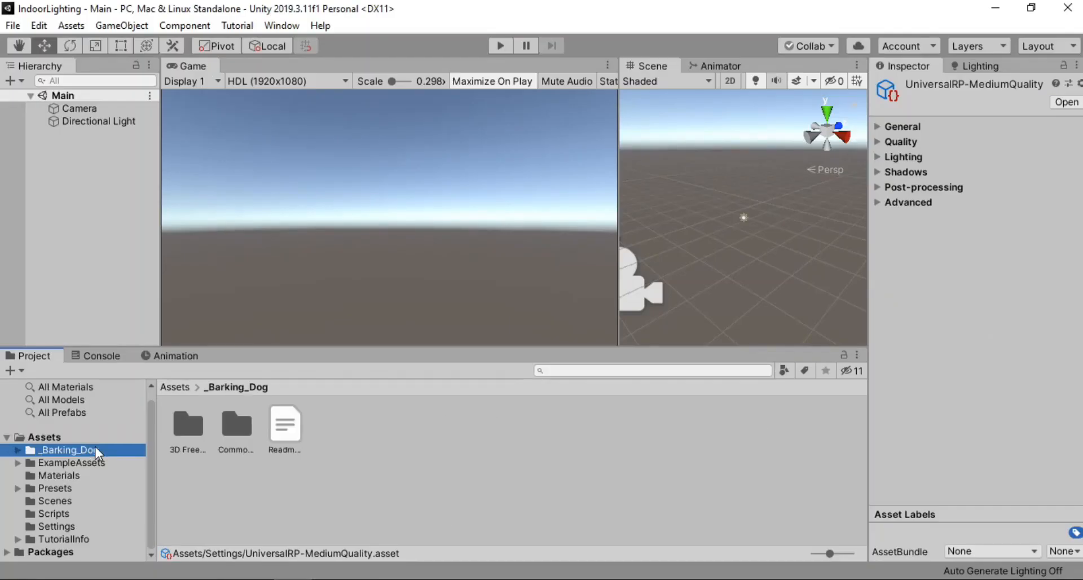
Step: Open the _Barking_Dog folder and add the _Level prefab to the Main scene
{"action": "left_click", "coordinate": [7, 450]}
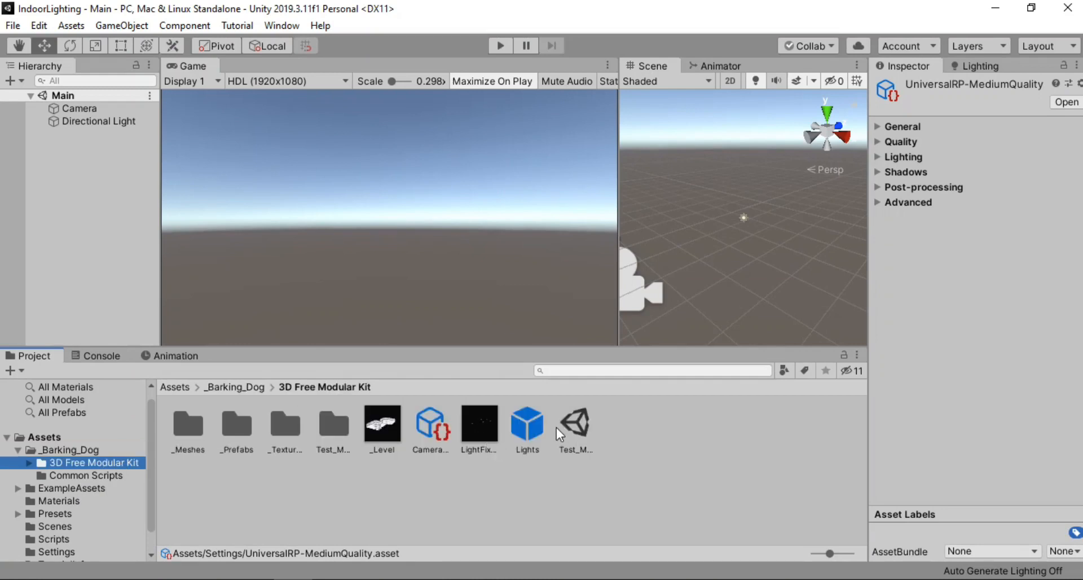
{"action": "mouse_move", "coordinate": [378, 502]}
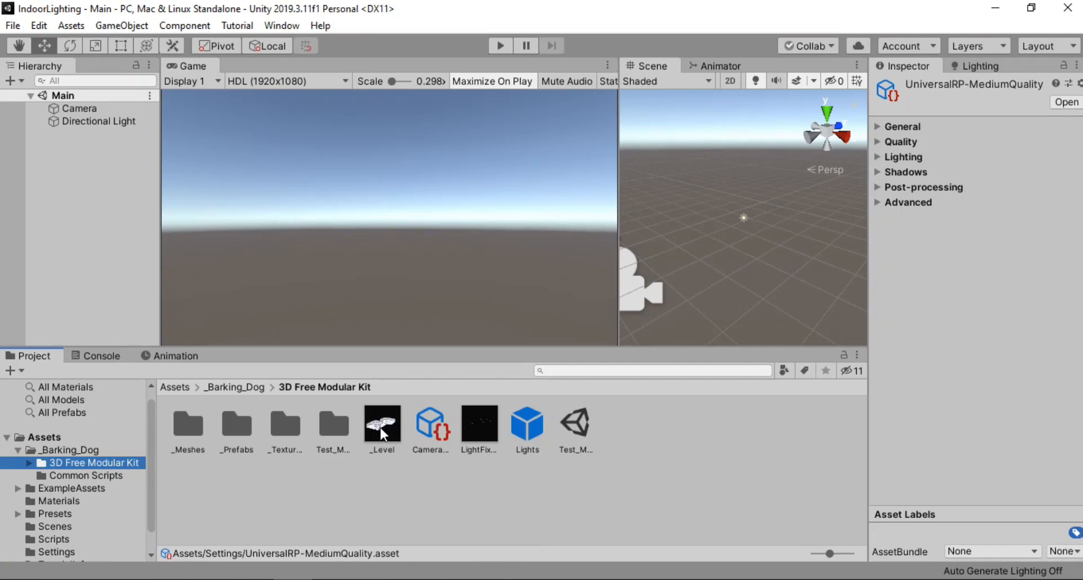
{"action": "left_click", "coordinate": [382, 423]}
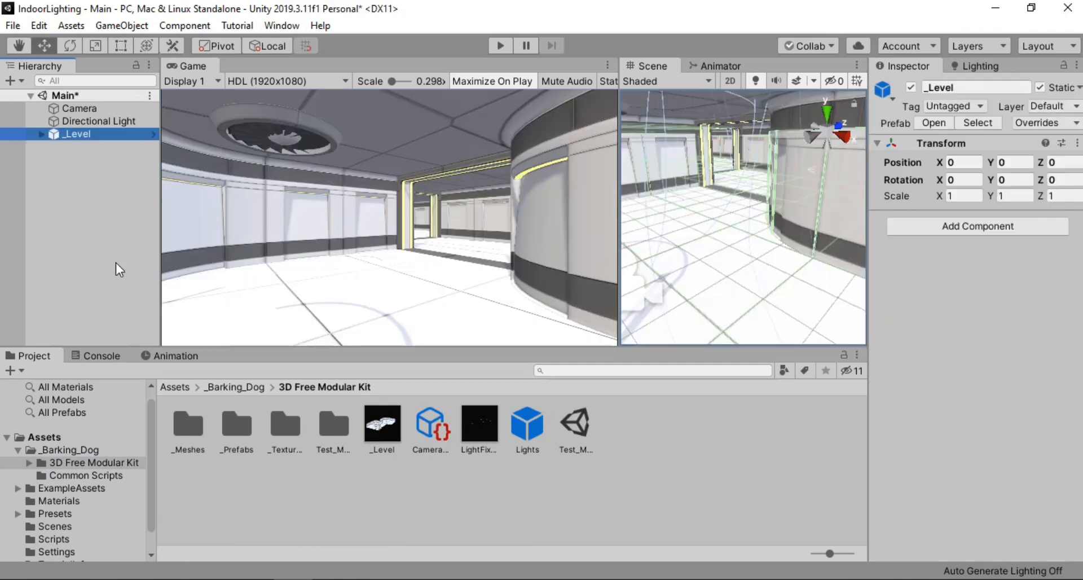
{"action": "mouse_move", "coordinate": [696, 179]}
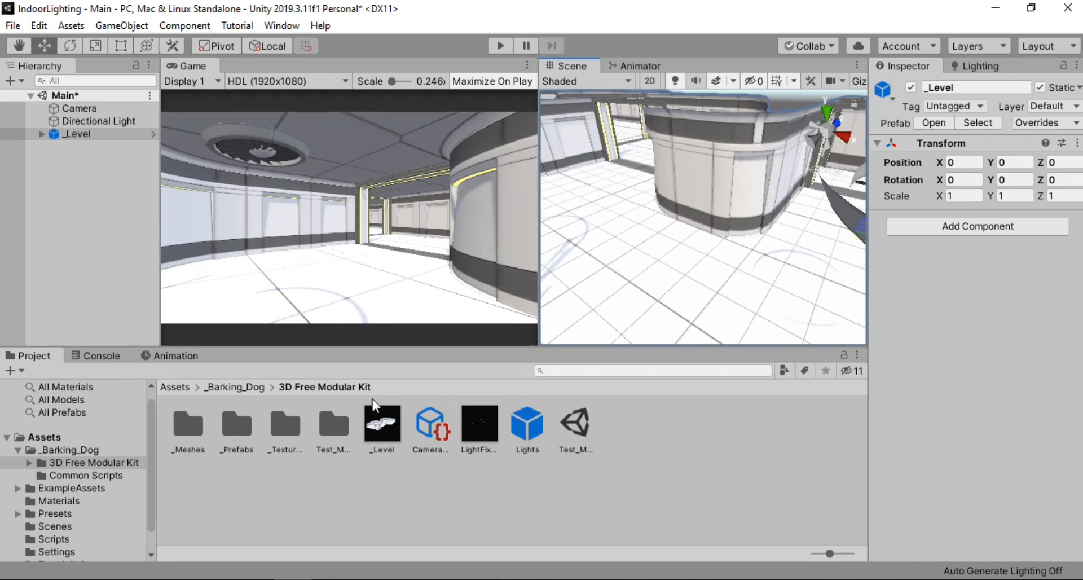
{"action": "mouse_move", "coordinate": [483, 433]}
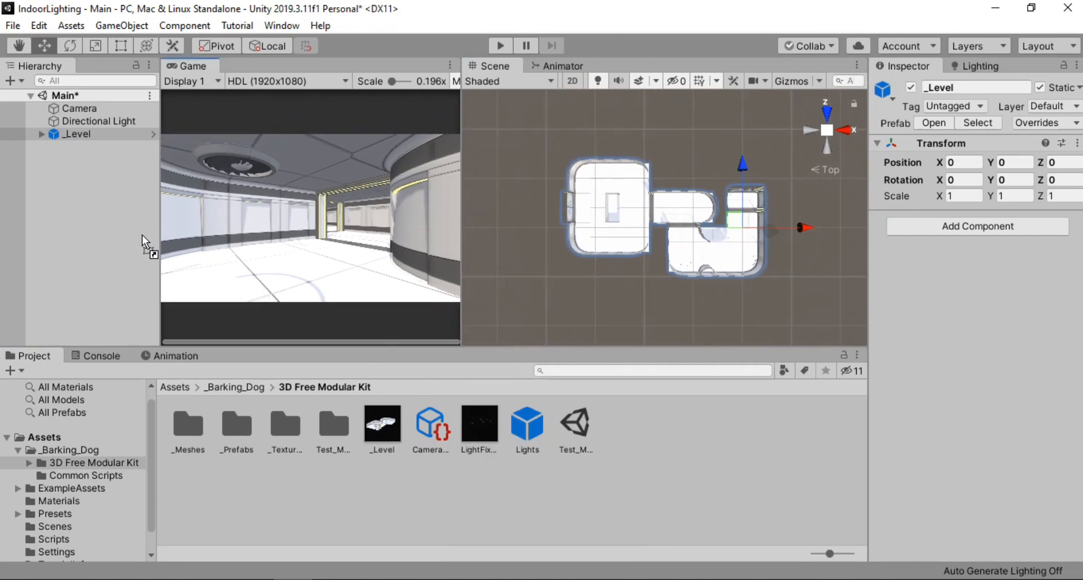
Step: Add the LightFixtures prefab, expand it, and select a Light_01 fixture
{"action": "left_click", "coordinate": [90, 146]}
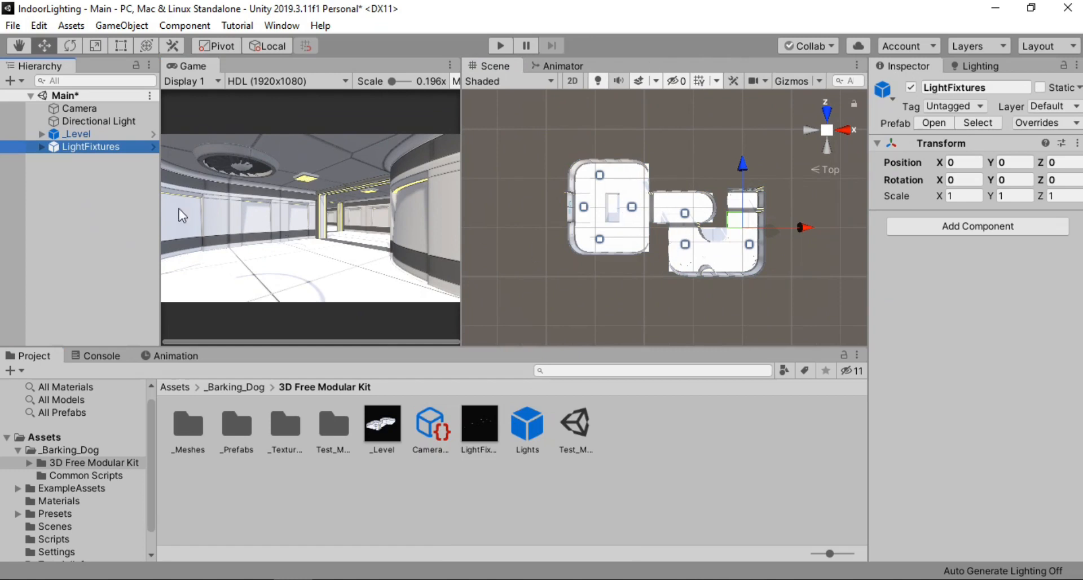
{"action": "left_click", "coordinate": [41, 146]}
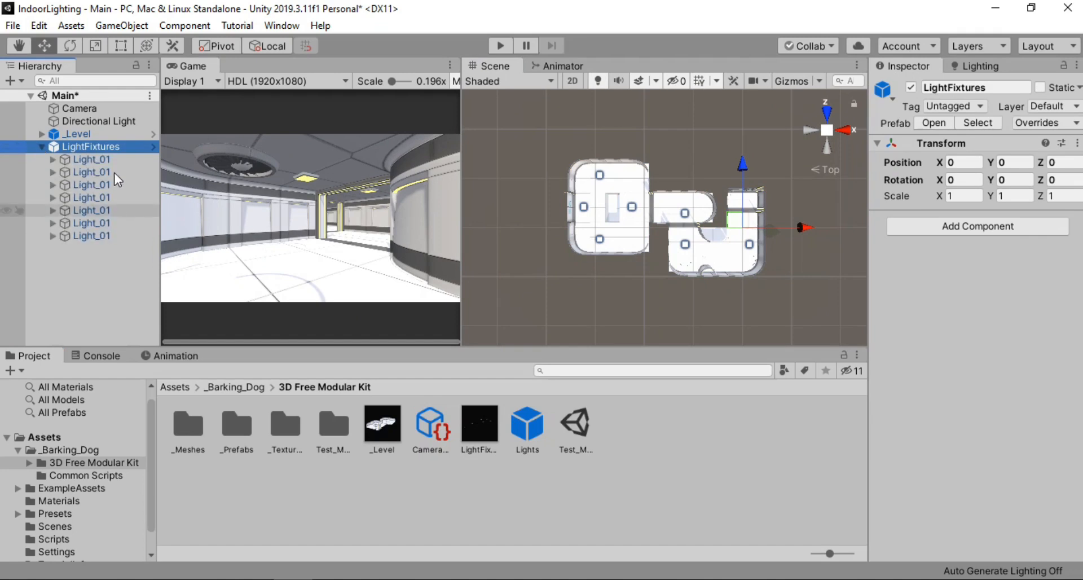
{"action": "left_click", "coordinate": [91, 158]}
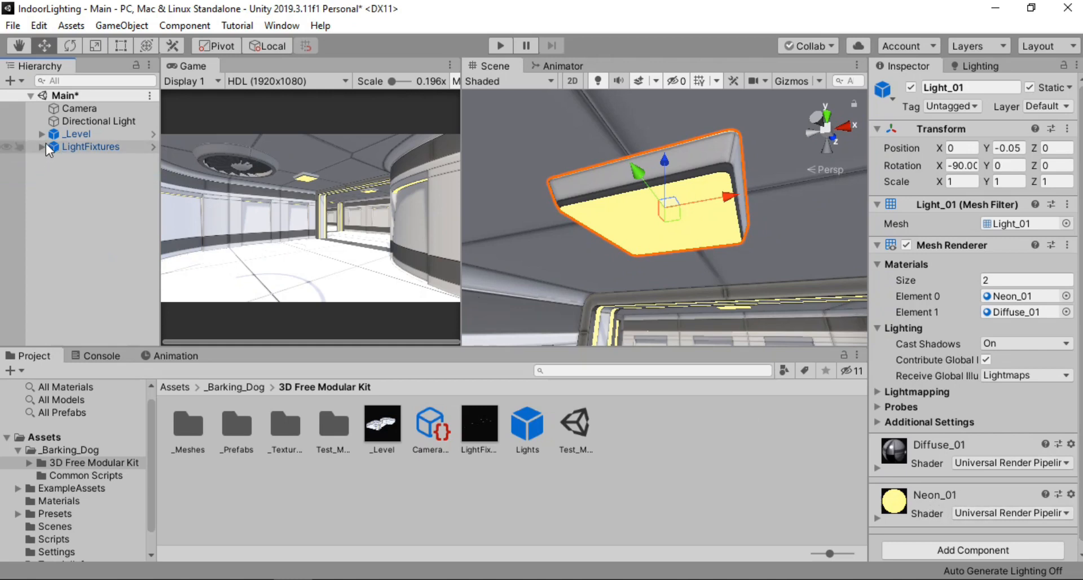
Step: Delete the Directional Light and widen the Game view panel
{"action": "left_click", "coordinate": [89, 146]}
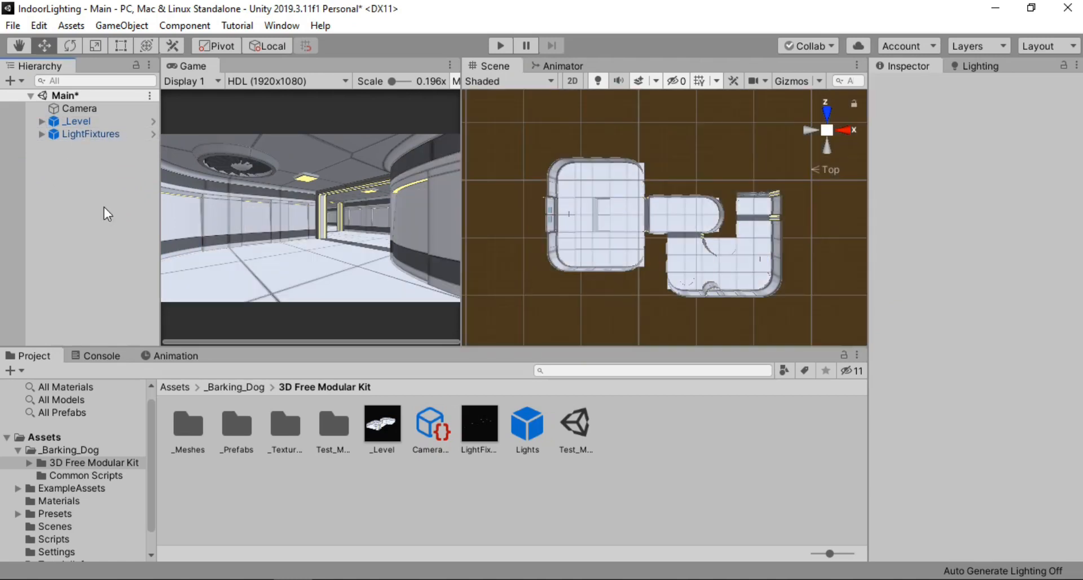
{"action": "mouse_move", "coordinate": [461, 186]}
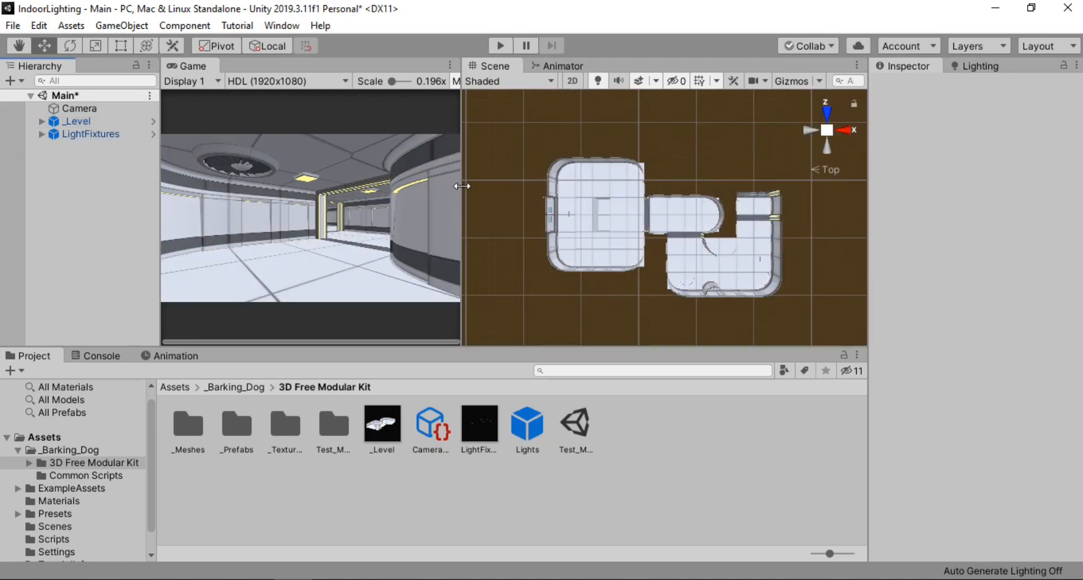
{"action": "left_click_drag", "start_coordinate": [461, 185], "coordinate": [553, 185]}
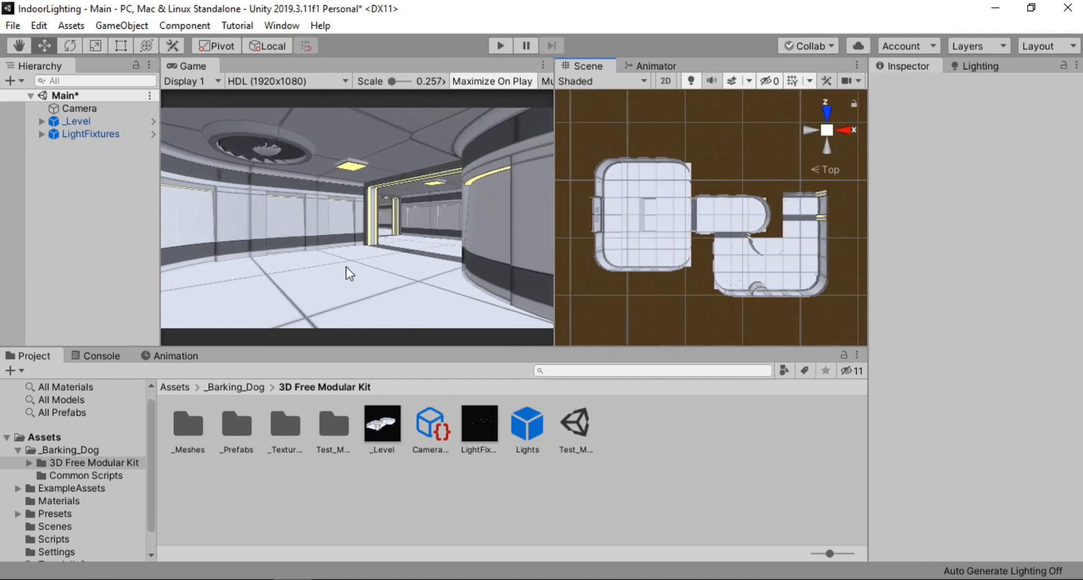
{"action": "mouse_move", "coordinate": [334, 169]}
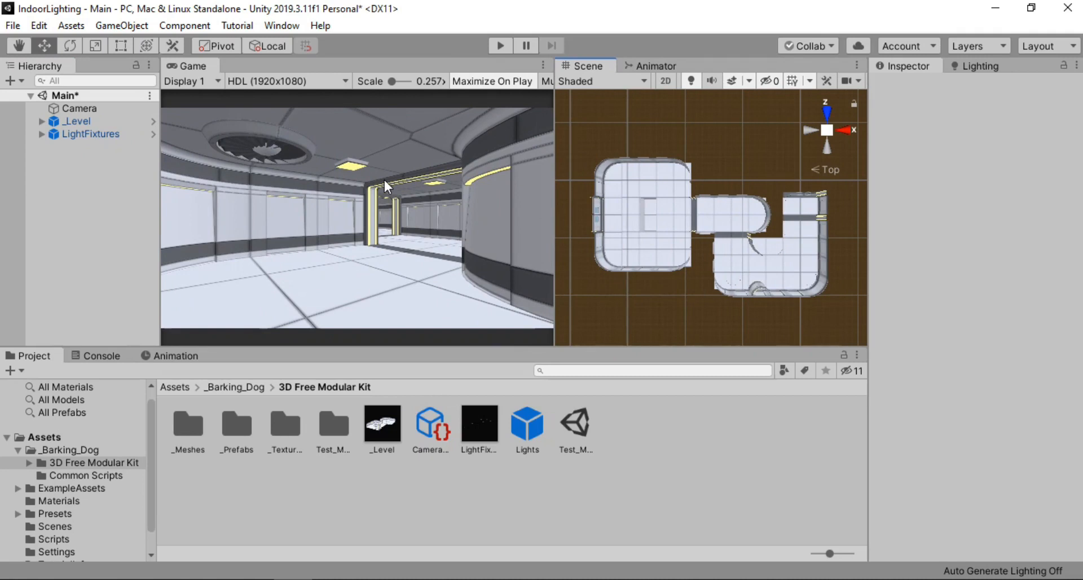
Step: Set the Environment Lighting source to Color with a black ambient colour
{"action": "left_click", "coordinate": [981, 65]}
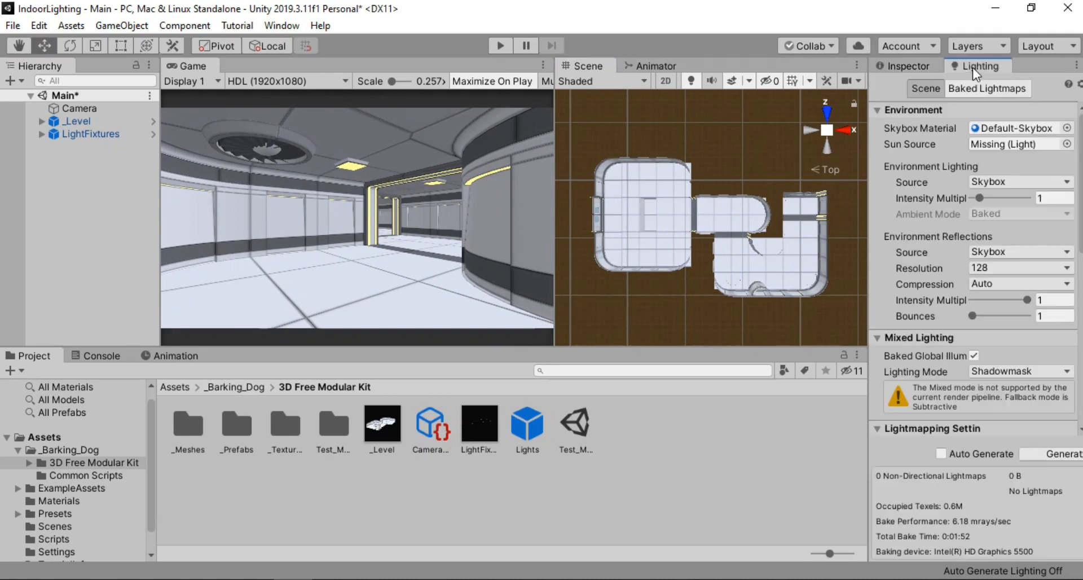
{"action": "mouse_move", "coordinate": [989, 197]}
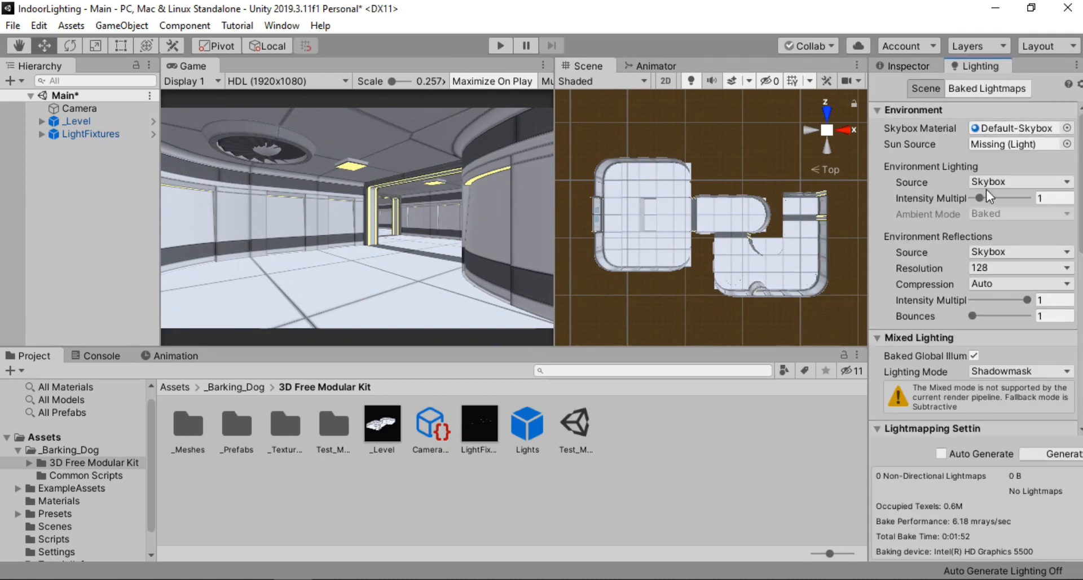
{"action": "left_click", "coordinate": [1019, 181]}
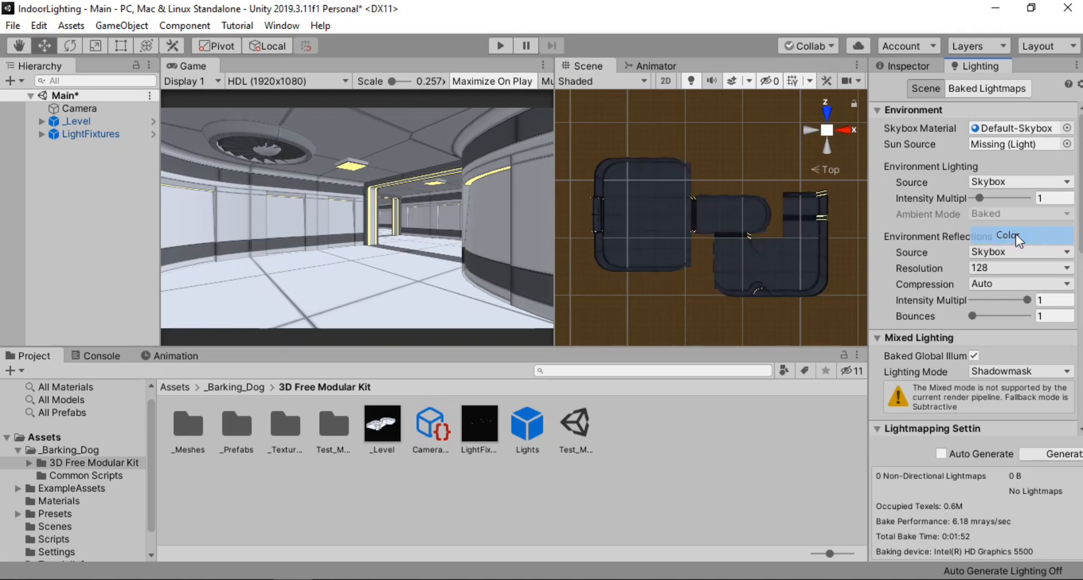
{"action": "left_click", "coordinate": [1018, 182]}
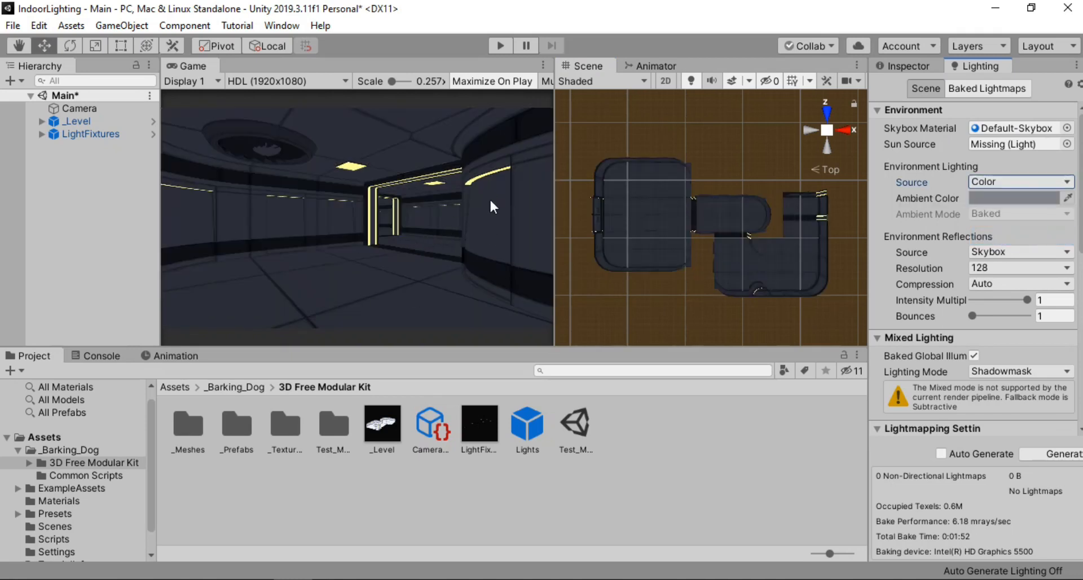
{"action": "left_click", "coordinate": [1019, 198]}
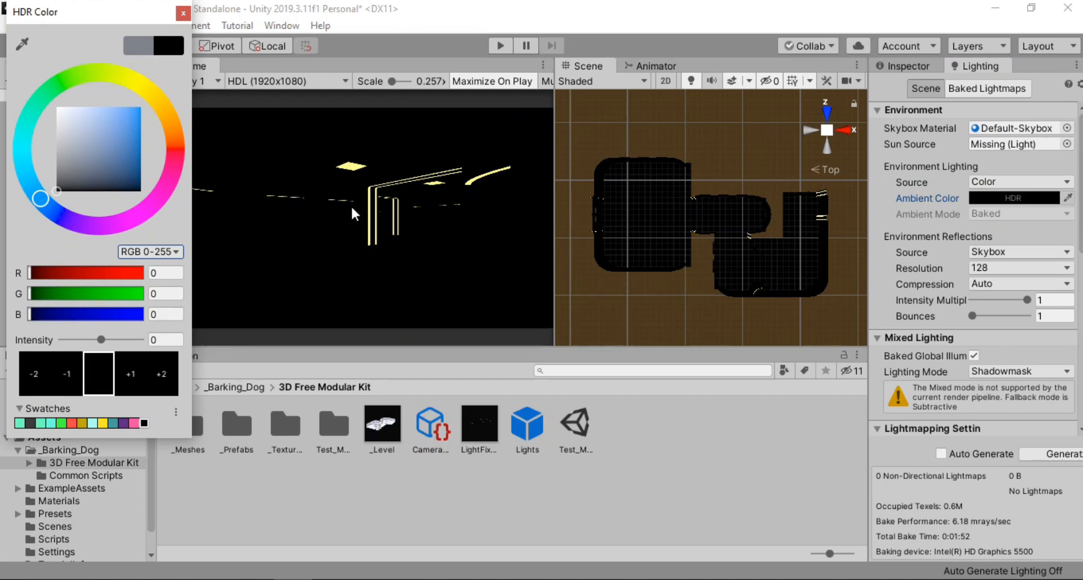
Step: Close the colour picker and browse to the kit's _Meshes > Materials folder
{"action": "left_click", "coordinate": [183, 12]}
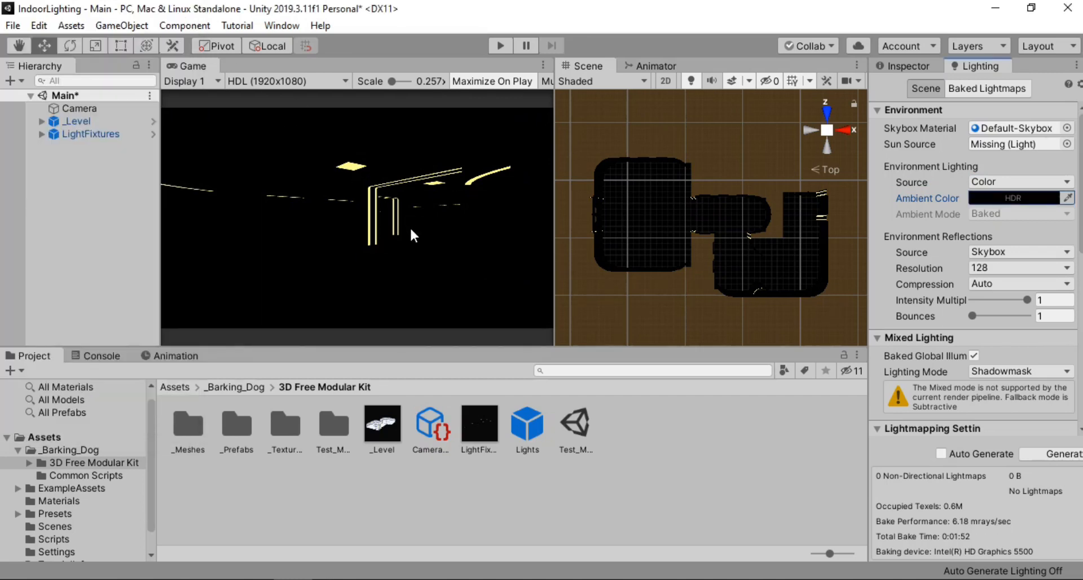
{"action": "mouse_move", "coordinate": [373, 229]}
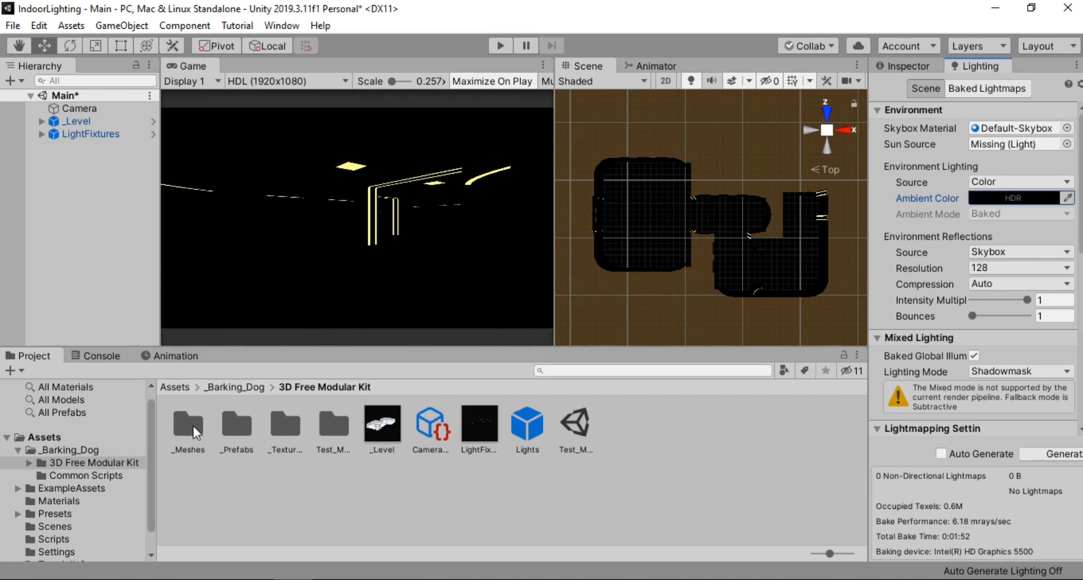
{"action": "double_click", "coordinate": [187, 422]}
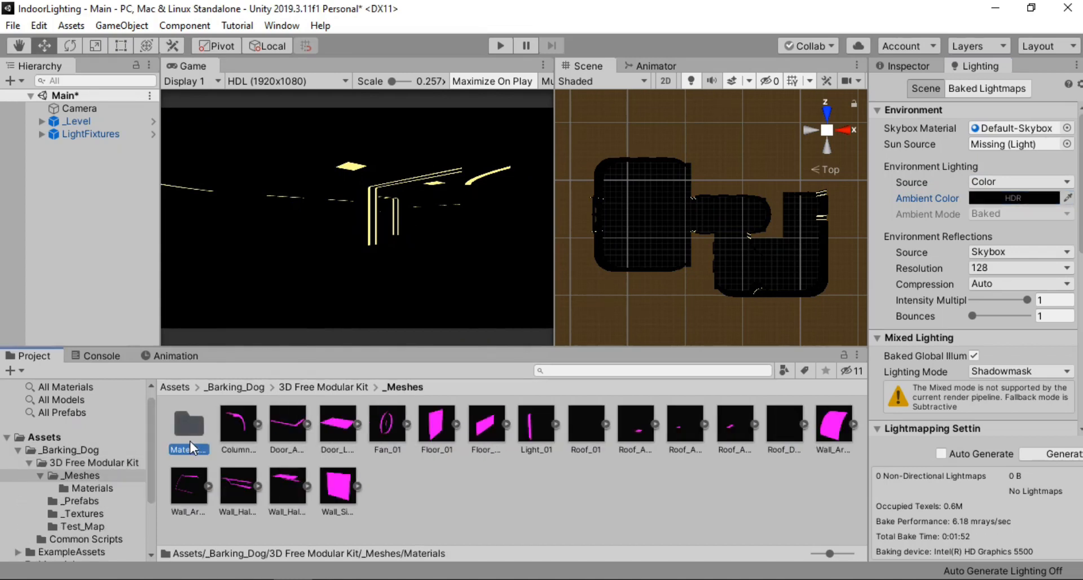
{"action": "double_click", "coordinate": [188, 422]}
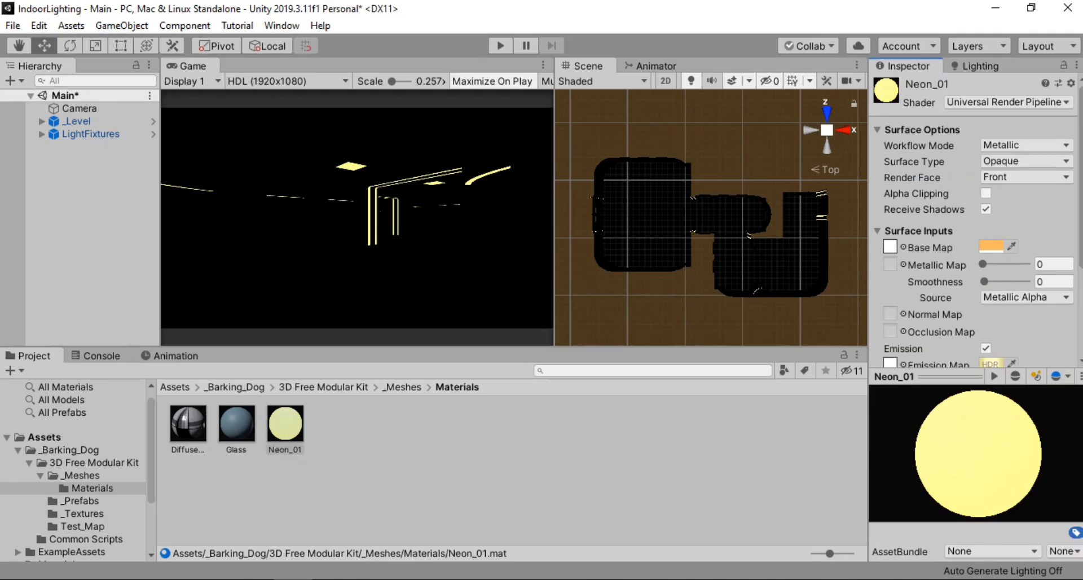
{"action": "scroll", "scroll_direction": "down", "scroll_amount": 3}
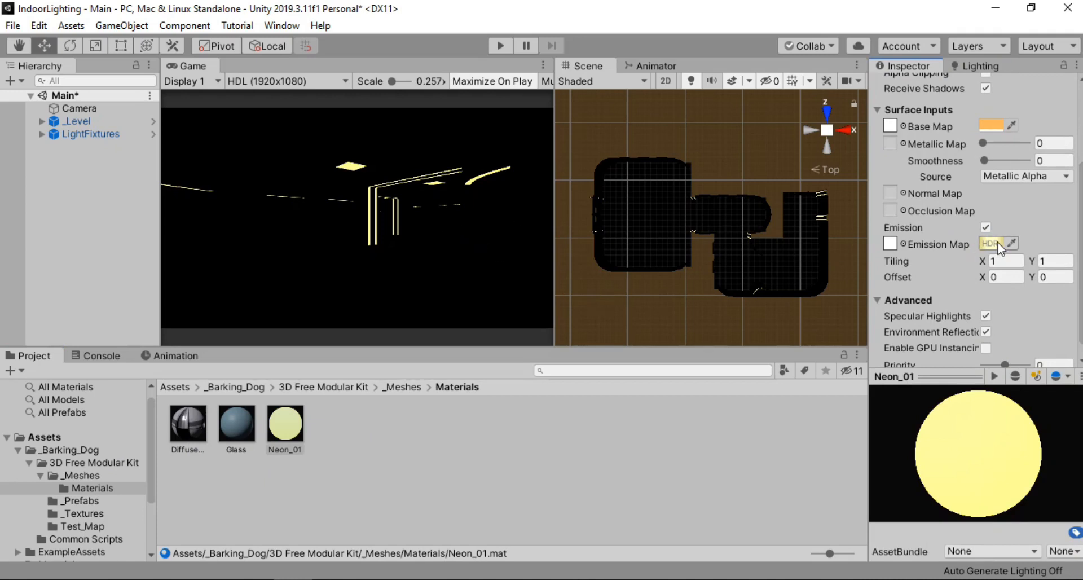
Step: Toggle Neon_01 emission off and on and test another hue, keeping pale yellow
{"action": "left_click", "coordinate": [986, 228]}
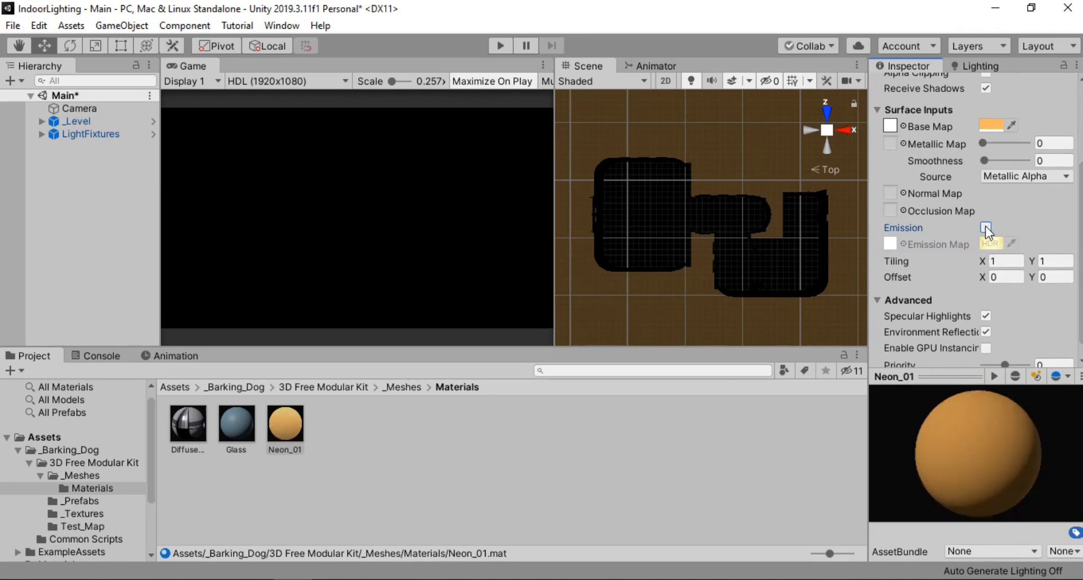
{"action": "left_click", "coordinate": [986, 228]}
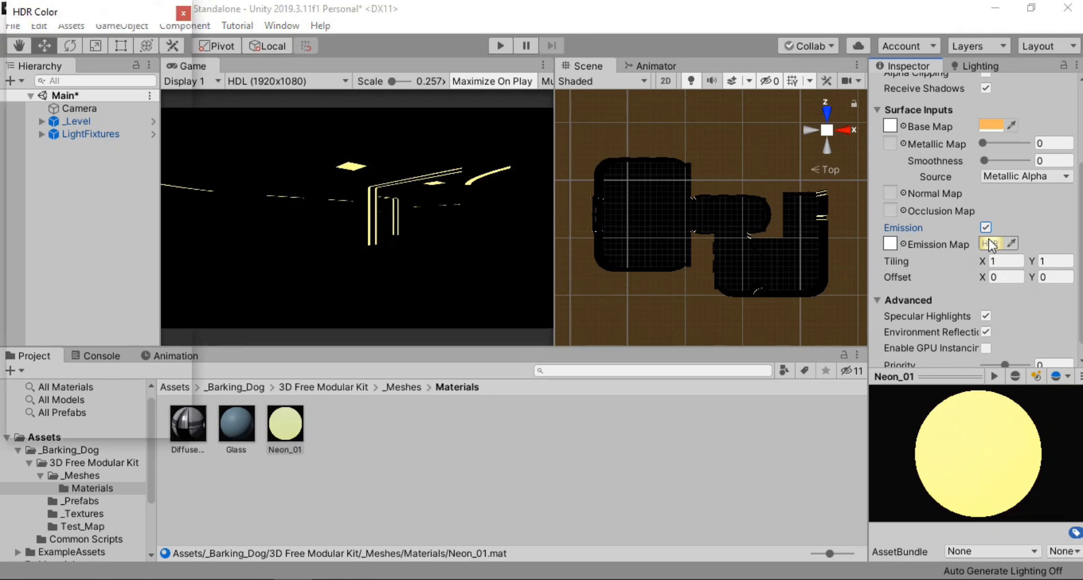
{"action": "left_click", "coordinate": [989, 243]}
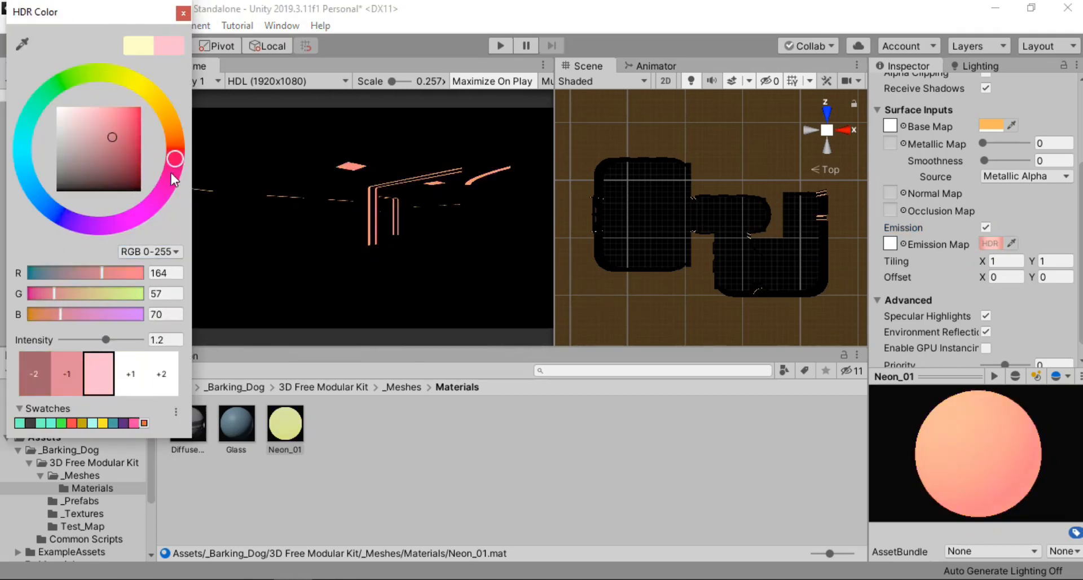
{"action": "left_click_drag", "start_coordinate": [174, 159], "coordinate": [145, 89]}
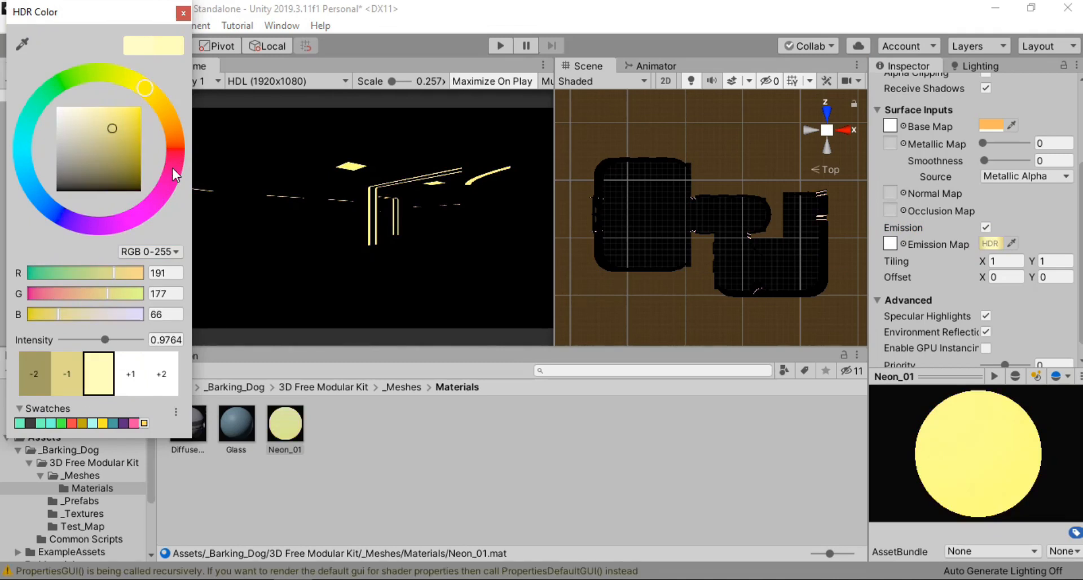
{"action": "left_click", "coordinate": [183, 12]}
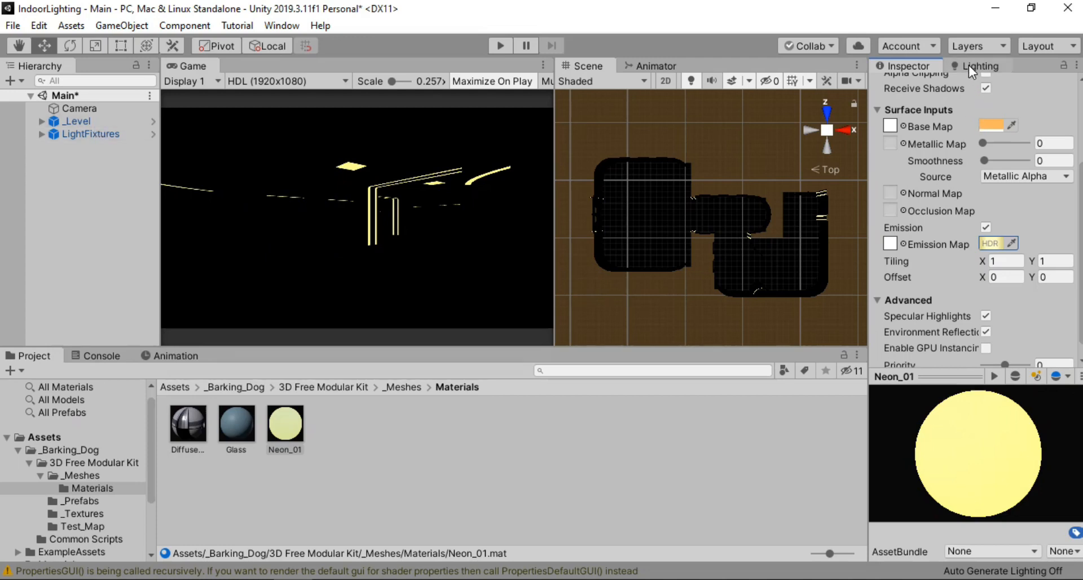
Step: Raise the ambient colour to a dim grey (32,32,32) in the Lighting settings
{"action": "left_click", "coordinate": [981, 65]}
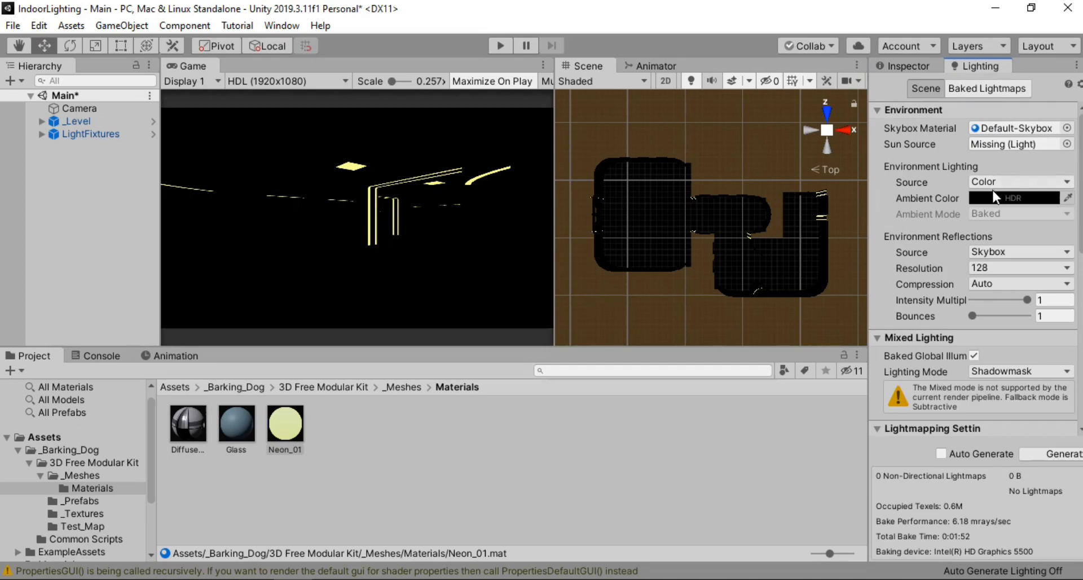
{"action": "left_click", "coordinate": [1019, 198]}
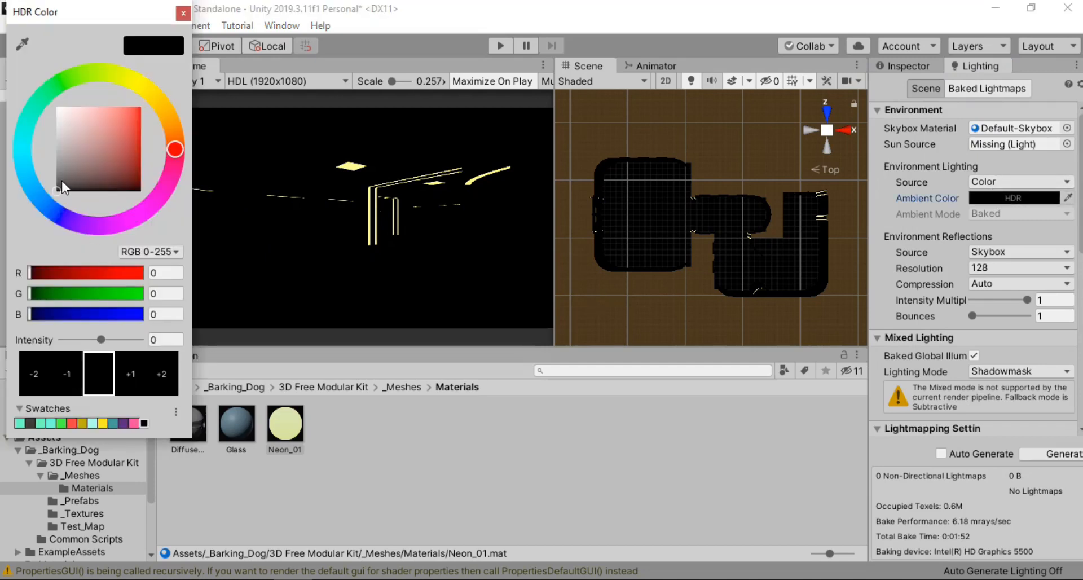
{"action": "left_click_drag", "start_coordinate": [62, 187], "coordinate": [57, 180]}
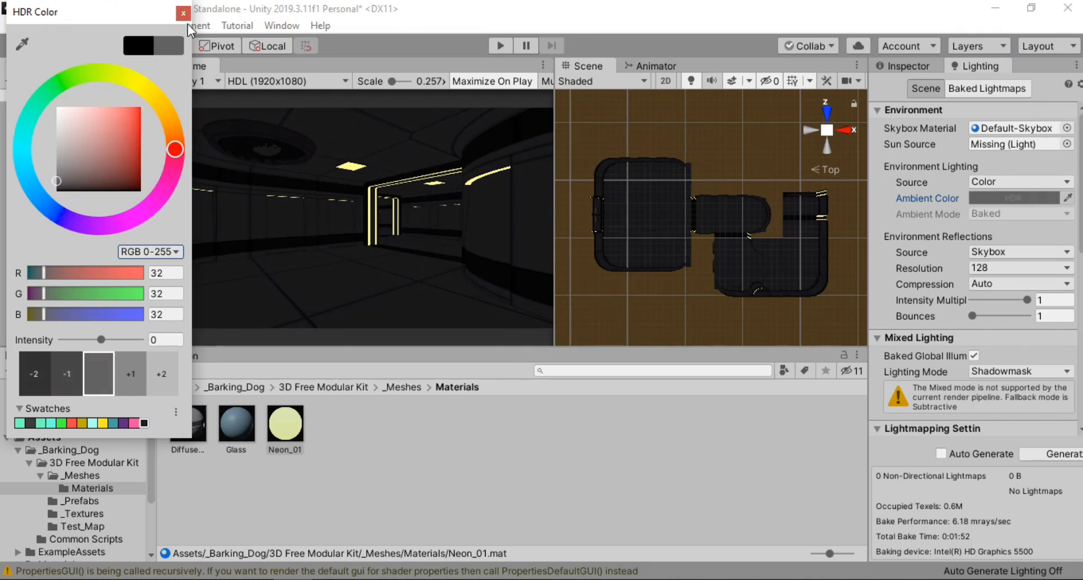
{"action": "left_click", "coordinate": [184, 12]}
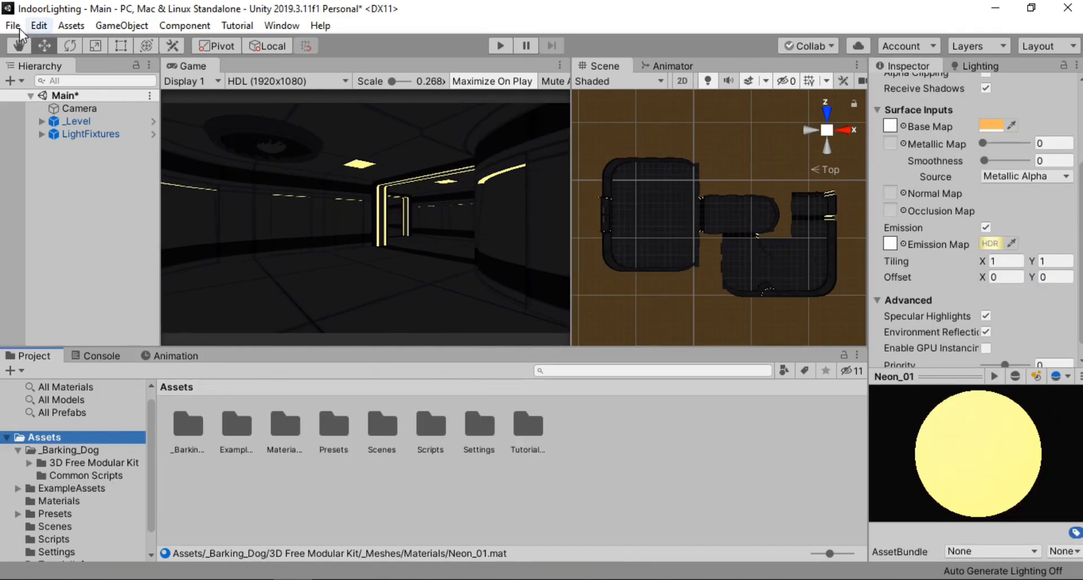
{"action": "left_click", "coordinate": [38, 25]}
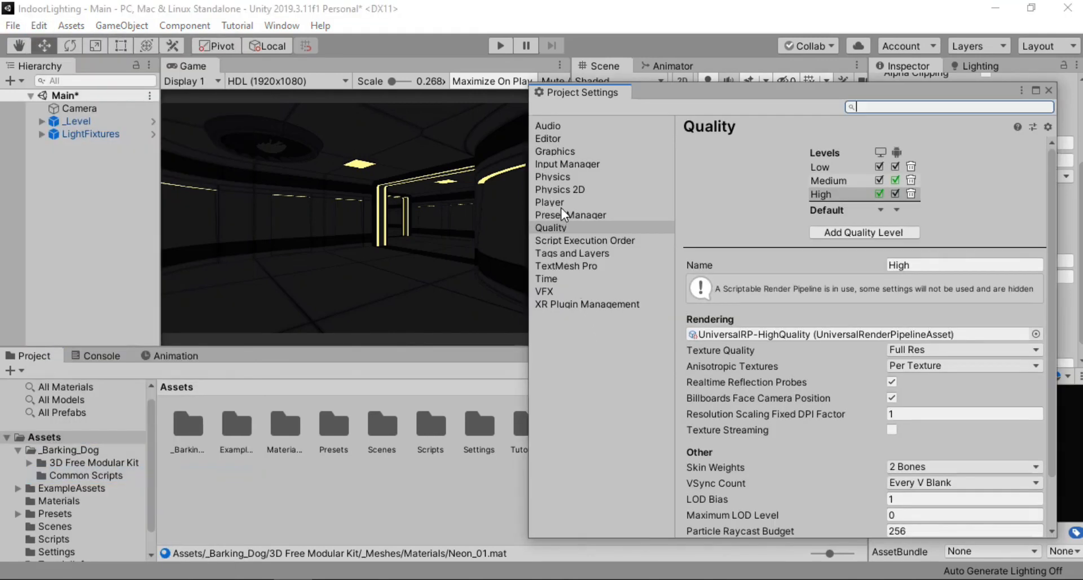
{"action": "left_click", "coordinate": [549, 203]}
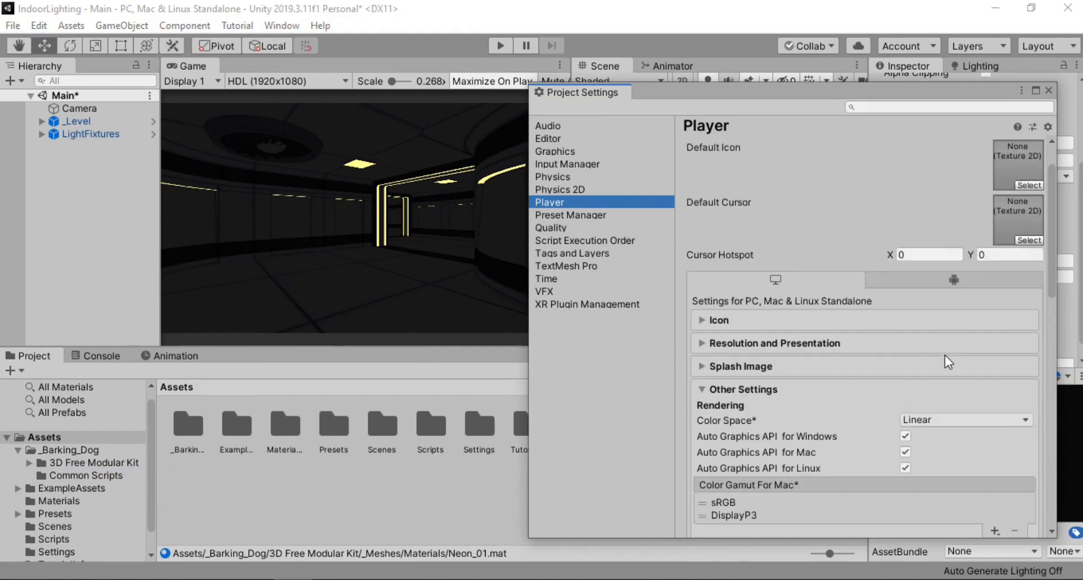
{"action": "scroll", "scroll_direction": "down", "scroll_amount": 3}
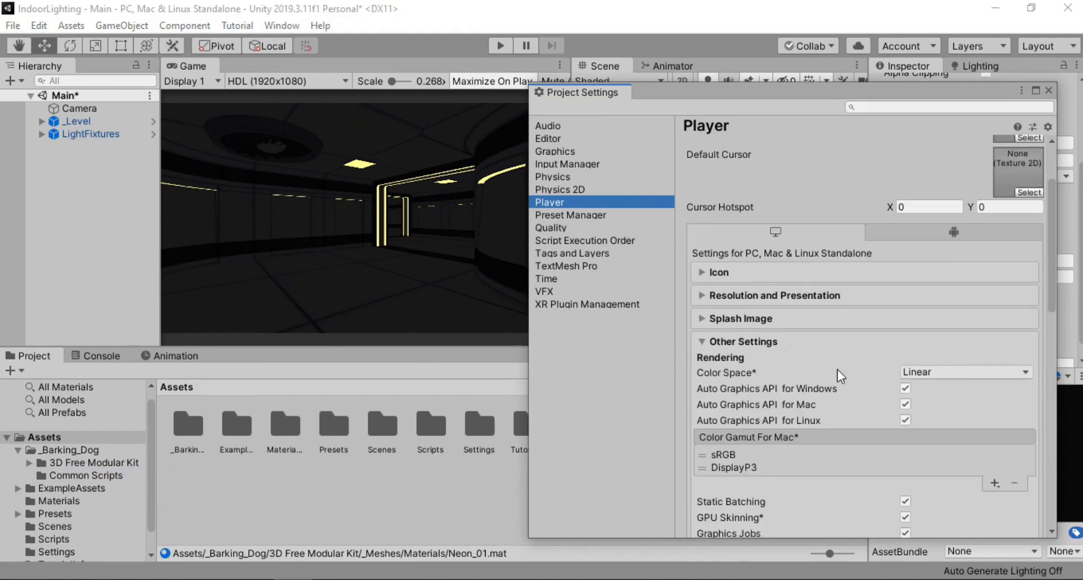
{"action": "left_click", "coordinate": [965, 372]}
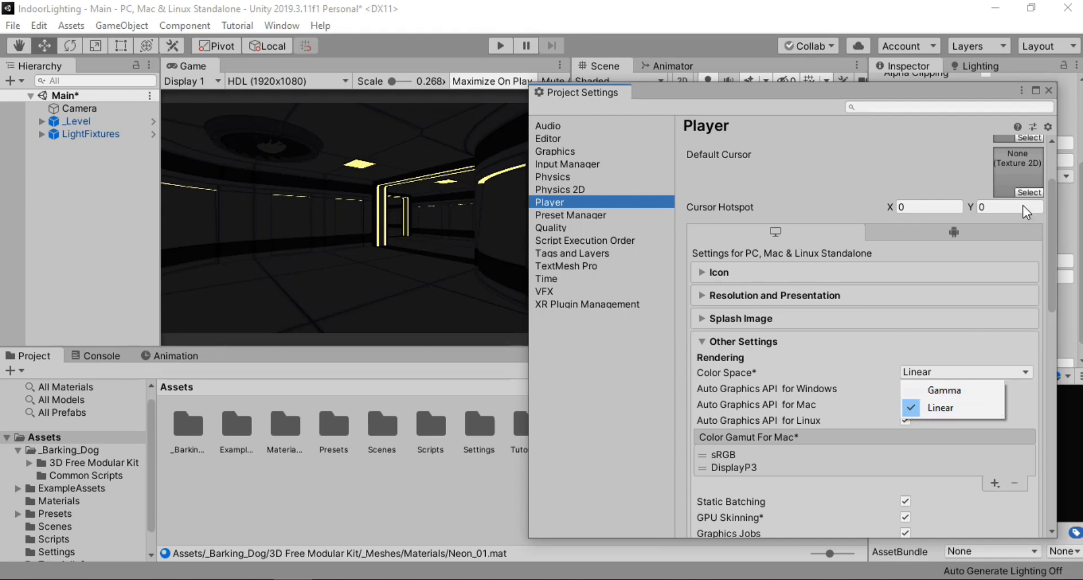
{"action": "left_click", "coordinate": [941, 407]}
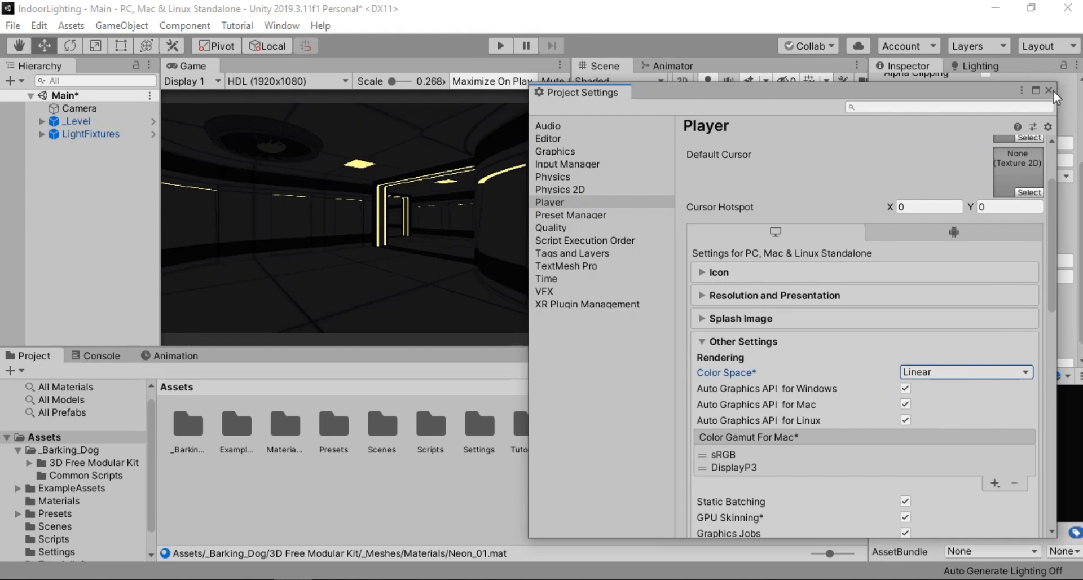
{"action": "left_click", "coordinate": [1049, 90]}
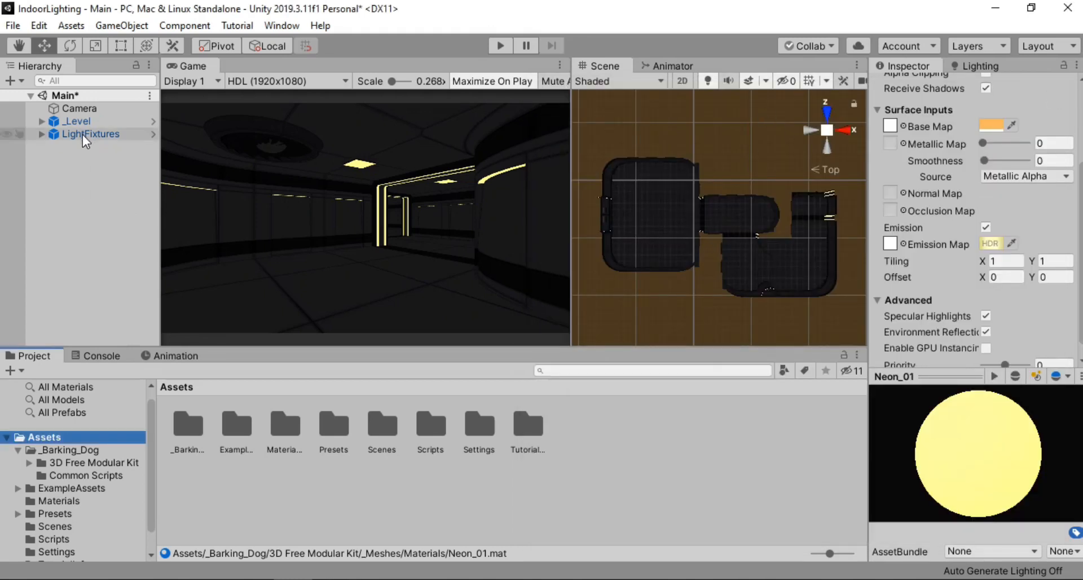
Step: Add the kit's Lights prefab, expand it, and select the first Spotlight
{"action": "left_click", "coordinate": [91, 134]}
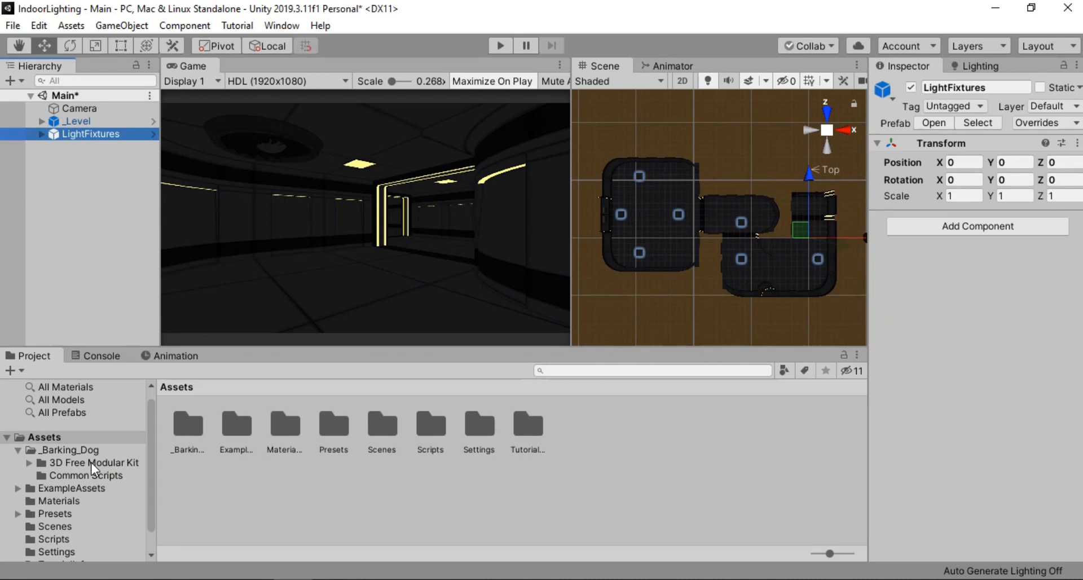
{"action": "left_click", "coordinate": [96, 463]}
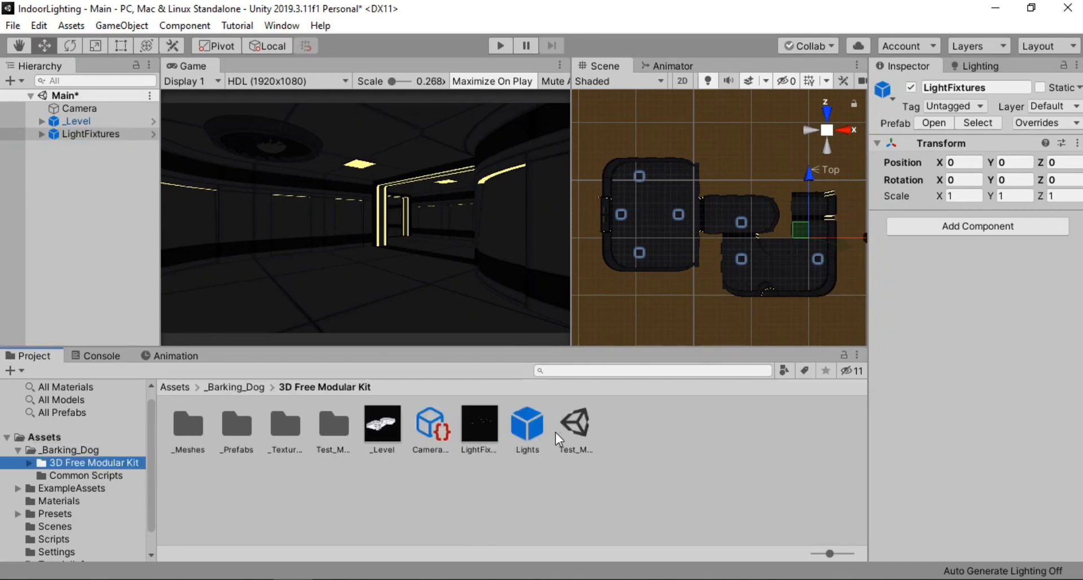
{"action": "left_click", "coordinate": [89, 133]}
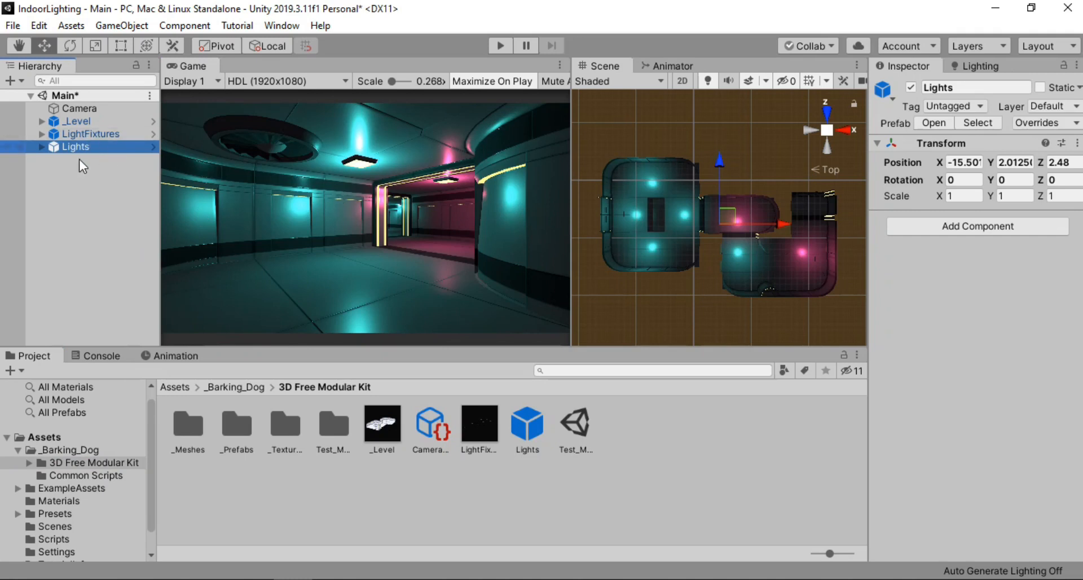
{"action": "left_click", "coordinate": [43, 146]}
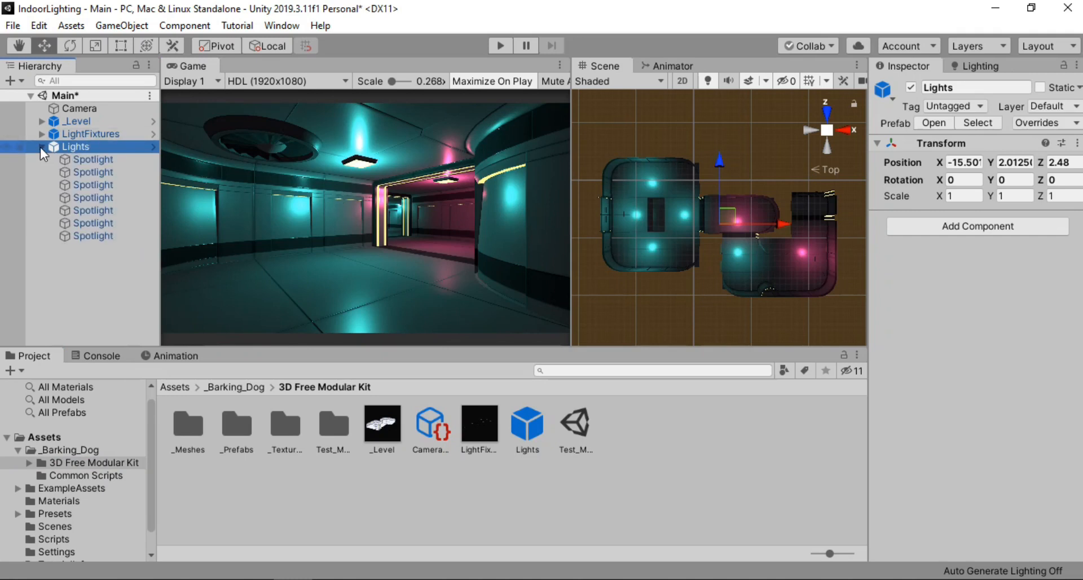
{"action": "left_click", "coordinate": [93, 159]}
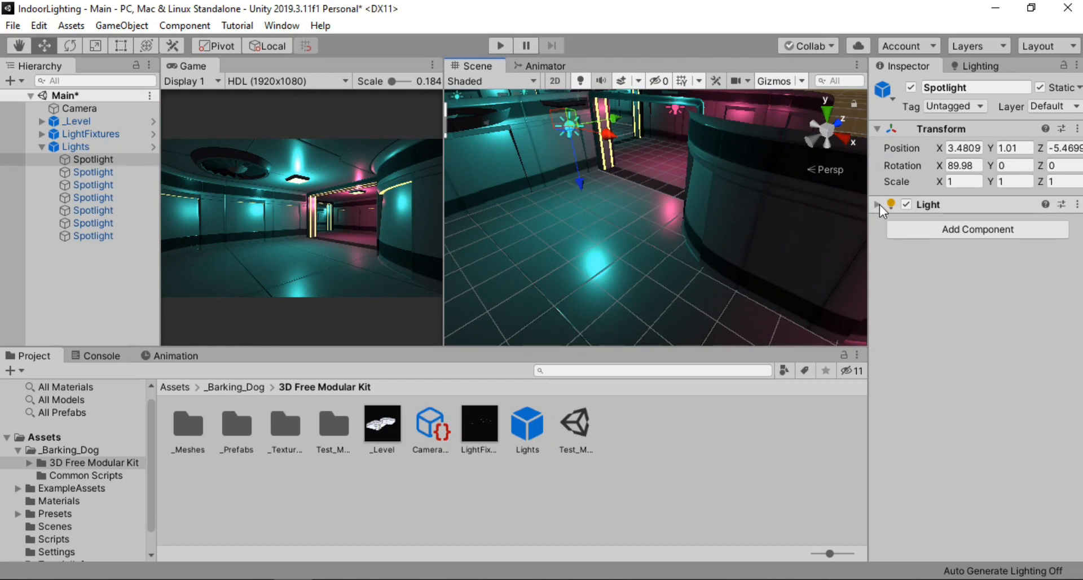
Step: Show the Spotlight's cyan point-light settings (range 8, intensity 3) and widen the corridor preview
{"action": "left_click", "coordinate": [879, 204]}
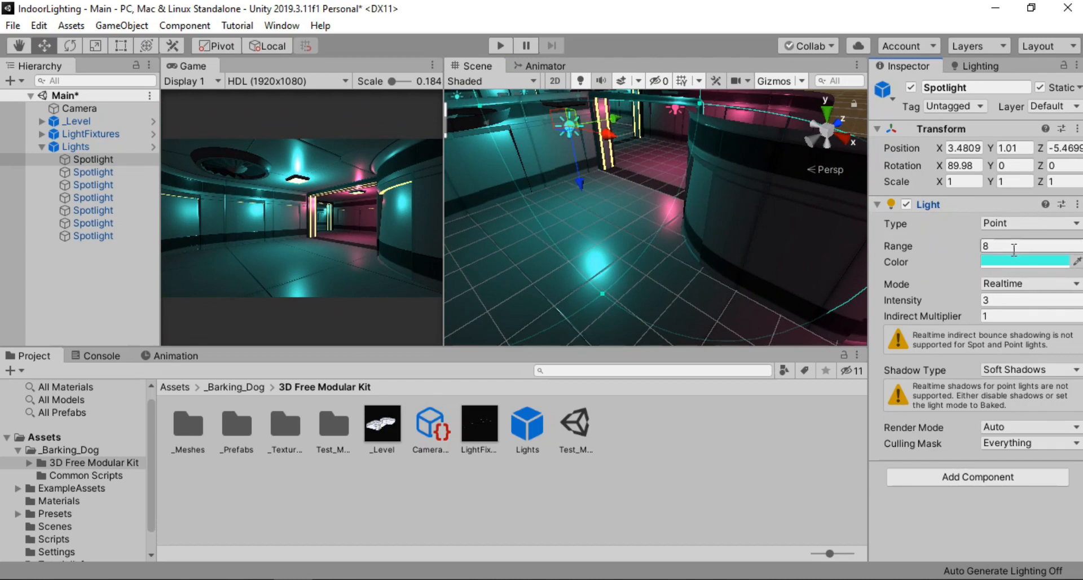
{"action": "mouse_move", "coordinate": [1013, 250]}
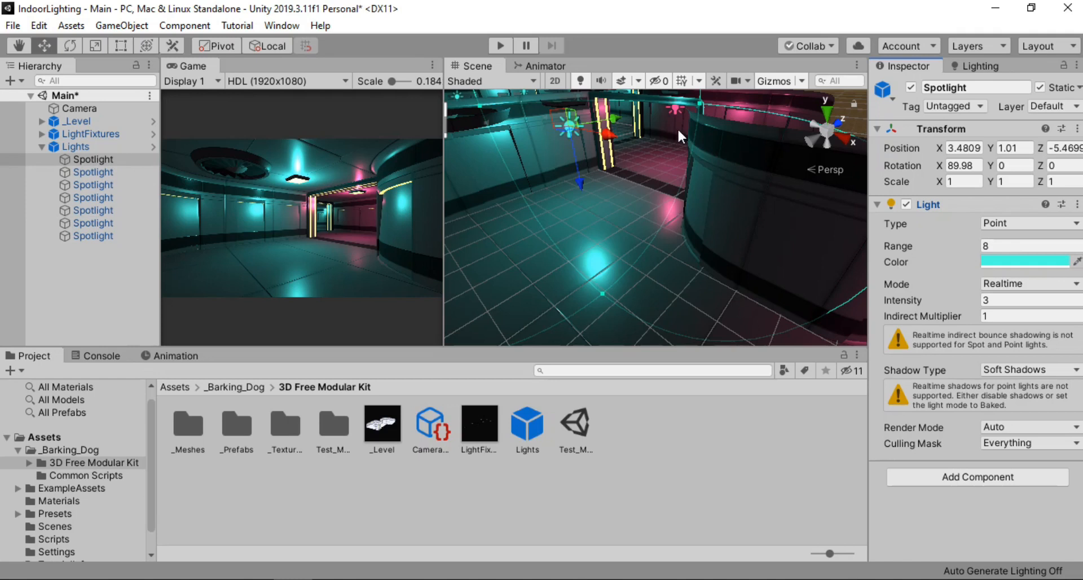
{"action": "left_click_drag", "start_coordinate": [680, 136], "coordinate": [622, 176]}
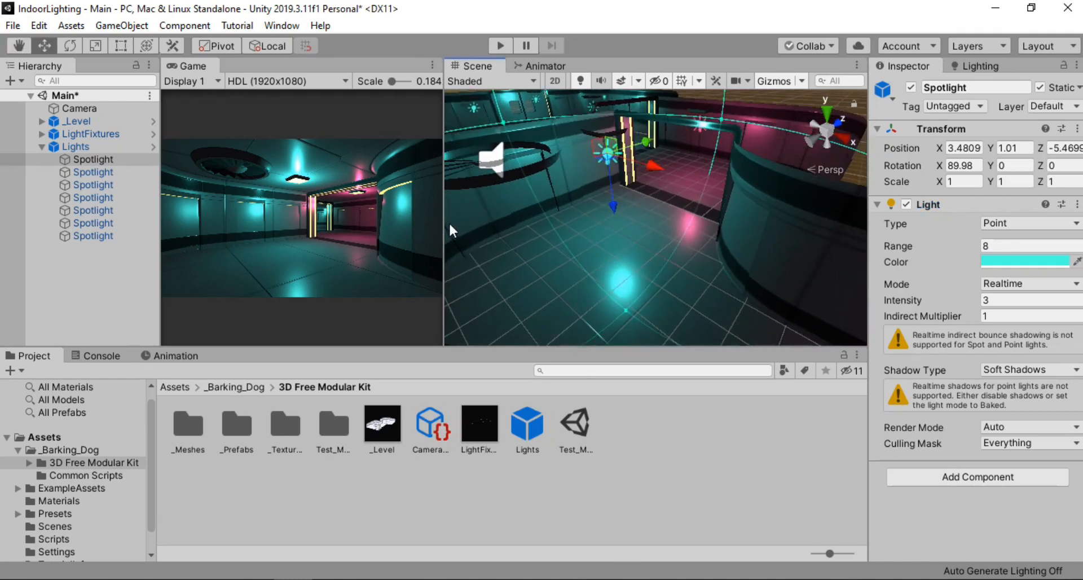
{"action": "left_click_drag", "start_coordinate": [444, 231], "coordinate": [571, 231]}
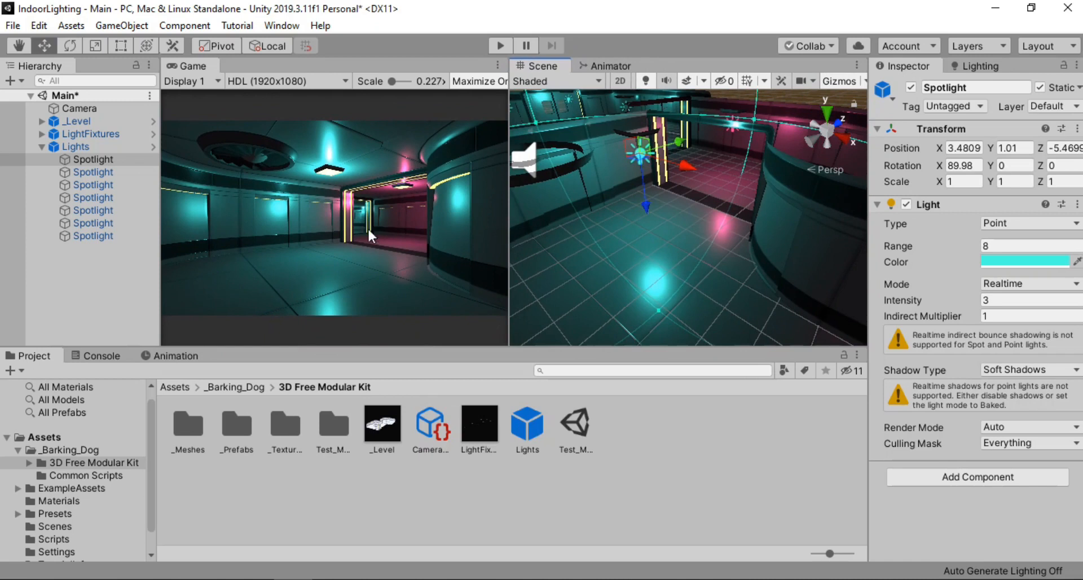
{"action": "mouse_move", "coordinate": [406, 249]}
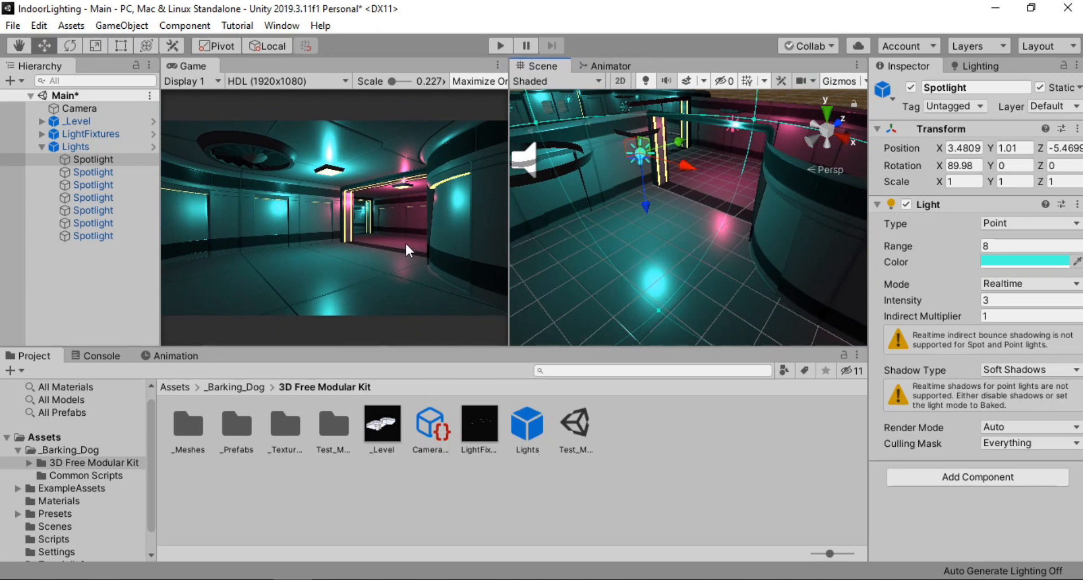
{"action": "mouse_move", "coordinate": [677, 198]}
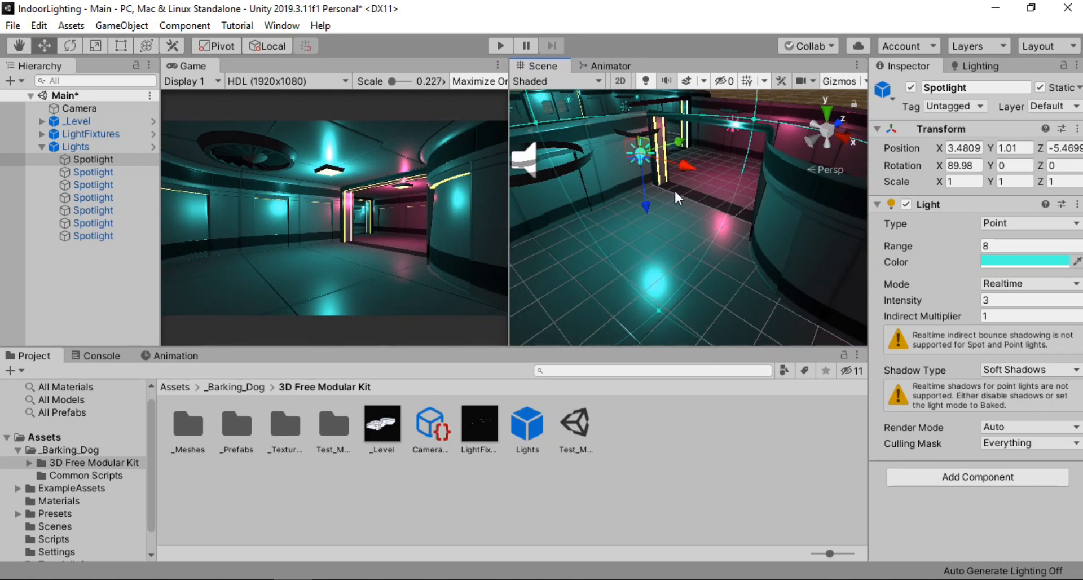
{"action": "mouse_move", "coordinate": [657, 186]}
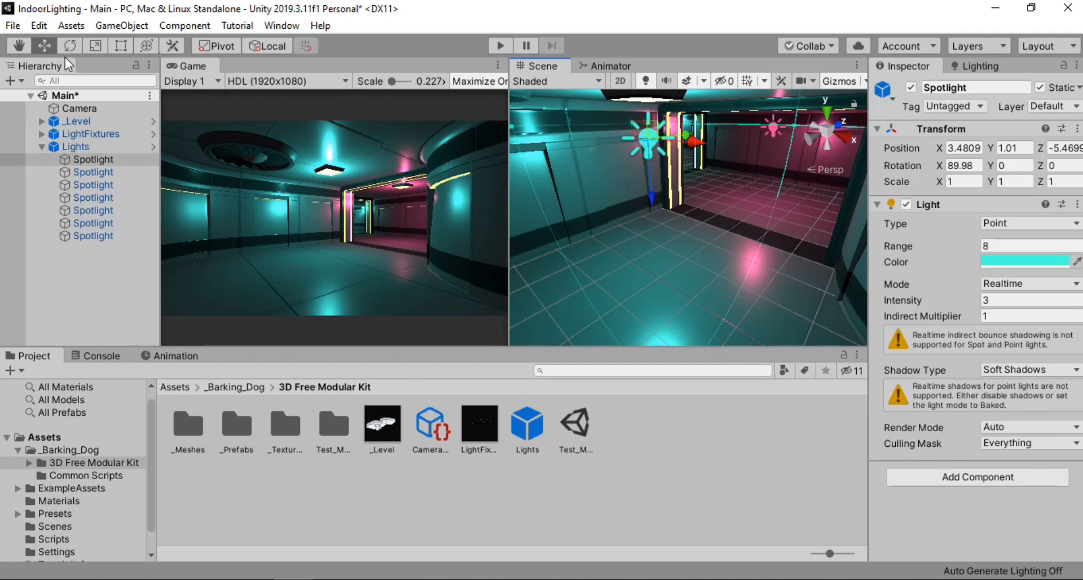
Step: Check the Medium level in Quality settings and select the UniversalRP-HighQuality pipeline asset
{"action": "left_click", "coordinate": [38, 25]}
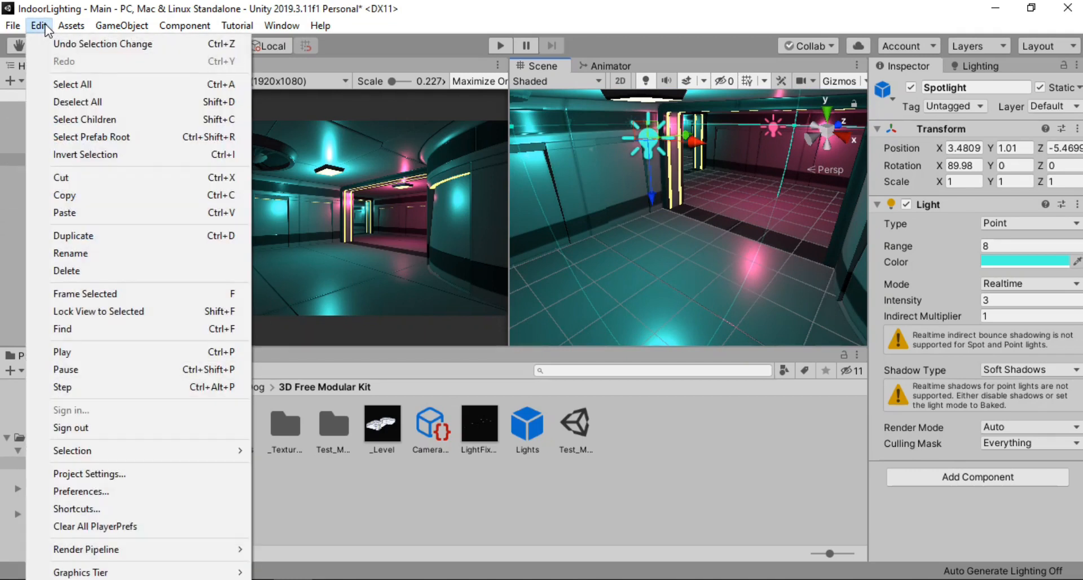
{"action": "left_click", "coordinate": [89, 474]}
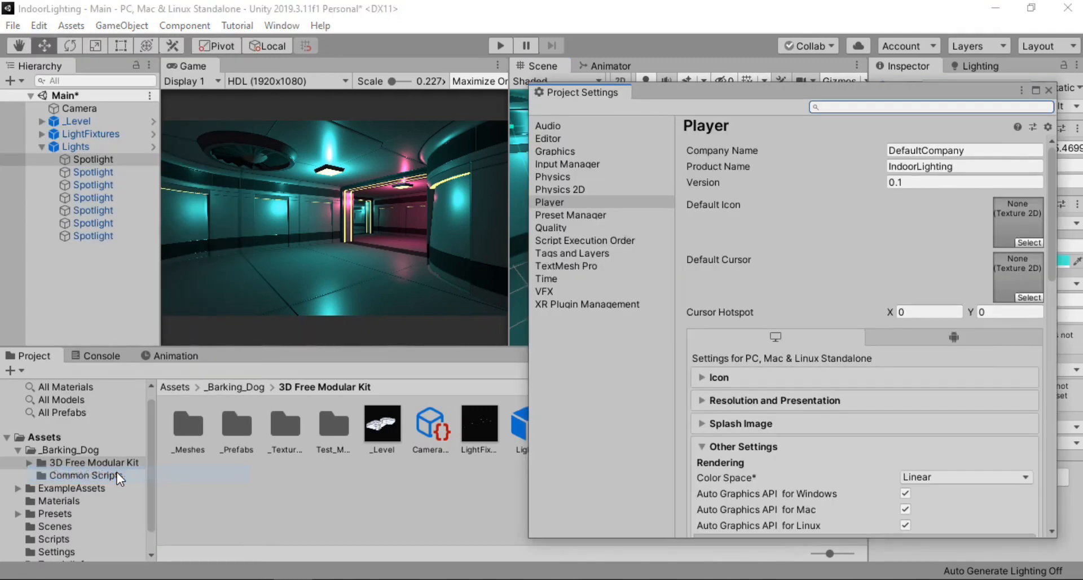
{"action": "left_click", "coordinate": [551, 227]}
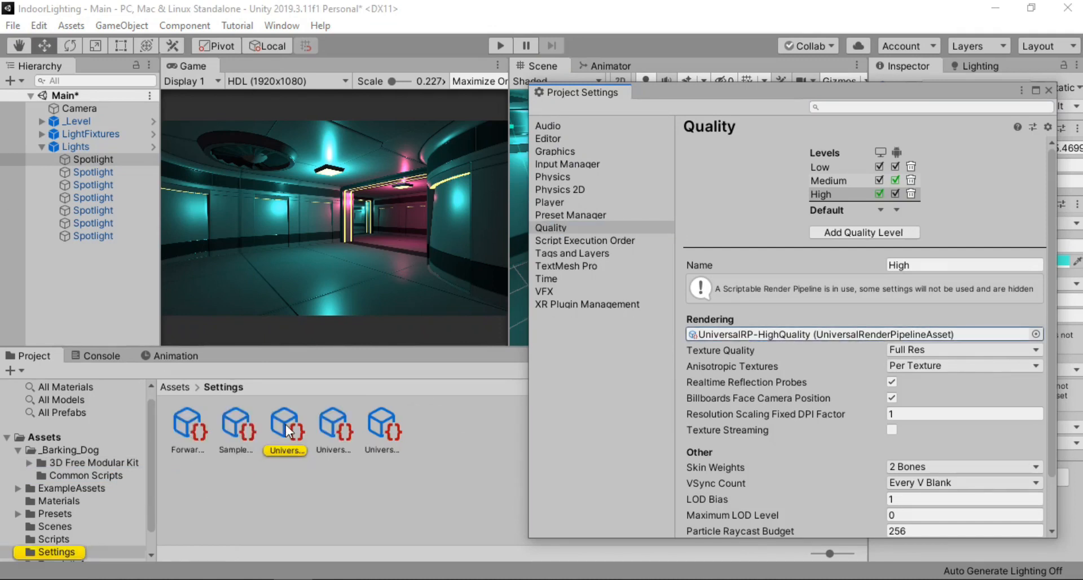
{"action": "mouse_move", "coordinate": [304, 431]}
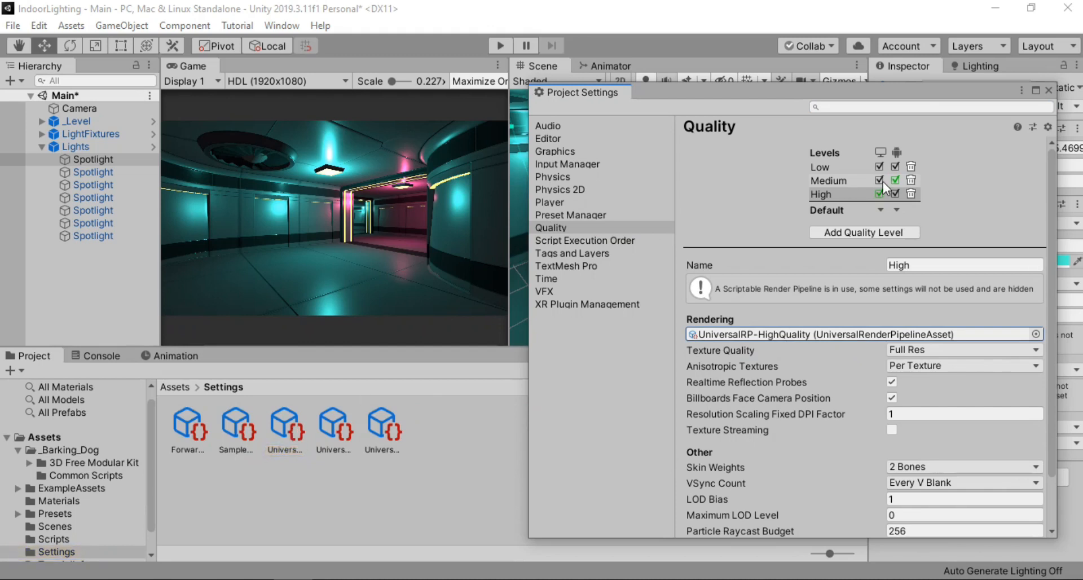
{"action": "left_click", "coordinate": [828, 180]}
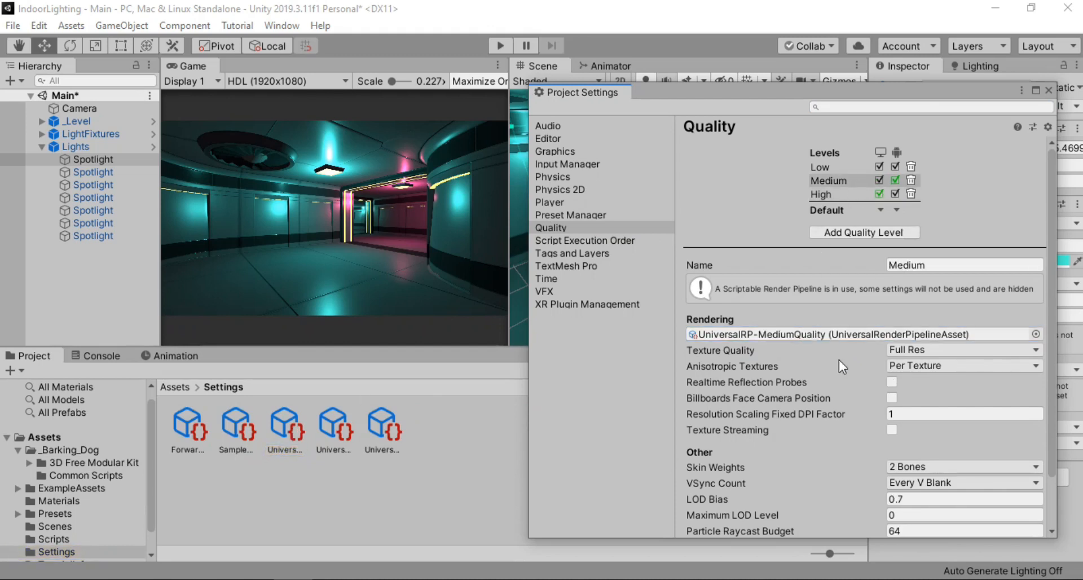
{"action": "left_click", "coordinate": [821, 194]}
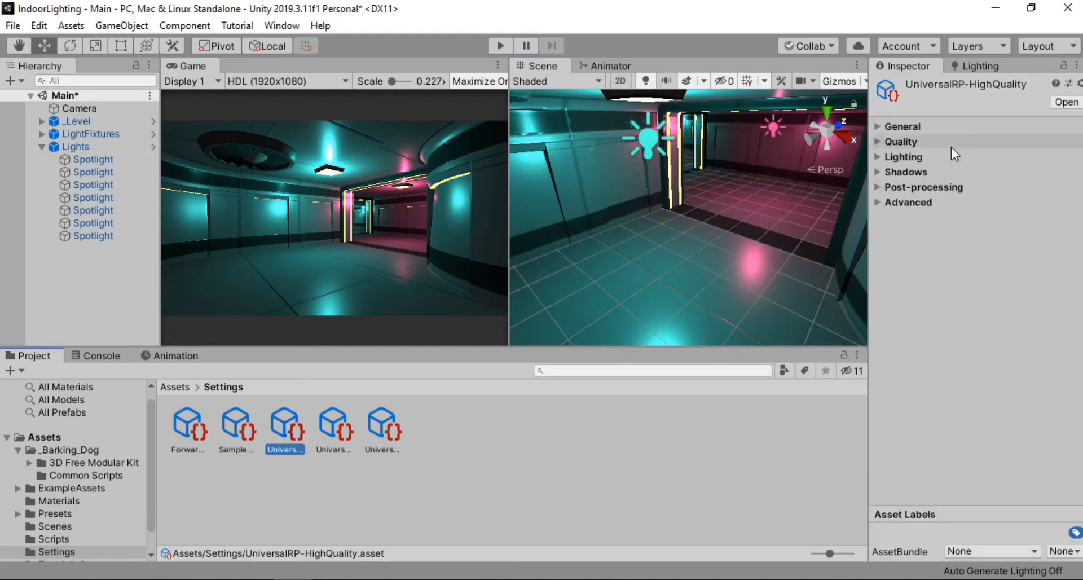
Step: Enable HDR in UniversalRP-HighQuality's Quality section, leaving 2x anti-aliasing and render scale 1
{"action": "left_click", "coordinate": [878, 143]}
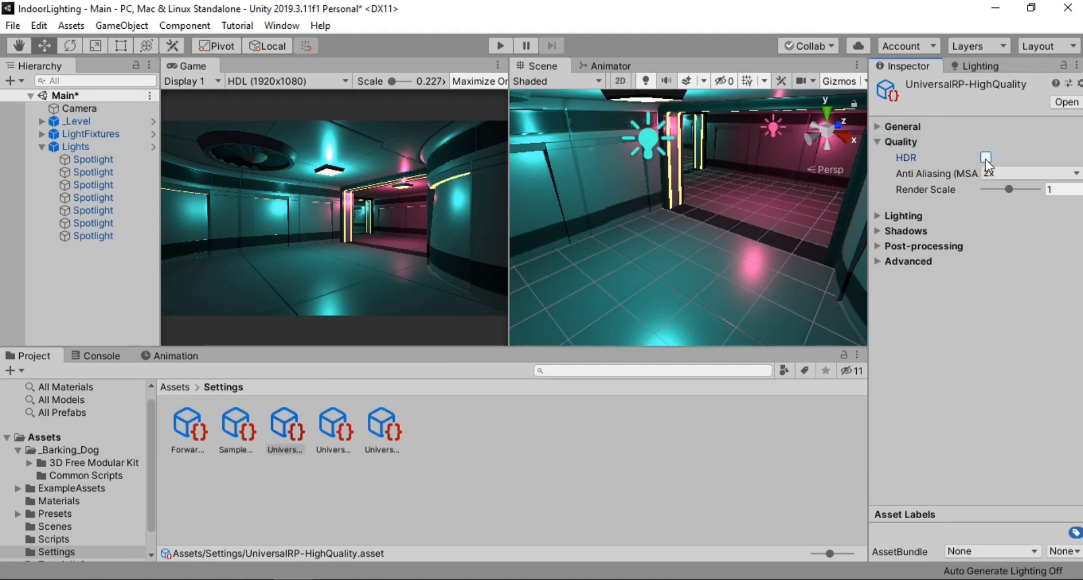
{"action": "left_click", "coordinate": [986, 157]}
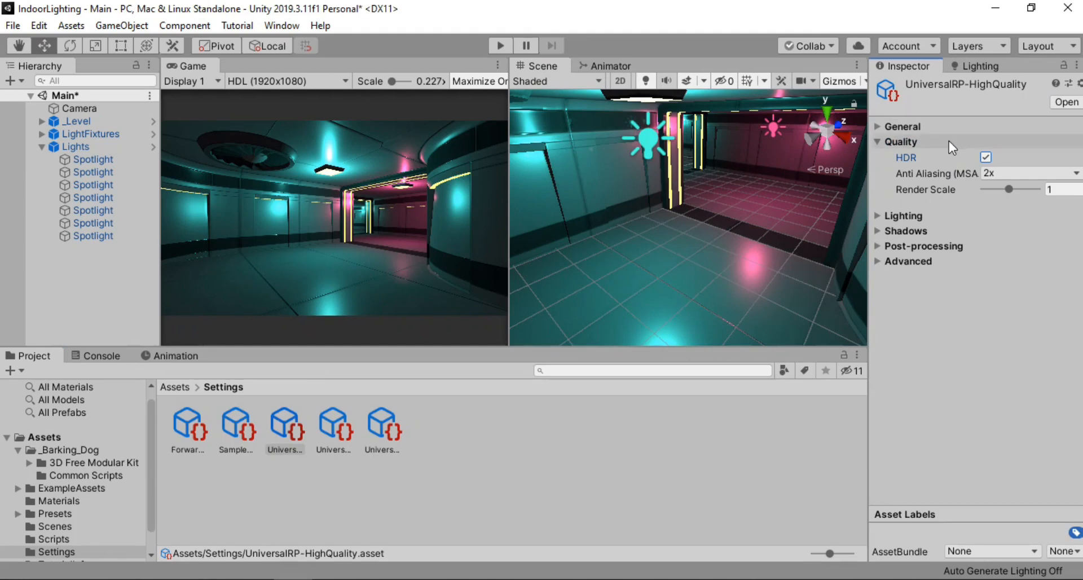
{"action": "left_click", "coordinate": [986, 157]}
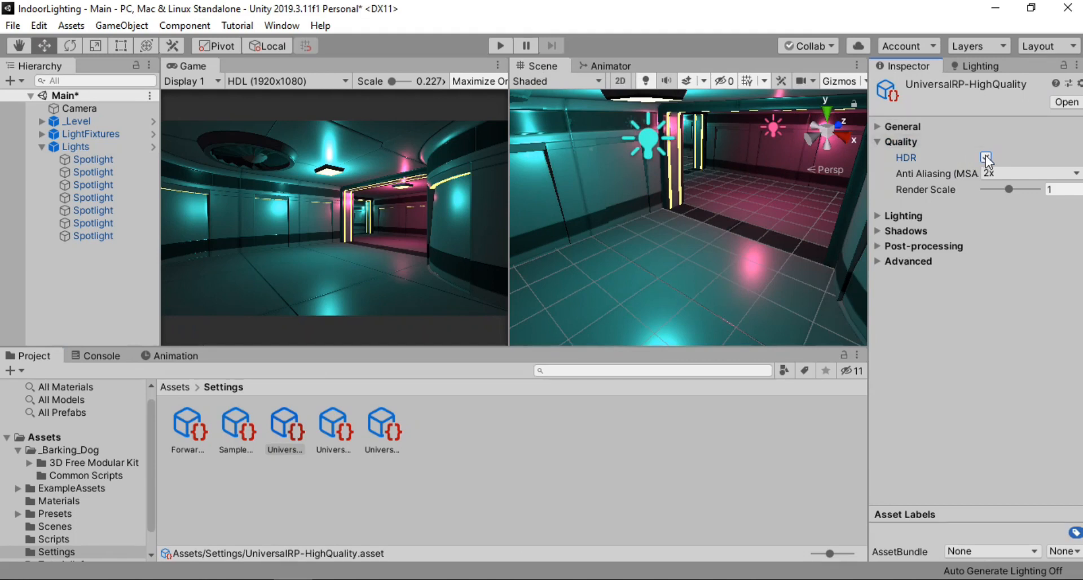
{"action": "left_click", "coordinate": [986, 158]}
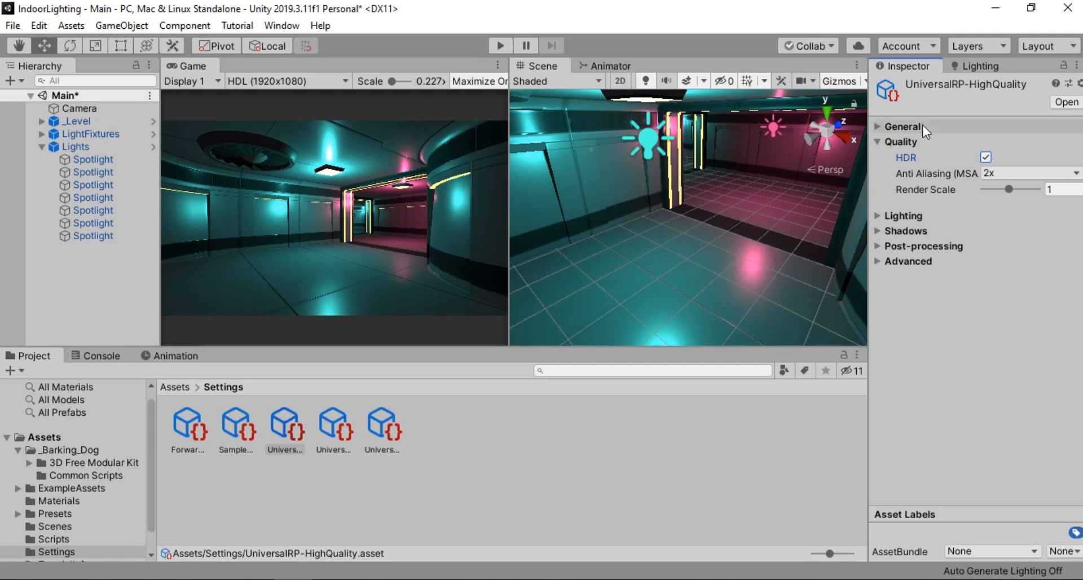
{"action": "left_click", "coordinate": [901, 142]}
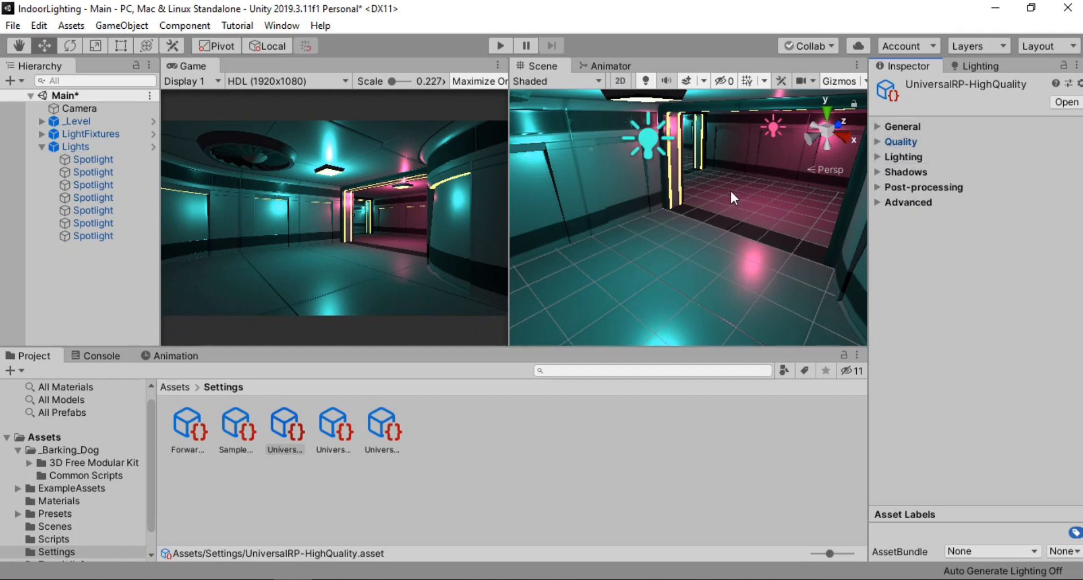
{"action": "mouse_move", "coordinate": [506, 226]}
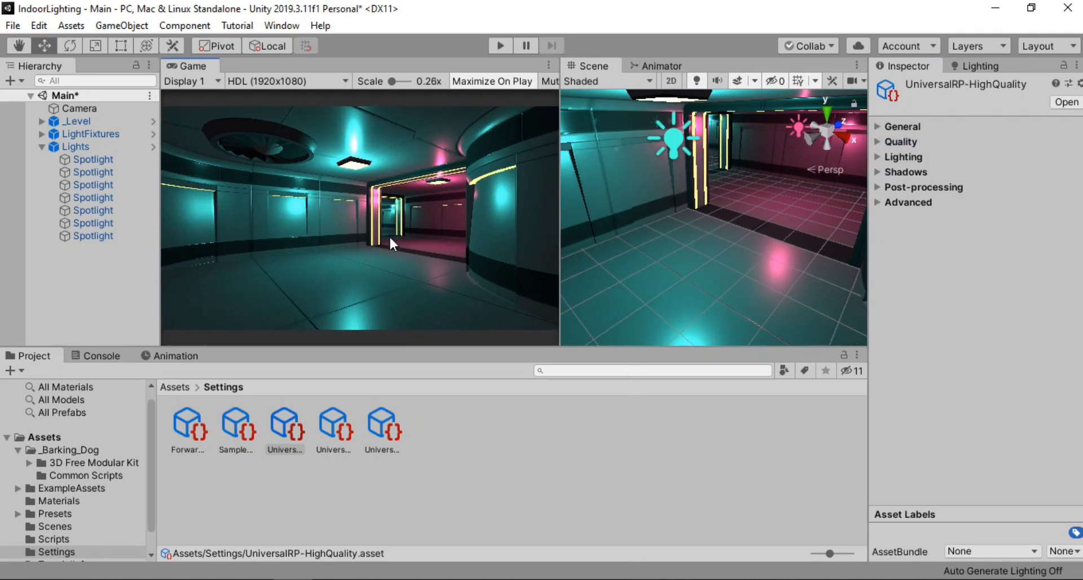
{"action": "mouse_move", "coordinate": [286, 230]}
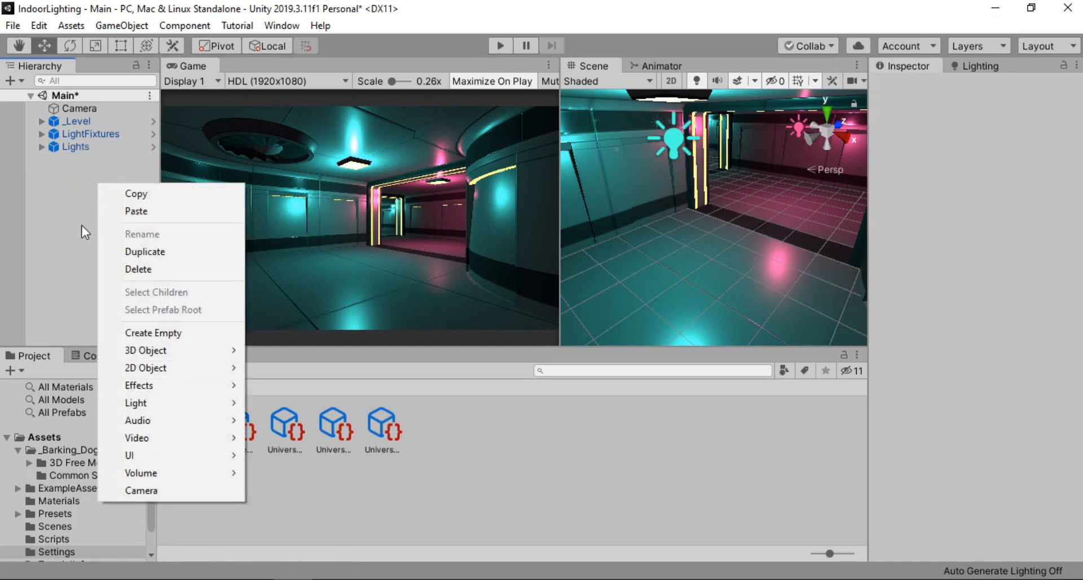
{"action": "mouse_move", "coordinate": [123, 324]}
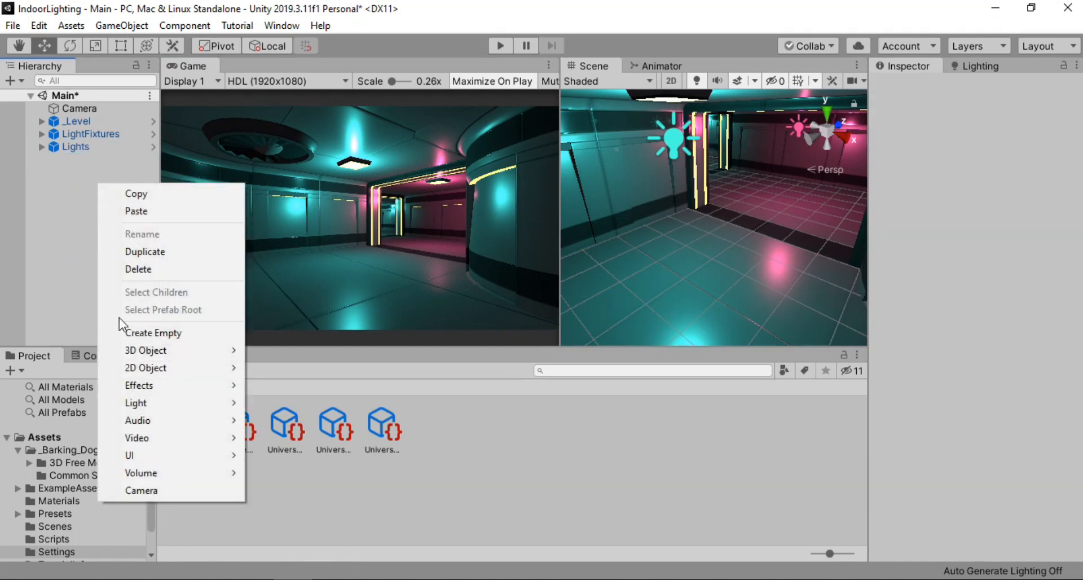
Step: Create an empty GameObject named PP and reset its Transform to the origin
{"action": "left_click", "coordinate": [152, 332]}
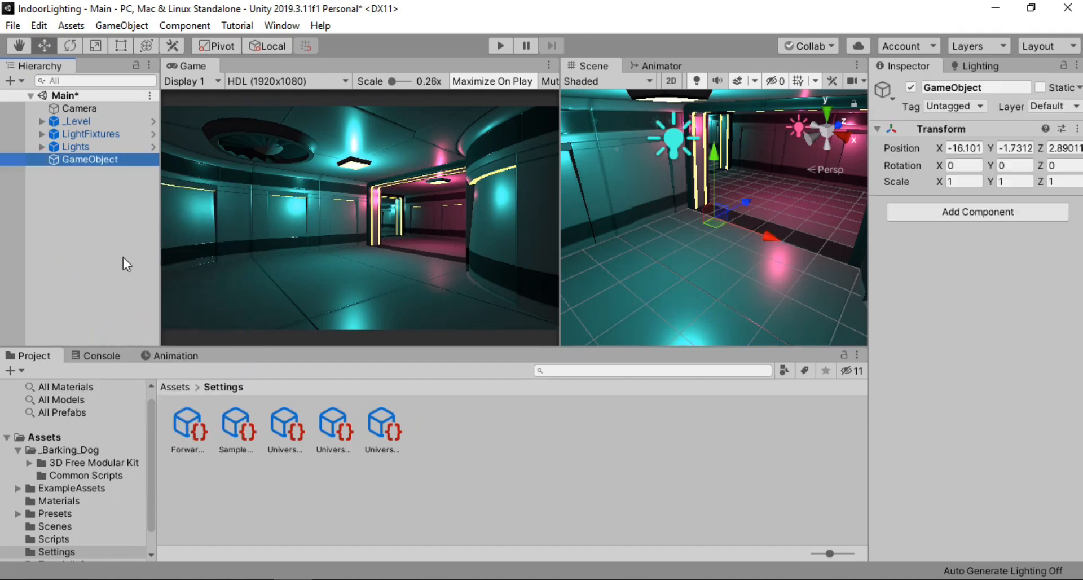
{"action": "double_click", "coordinate": [88, 159]}
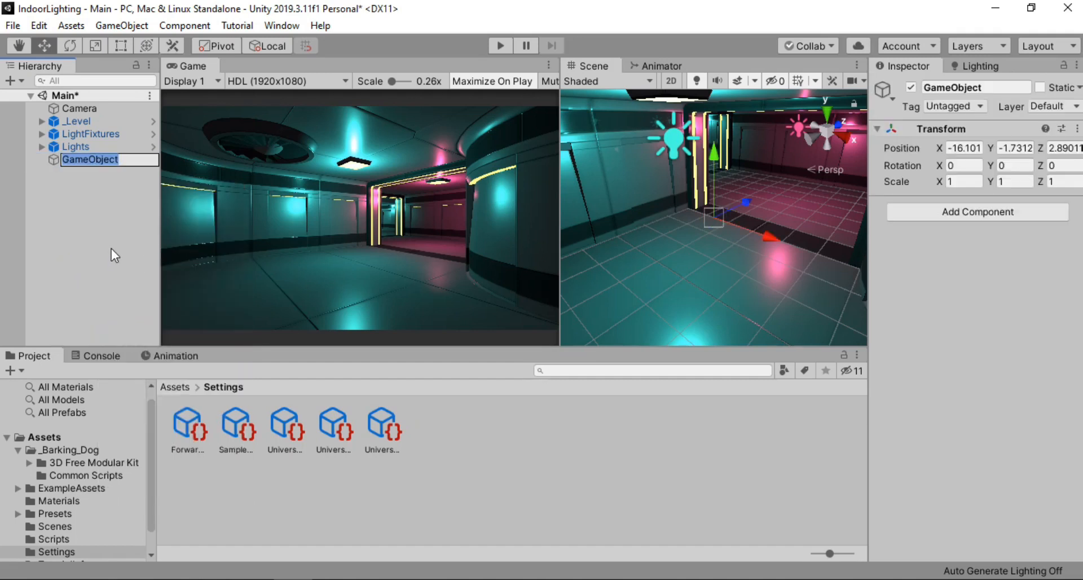
{"action": "type", "text": "PP"}
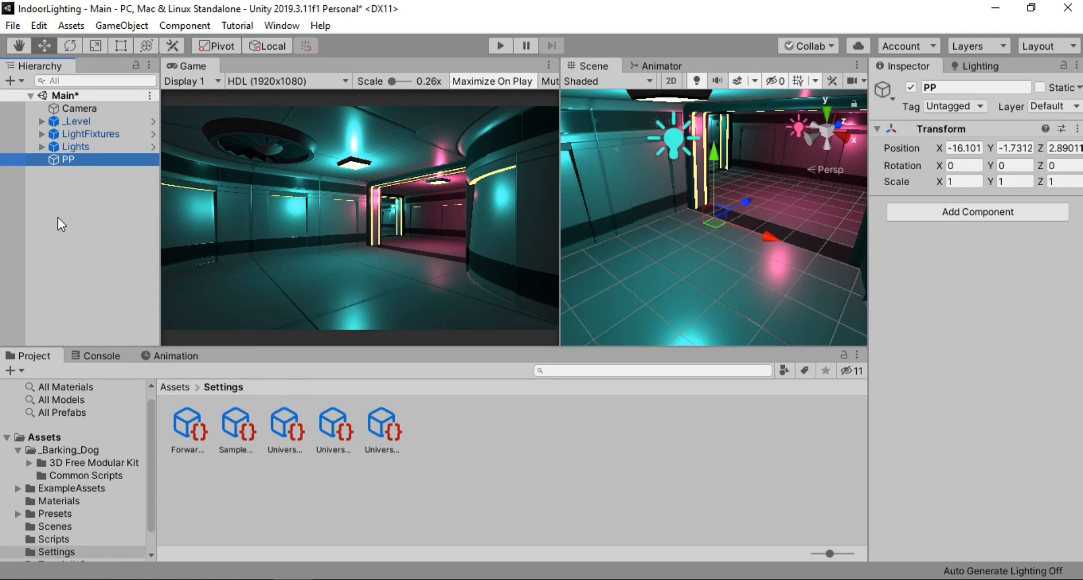
{"action": "left_click", "coordinate": [1076, 129]}
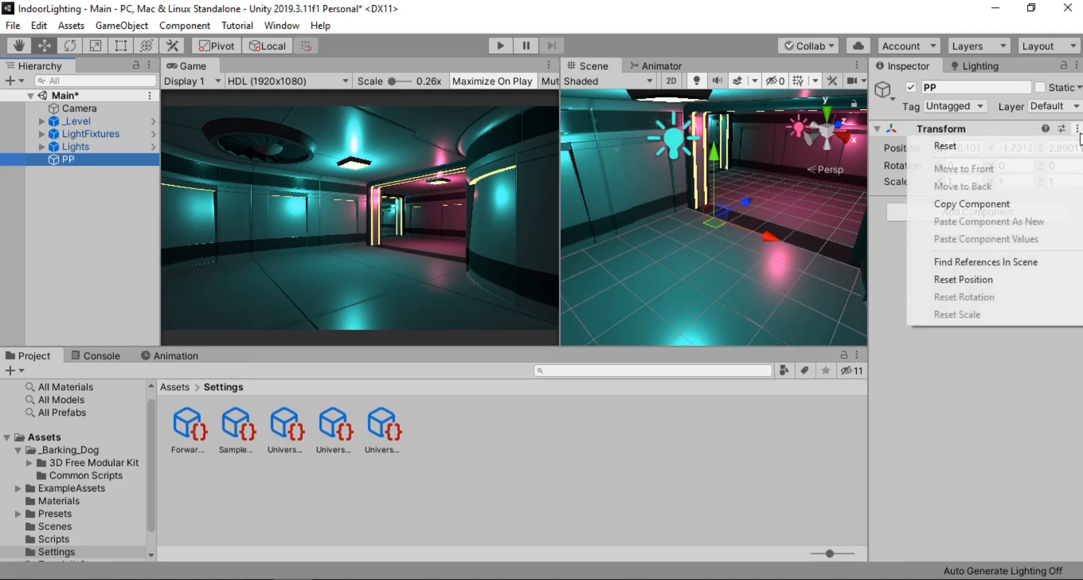
{"action": "left_click", "coordinate": [943, 145]}
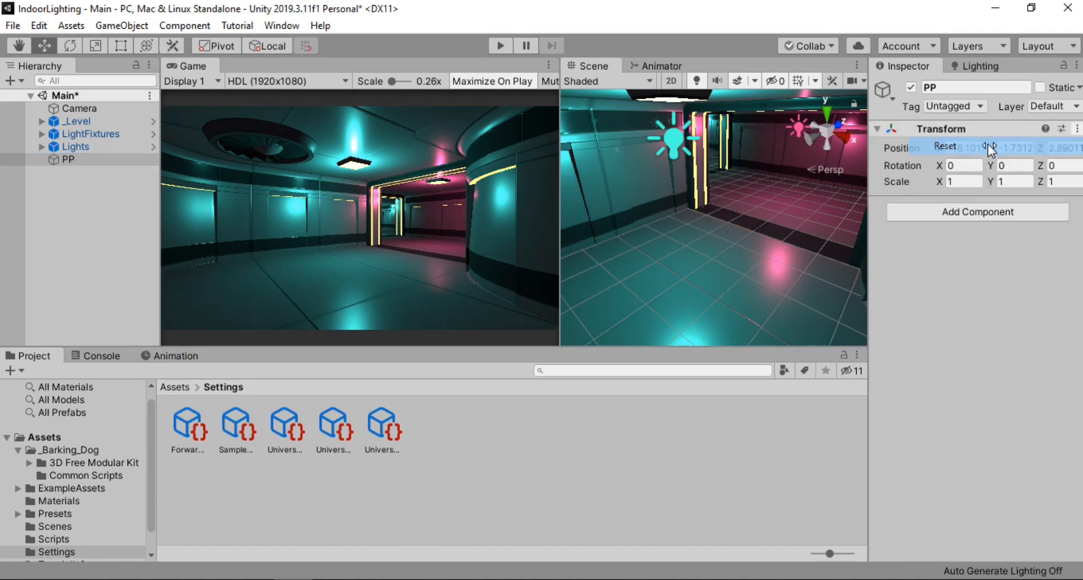
{"action": "left_click", "coordinate": [945, 146]}
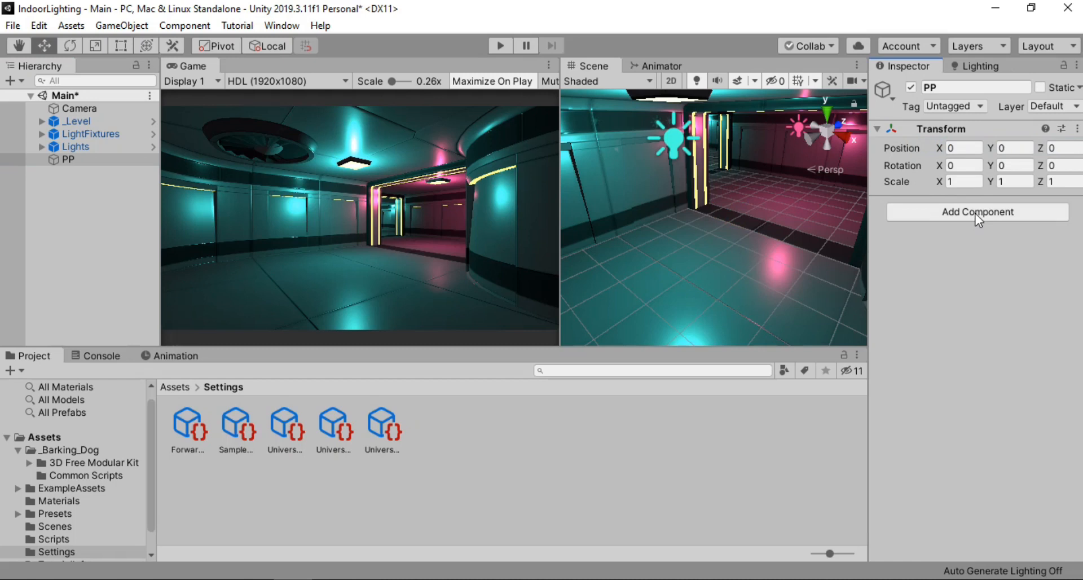
{"action": "type", "text": "vol"}
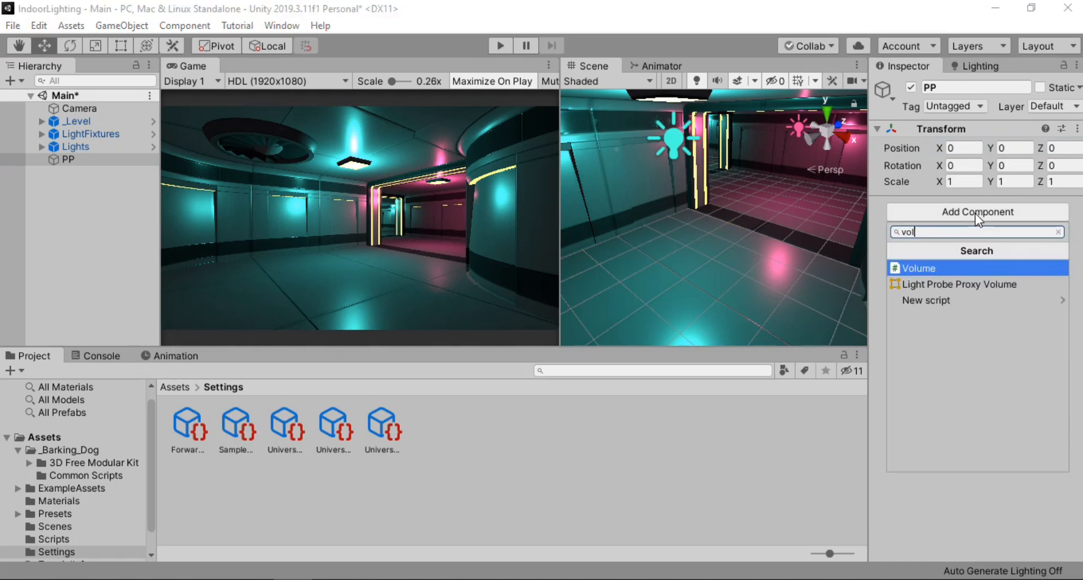
Step: Add a global Volume component to PP with a new profile, ready for overrides
{"action": "left_click", "coordinate": [918, 268]}
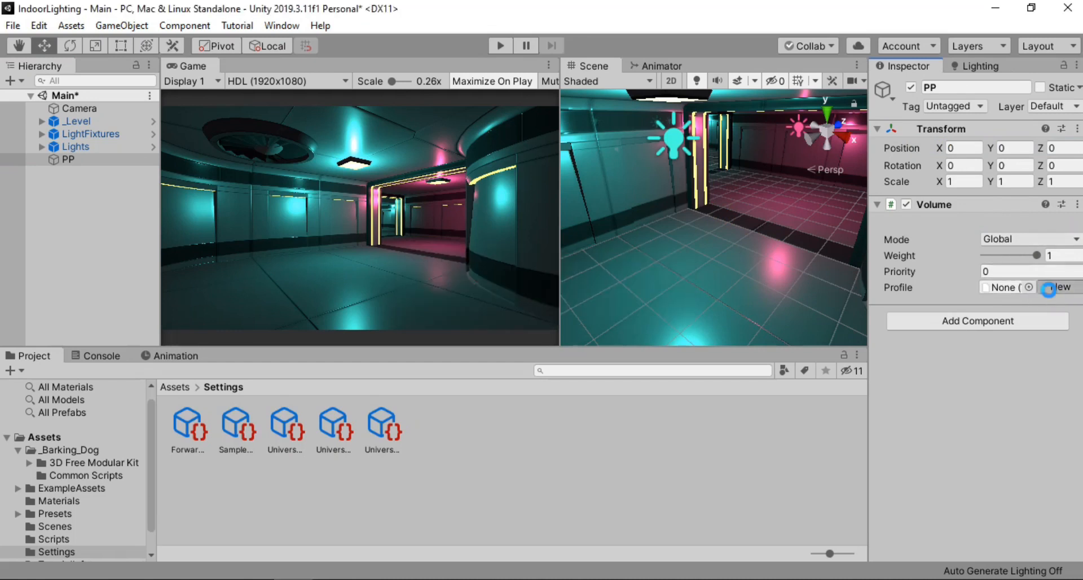
{"action": "left_click", "coordinate": [1057, 286]}
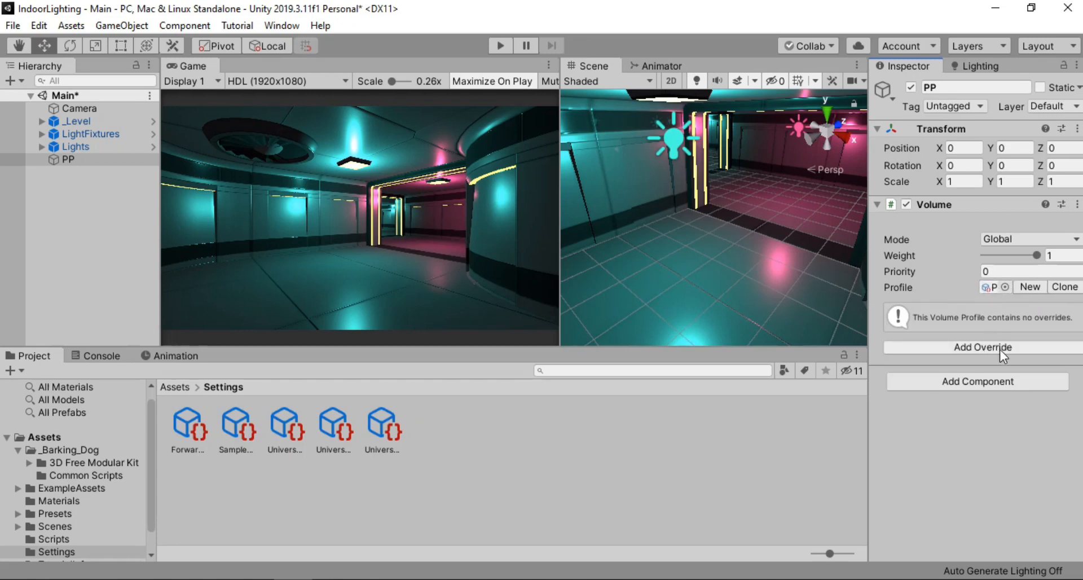
{"action": "mouse_move", "coordinate": [994, 357]}
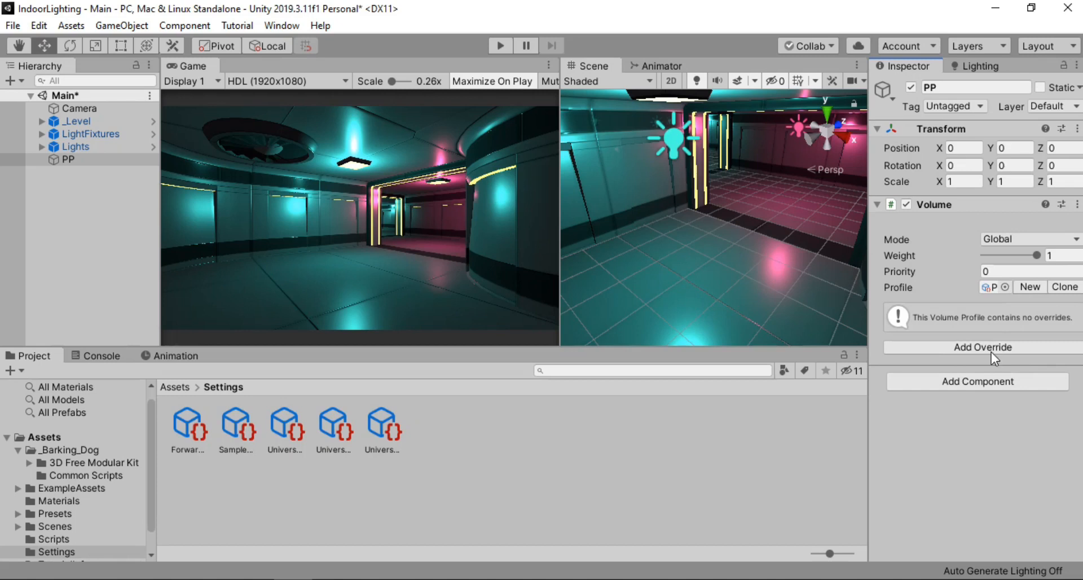
{"action": "left_click", "coordinate": [981, 346]}
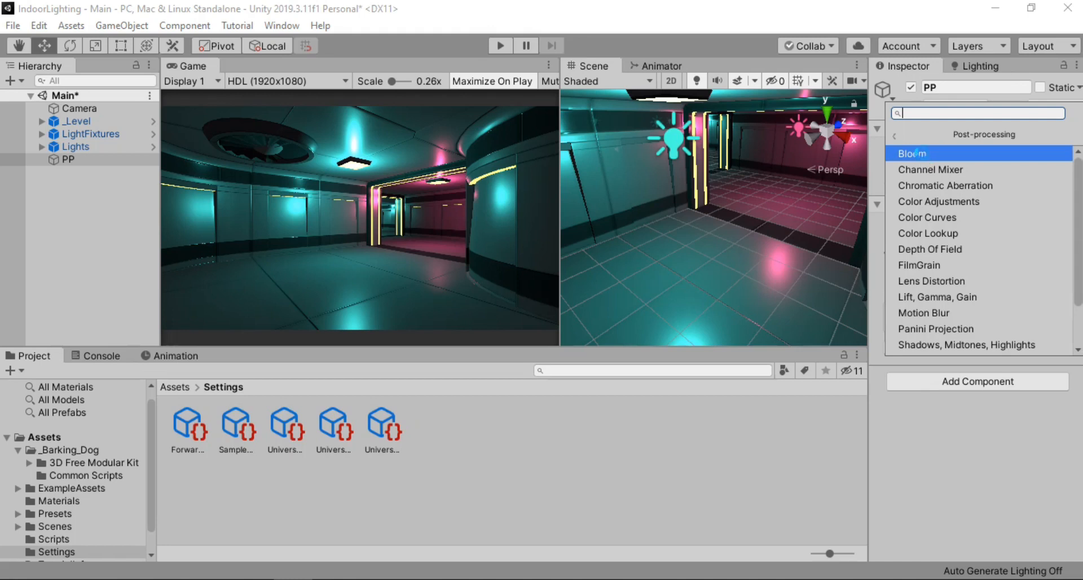
Step: Add a Bloom override with intensity 2 and threshold 1.7
{"action": "left_click", "coordinate": [913, 154]}
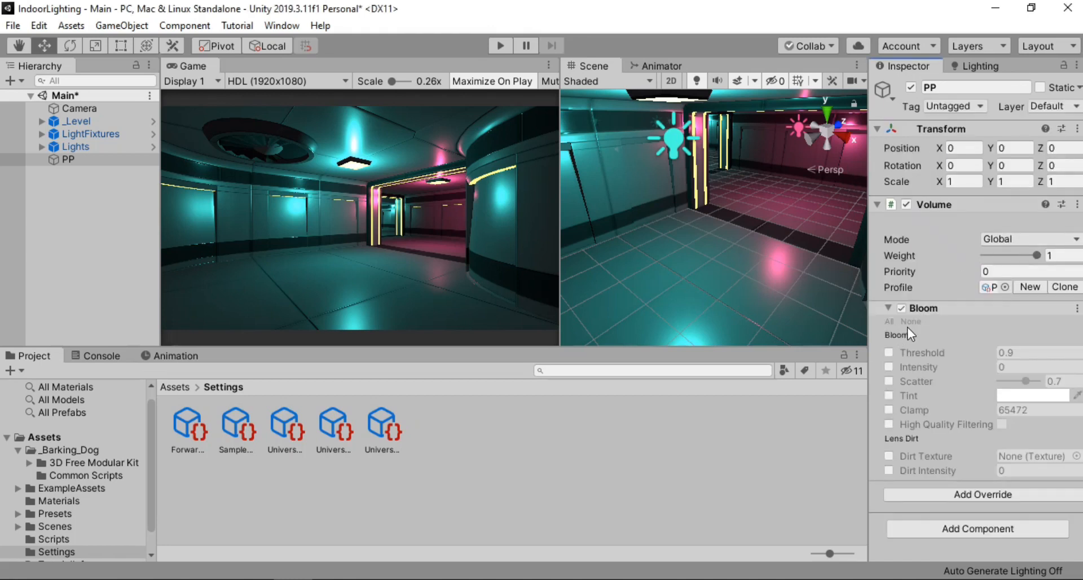
{"action": "mouse_move", "coordinate": [893, 330]}
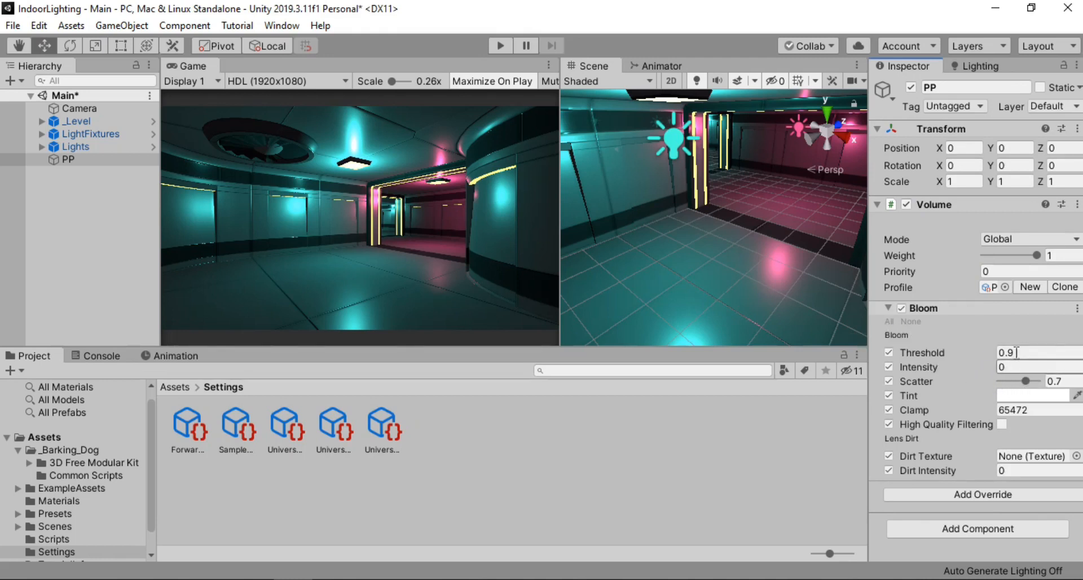
{"action": "left_click", "coordinate": [1029, 366]}
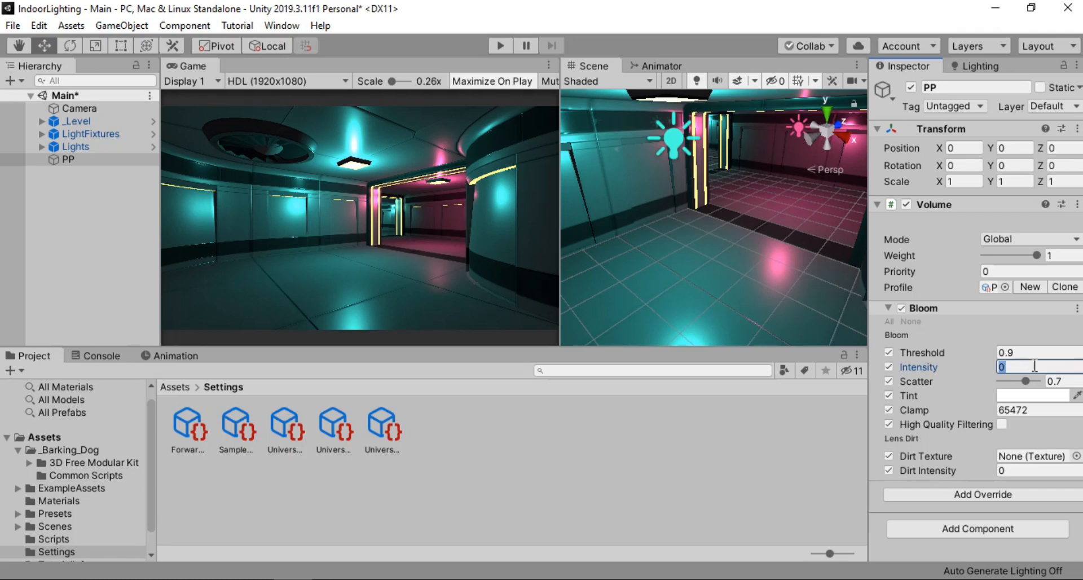
{"action": "type", "text": "2"}
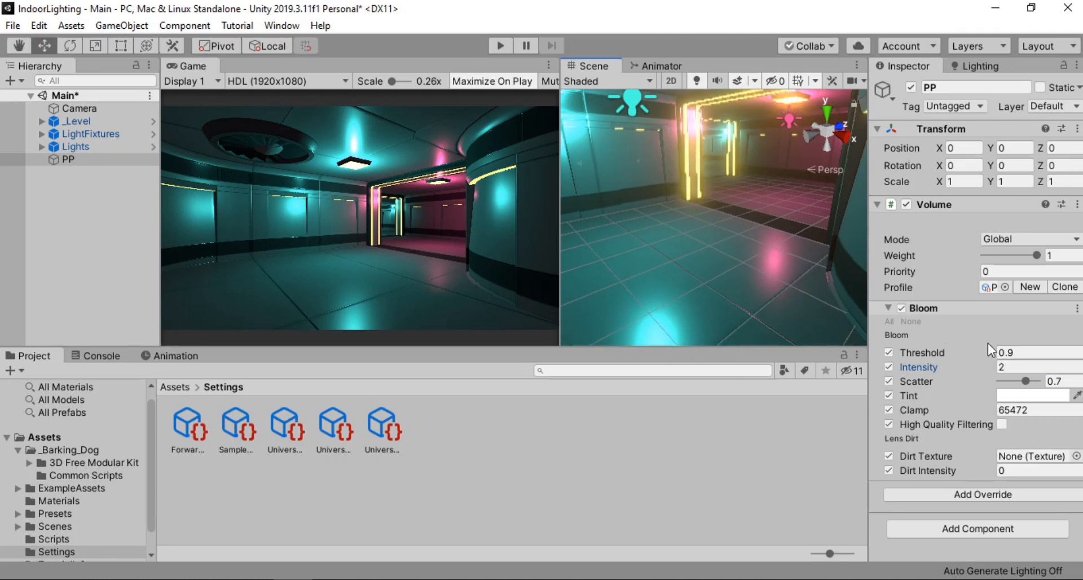
{"action": "left_click", "coordinate": [1029, 352]}
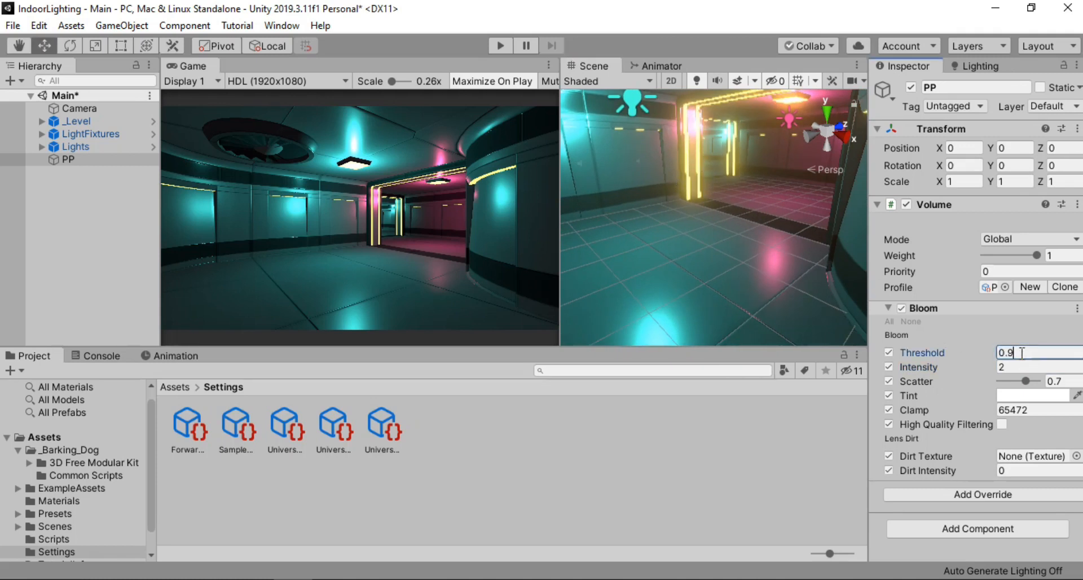
{"action": "type", "text": "1"}
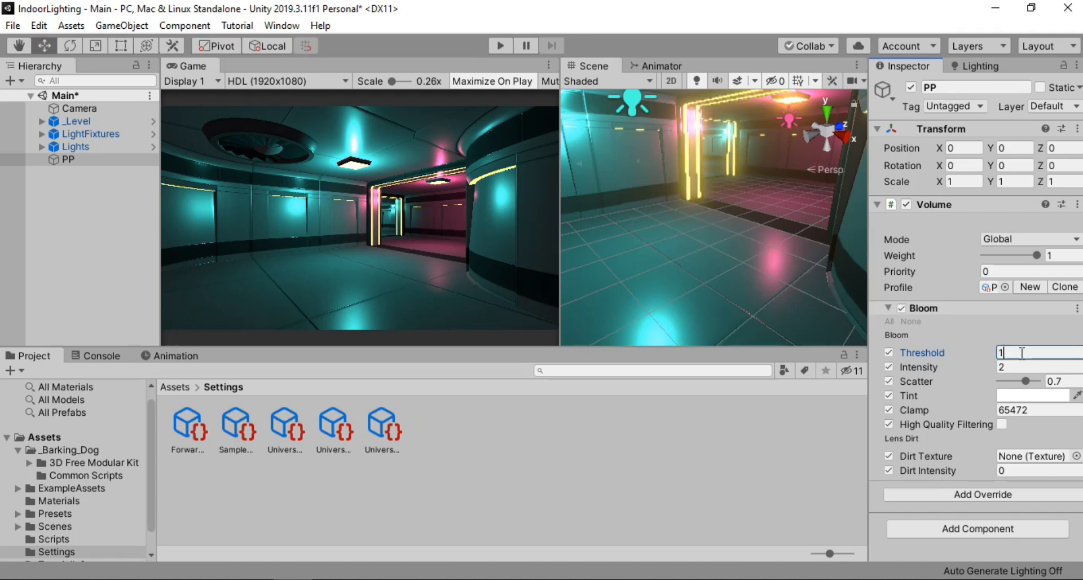
{"action": "type", "text": "1.5"}
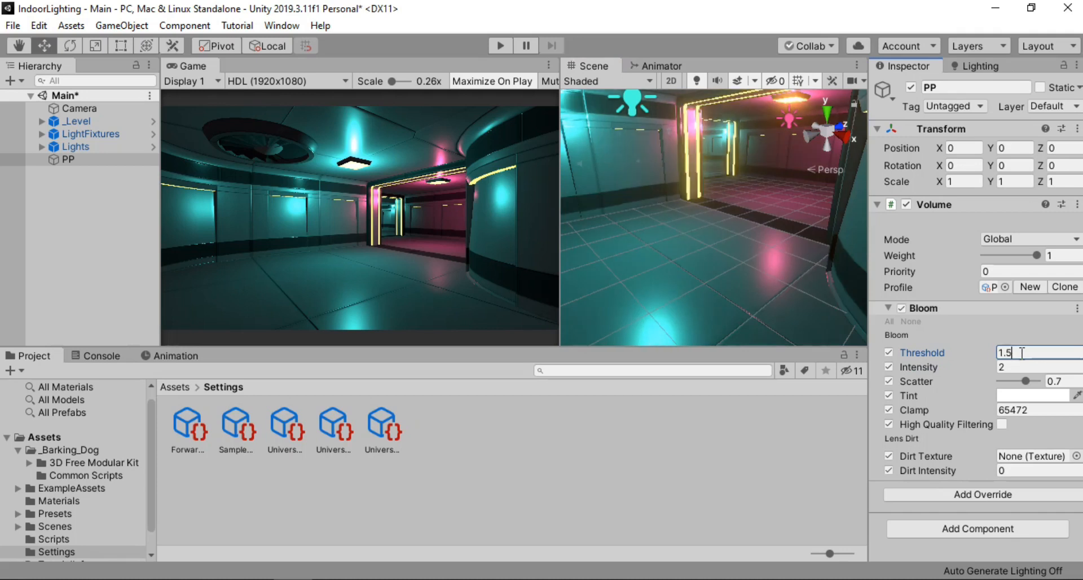
{"action": "type", "text": "1.7"}
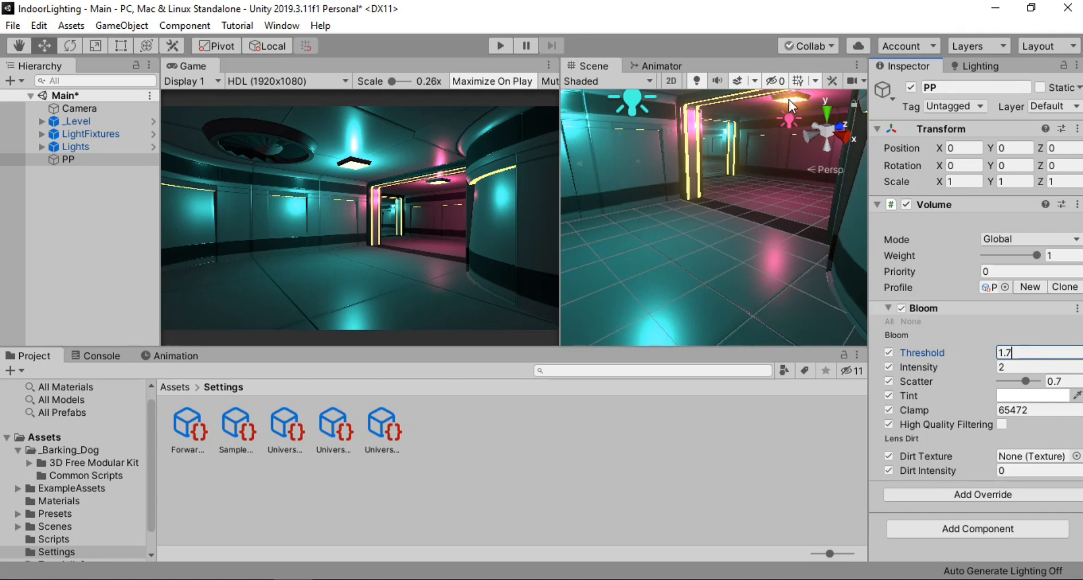
{"action": "mouse_move", "coordinate": [704, 140]}
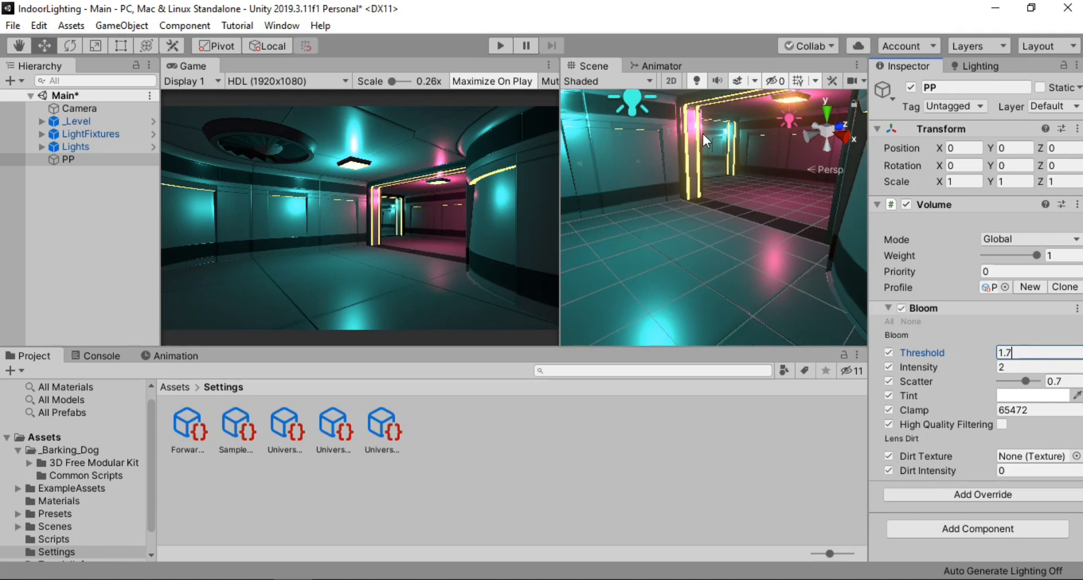
{"action": "mouse_move", "coordinate": [698, 148]}
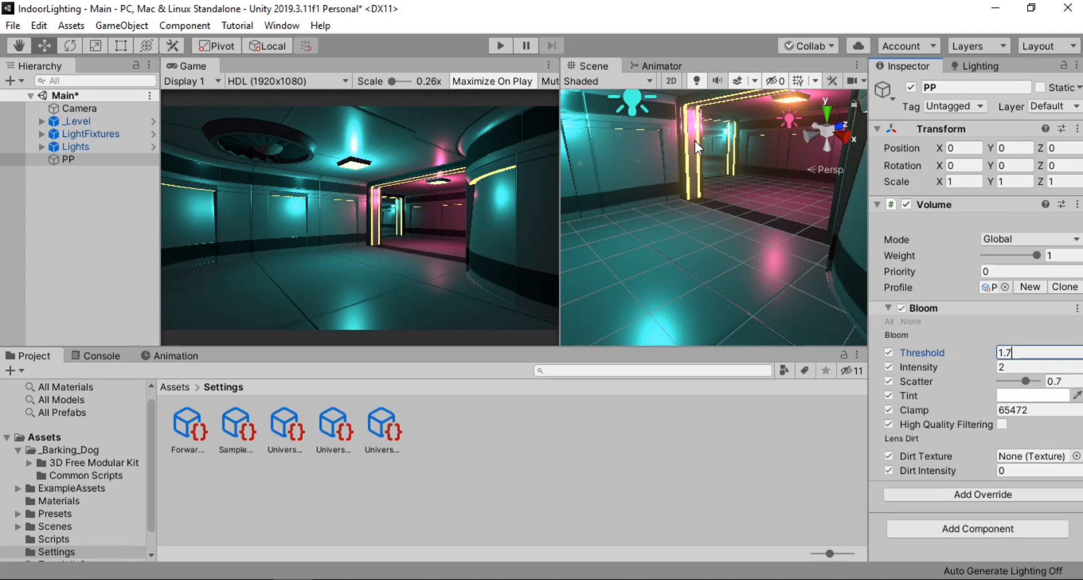
{"action": "mouse_move", "coordinate": [760, 130]}
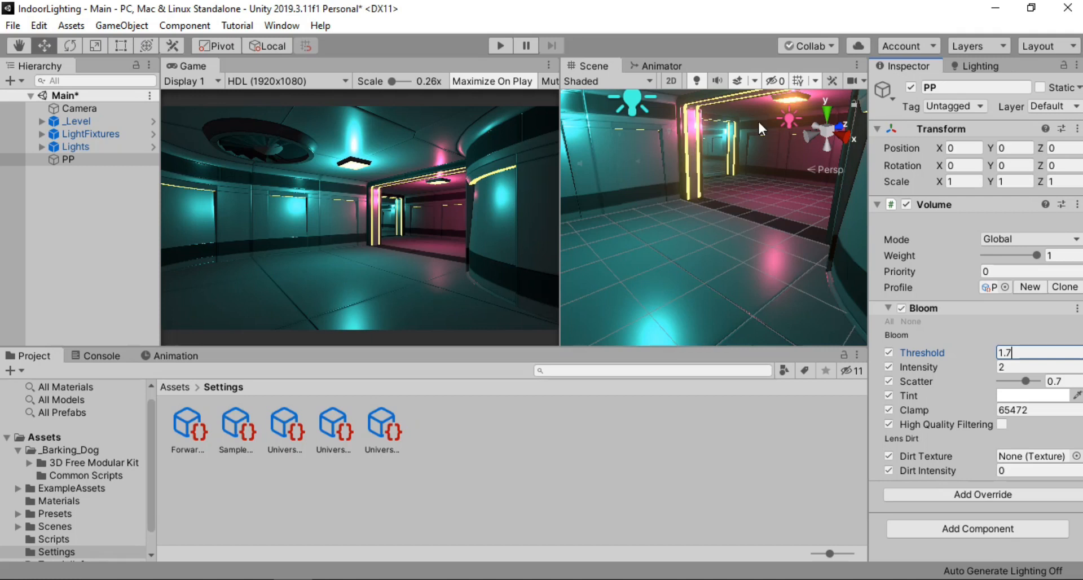
{"action": "mouse_move", "coordinate": [811, 110]}
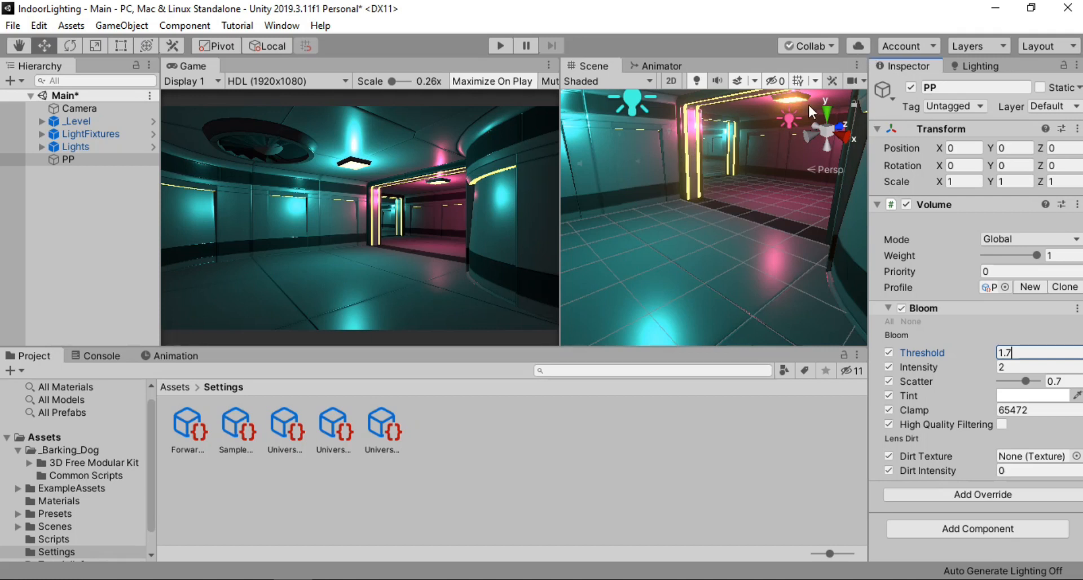
{"action": "mouse_move", "coordinate": [794, 108]}
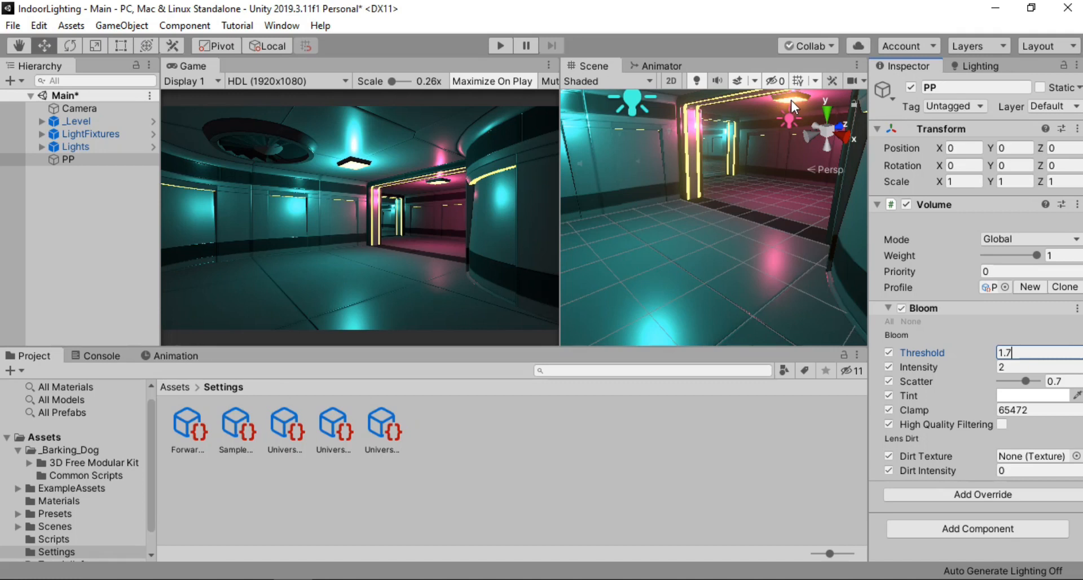
{"action": "mouse_move", "coordinate": [824, 291]}
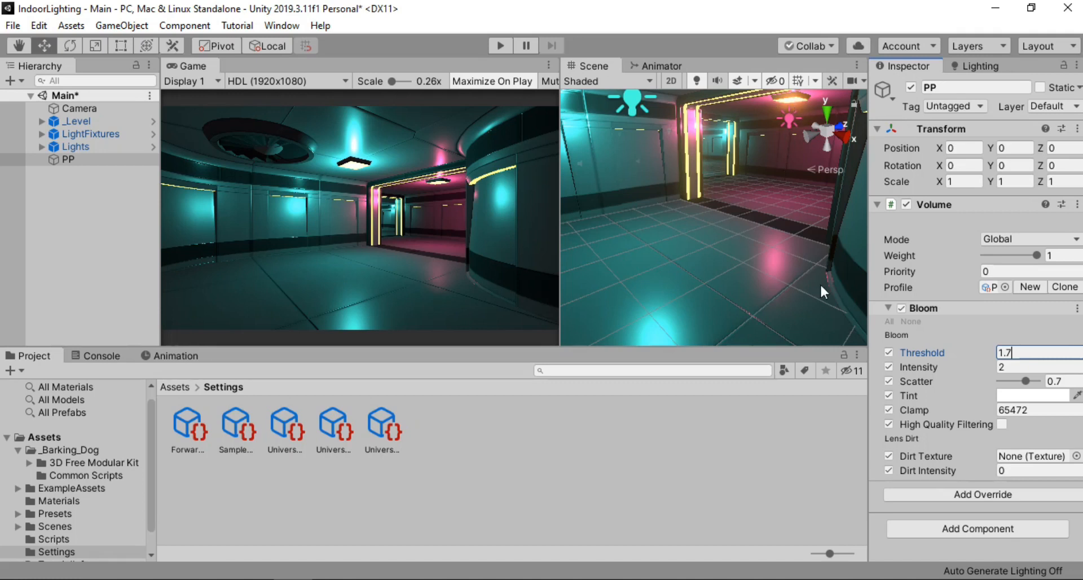
{"action": "mouse_move", "coordinate": [549, 285]}
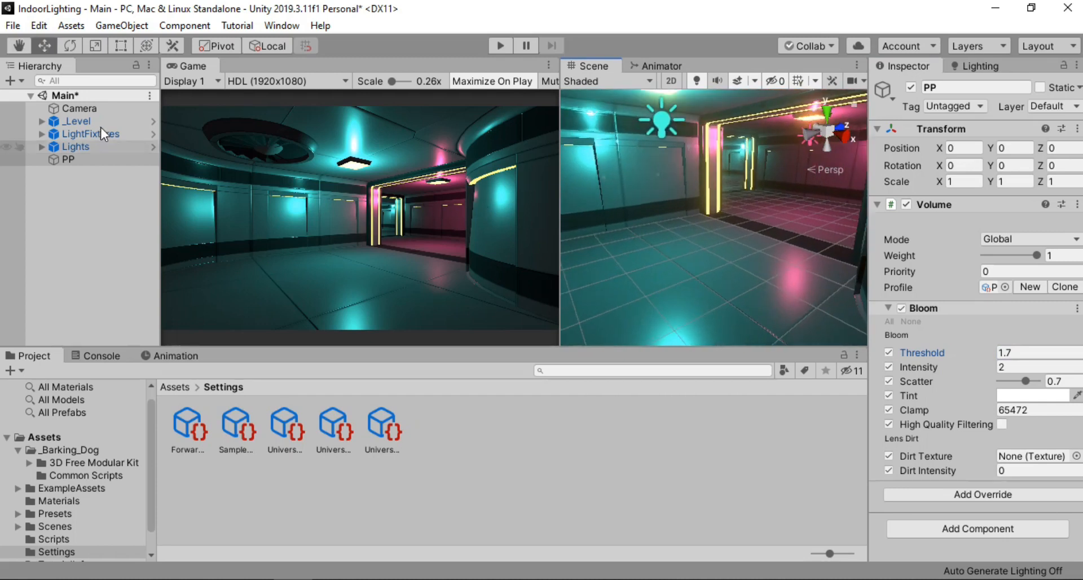
Step: Tick Post Processing in the Camera's Rendering settings
{"action": "left_click", "coordinate": [81, 108]}
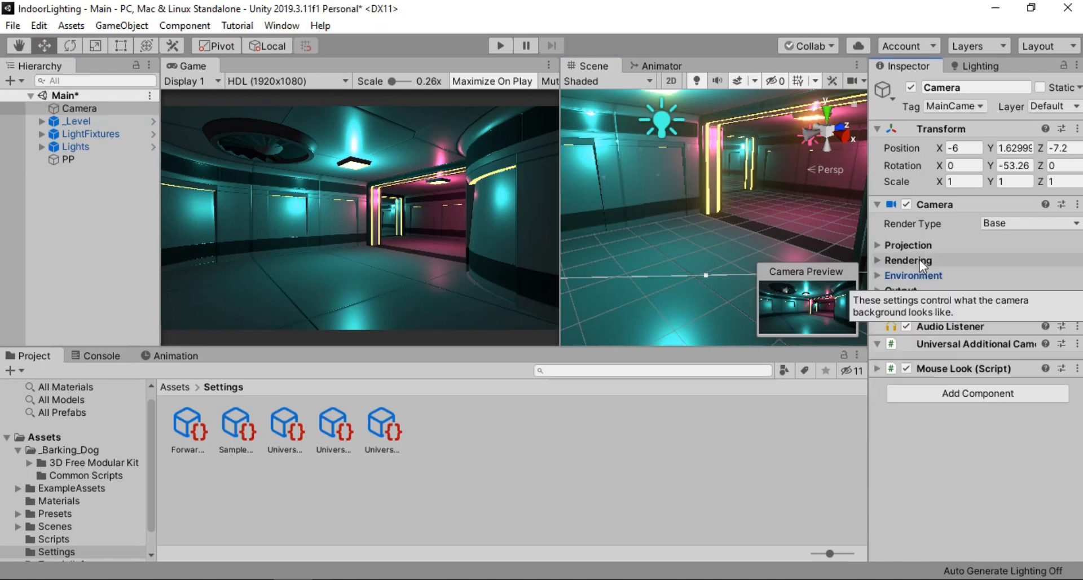
{"action": "left_click", "coordinate": [905, 260]}
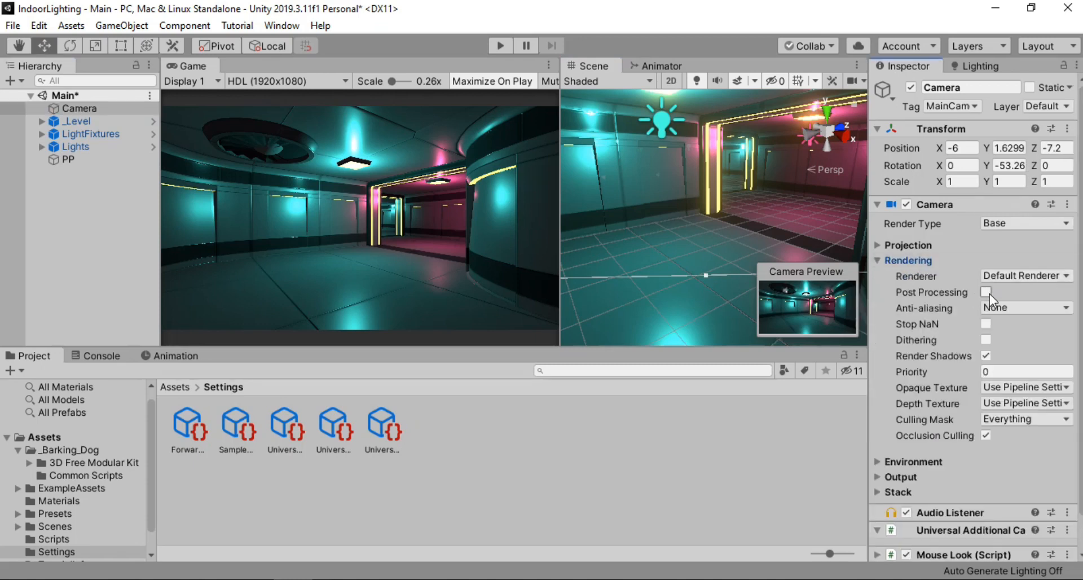
{"action": "left_click", "coordinate": [986, 291]}
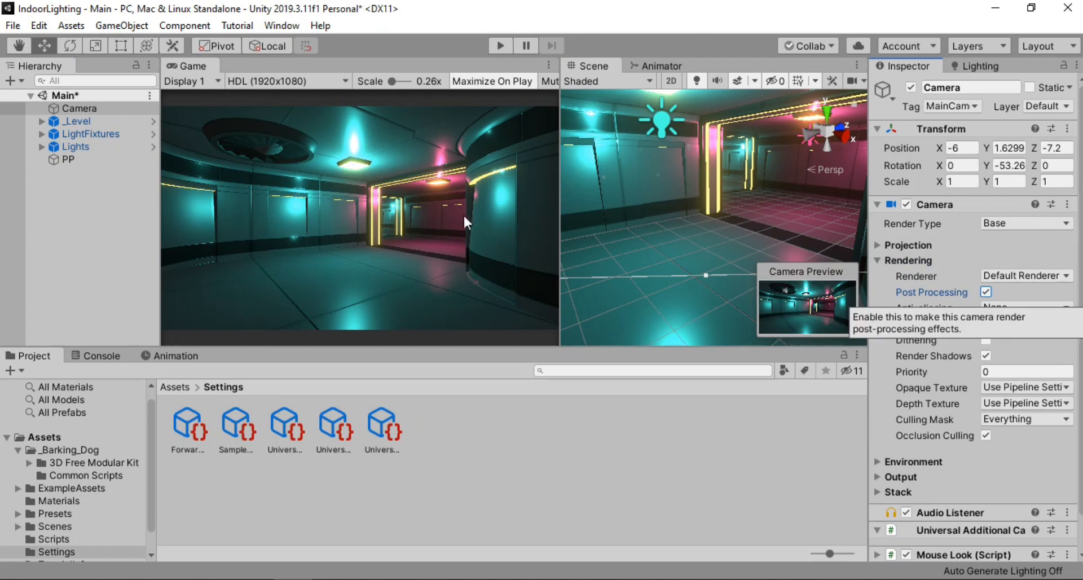
{"action": "mouse_move", "coordinate": [446, 174]}
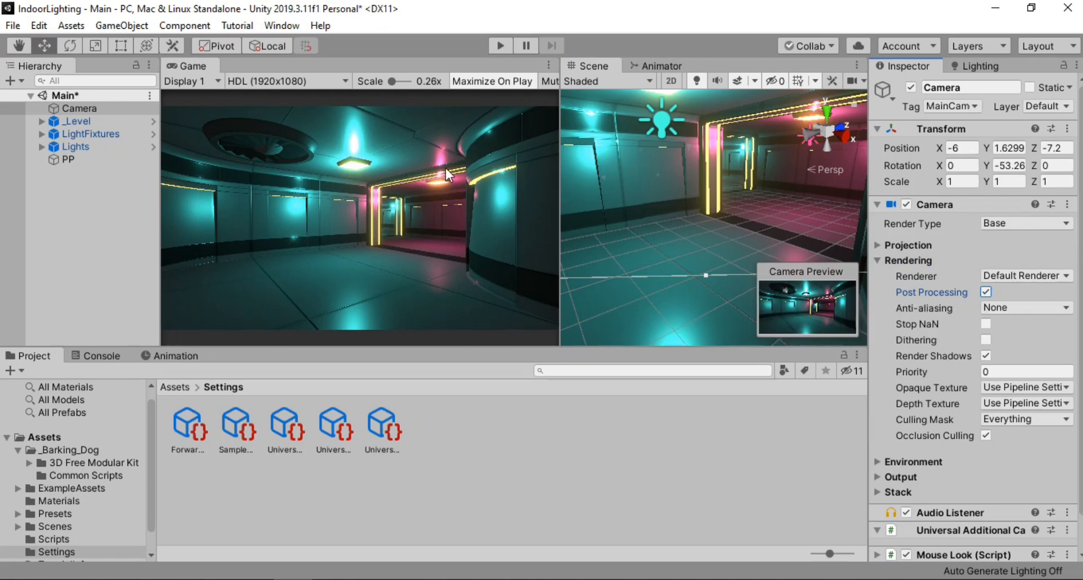
{"action": "mouse_move", "coordinate": [499, 45]}
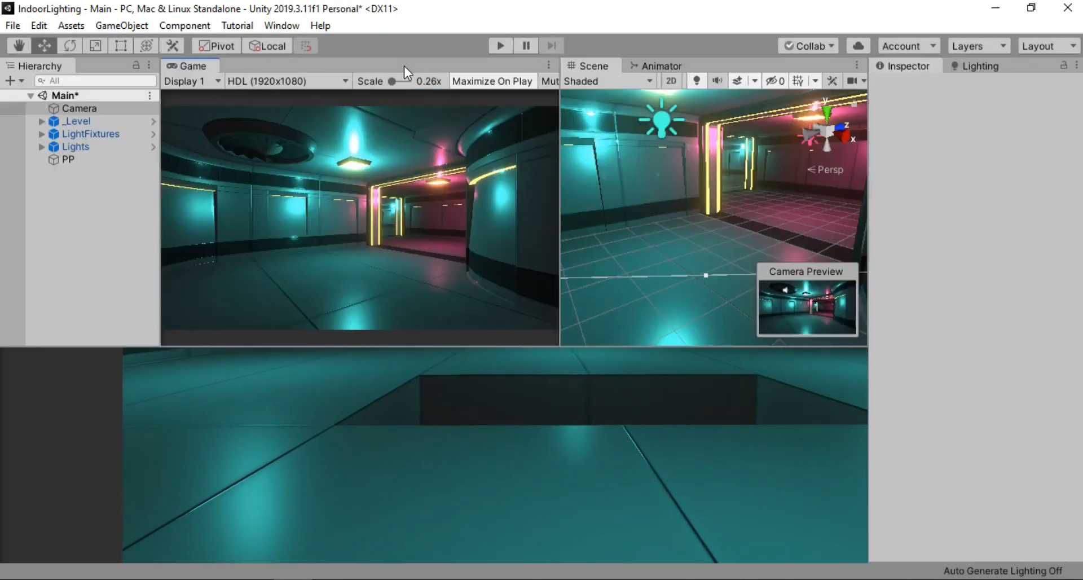
Step: Select all seven Spotlights in Lights, try the Spot type, then revert them to Point
{"action": "left_click", "coordinate": [80, 108]}
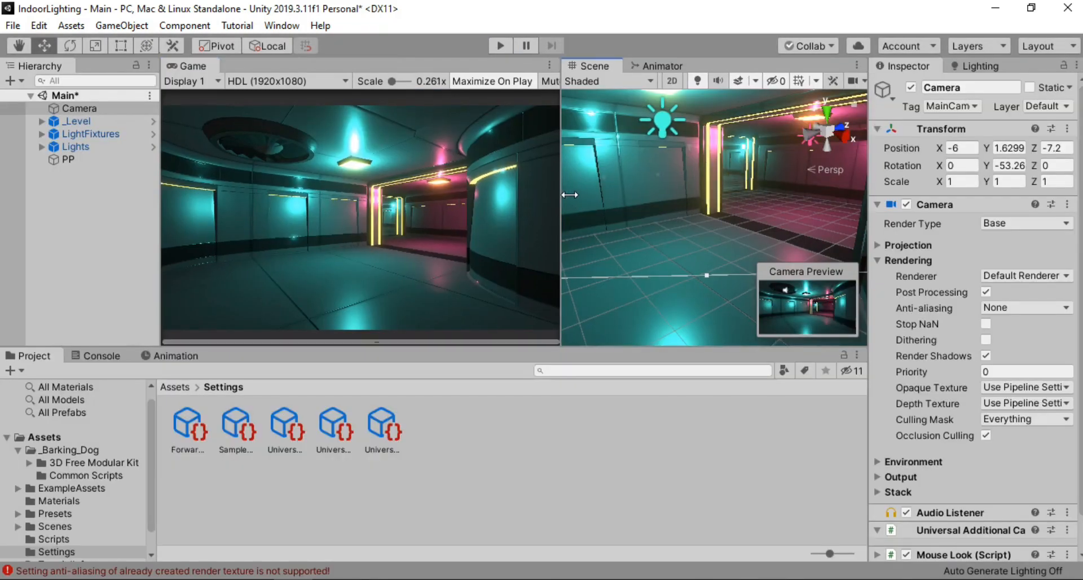
{"action": "left_click", "coordinate": [66, 159]}
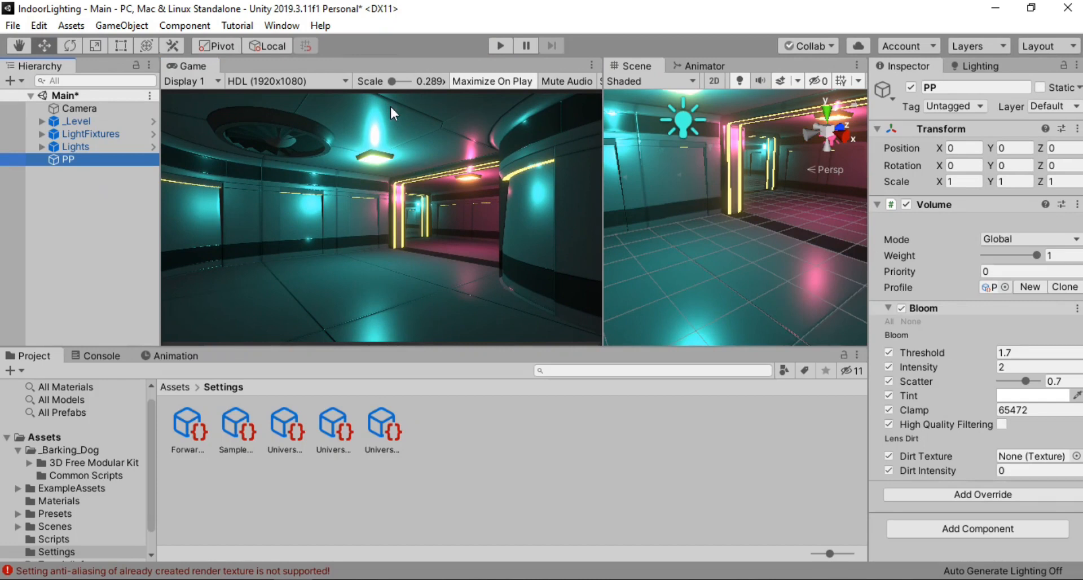
{"action": "left_click", "coordinate": [65, 159]}
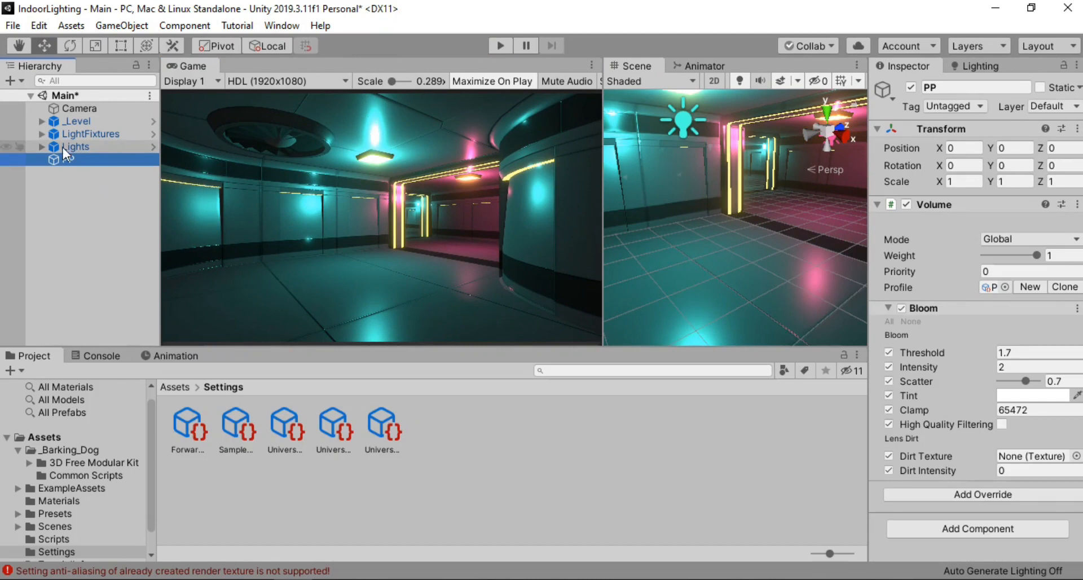
{"action": "left_click", "coordinate": [53, 146]}
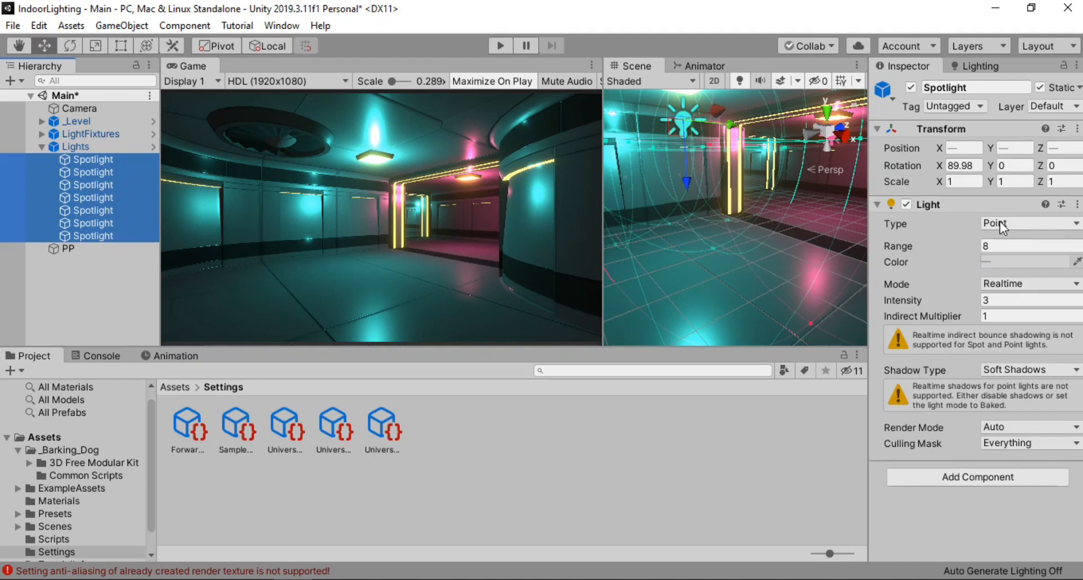
{"action": "left_click", "coordinate": [1029, 223]}
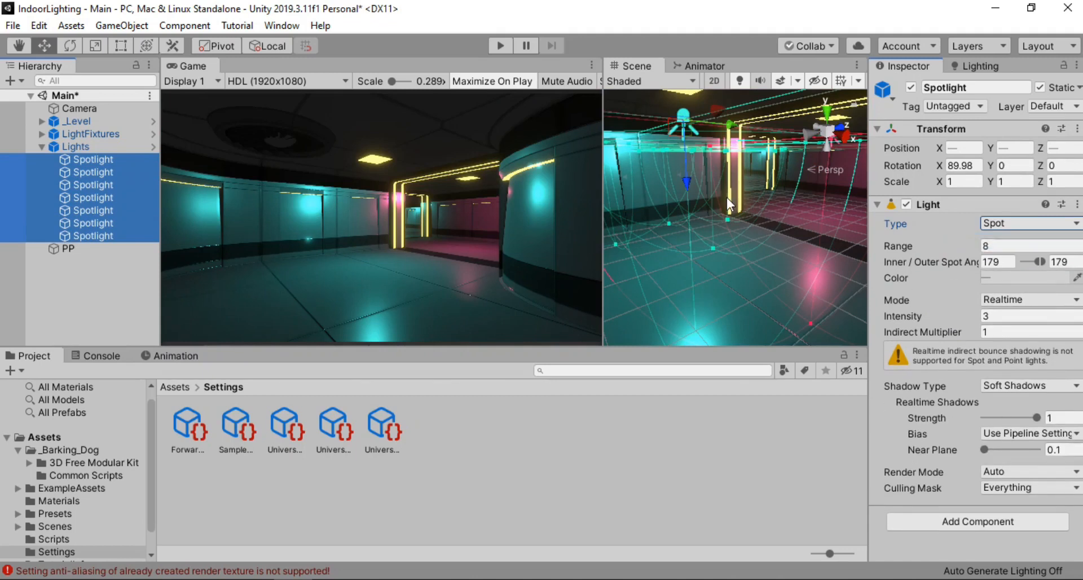
{"action": "mouse_move", "coordinate": [677, 142]}
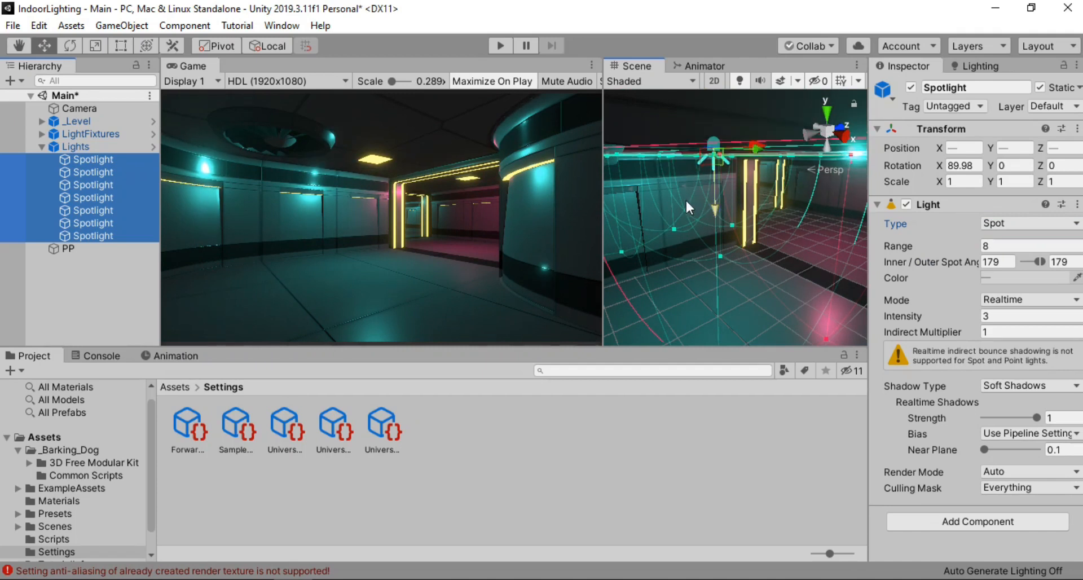
{"action": "mouse_move", "coordinate": [345, 161]}
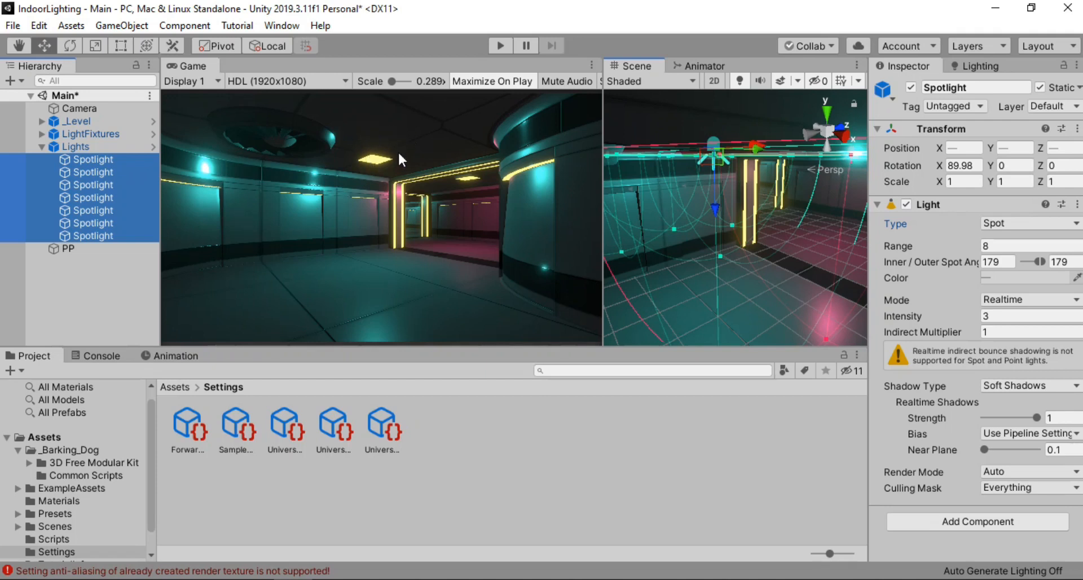
{"action": "left_click", "coordinate": [1029, 222]}
{"action": "type", "text": "2.5"}
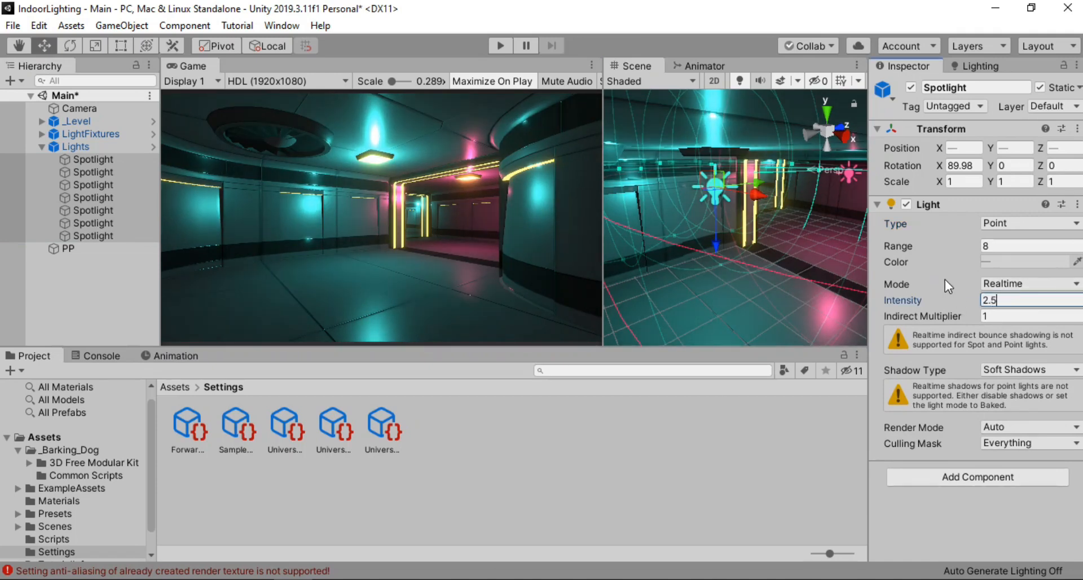
{"action": "mouse_move", "coordinate": [81, 151]}
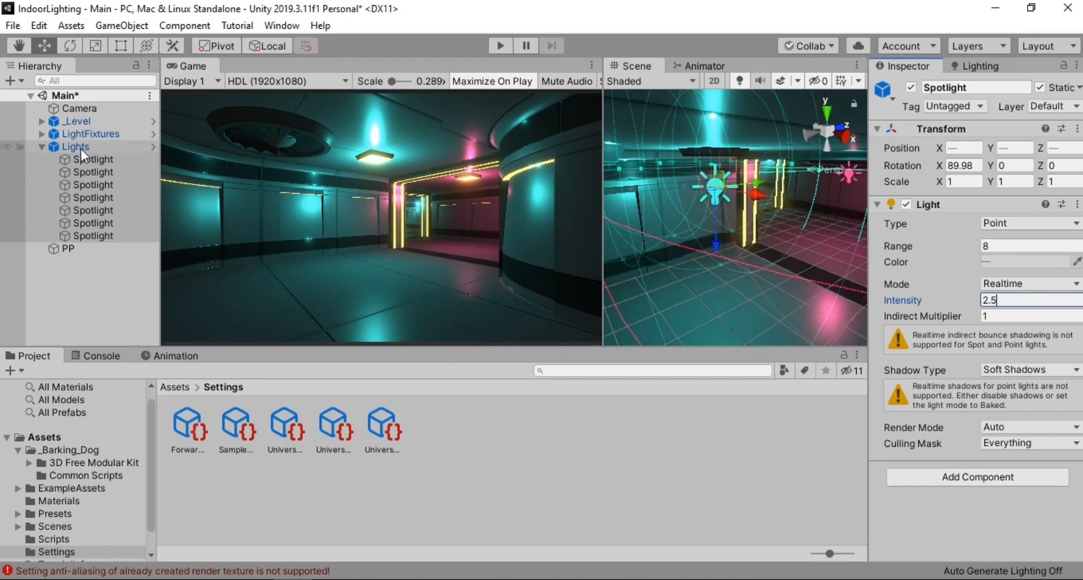
Step: Create a Reflection Probe in the Main scene from the Hierarchy's Light submenu
{"action": "left_click", "coordinate": [75, 146]}
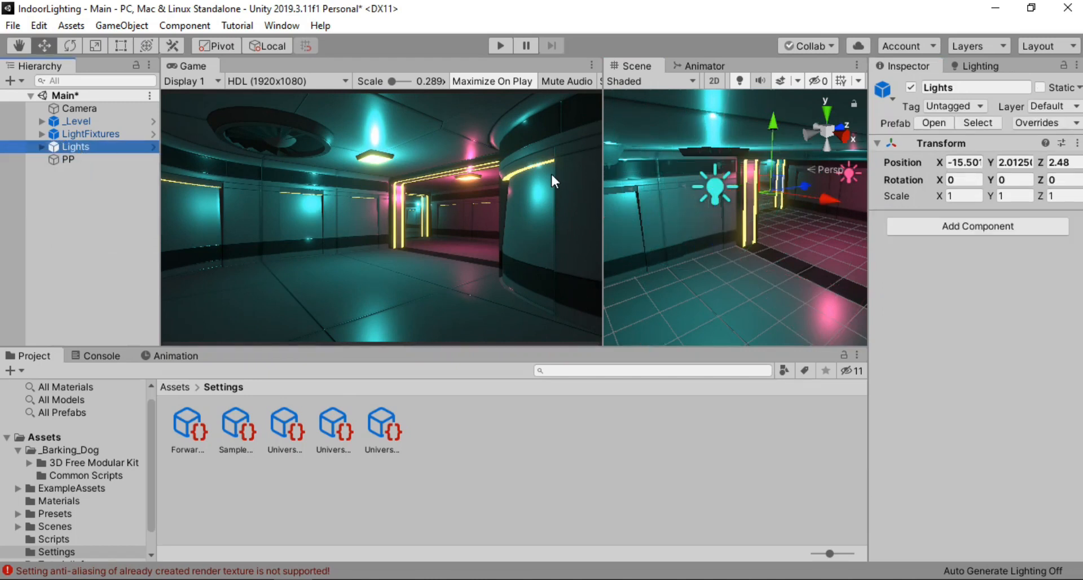
{"action": "mouse_move", "coordinate": [78, 207]}
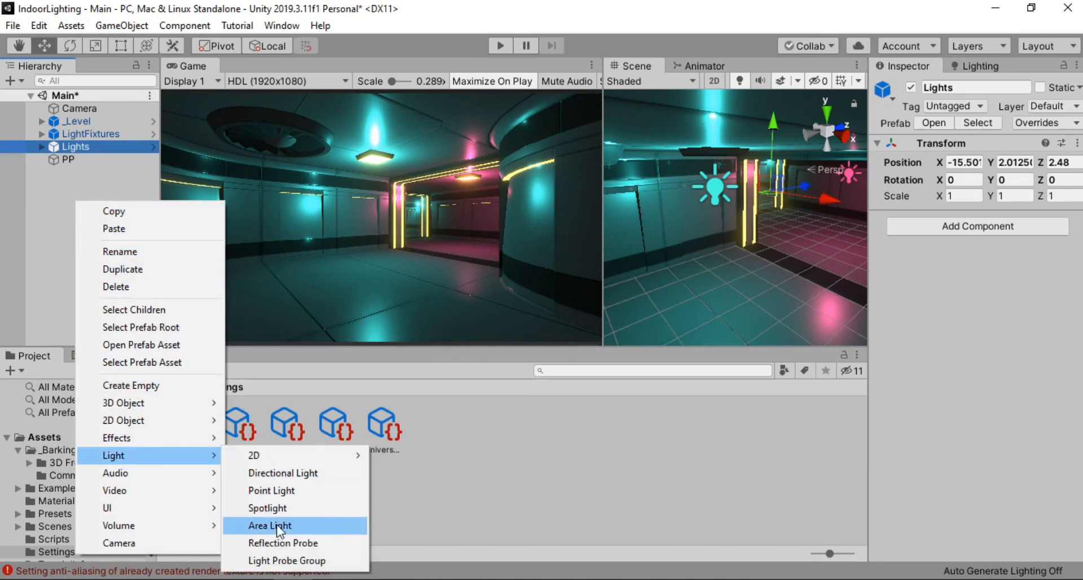
{"action": "left_click", "coordinate": [283, 543]}
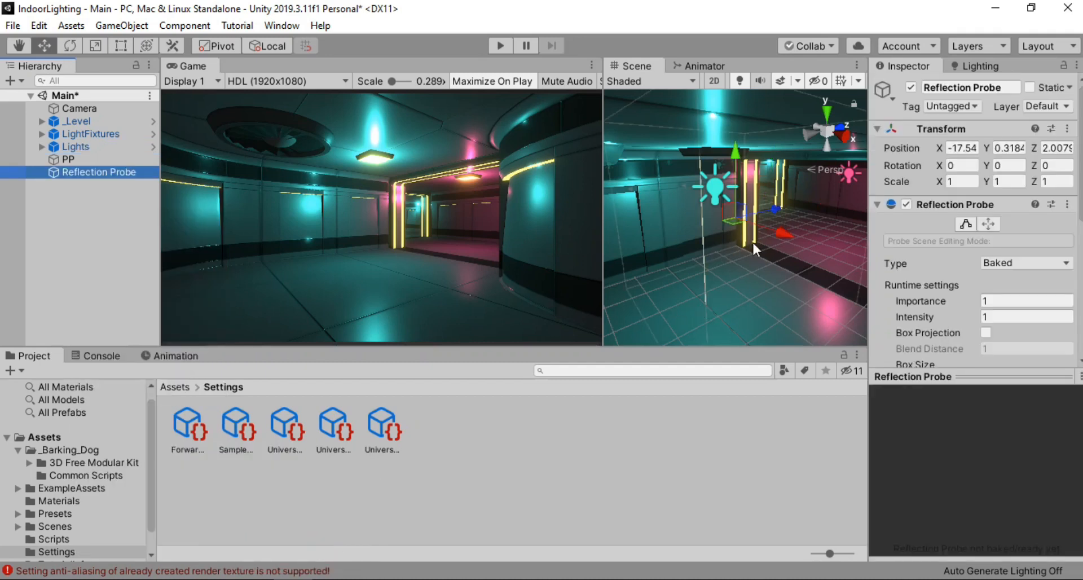
{"action": "mouse_move", "coordinate": [762, 228]}
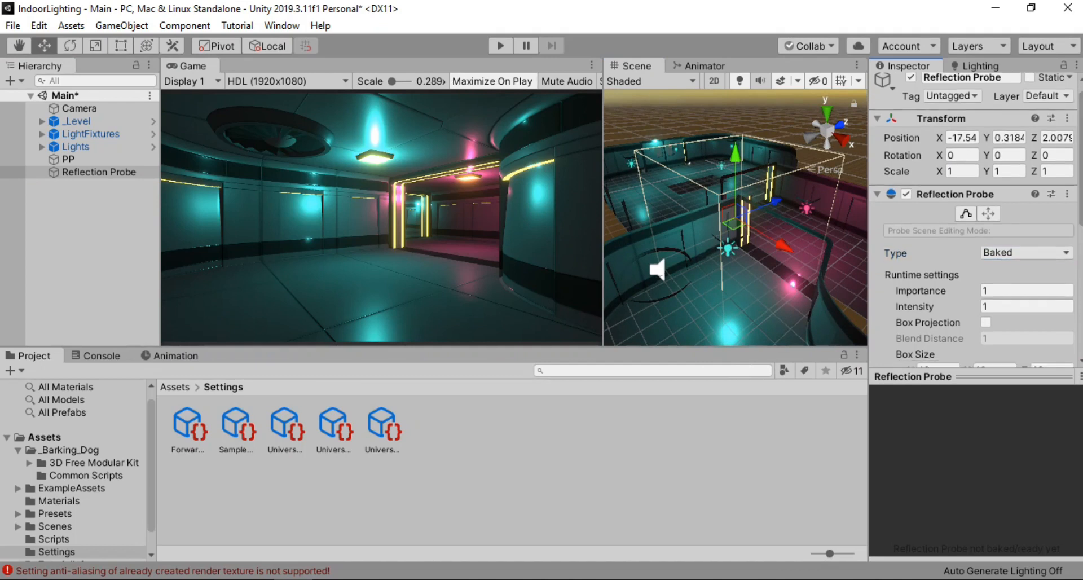
Step: Turn on Box Projection and size the probe's box to 40 × 10 × 30
{"action": "scroll", "scroll_direction": "down", "scroll_amount": 3}
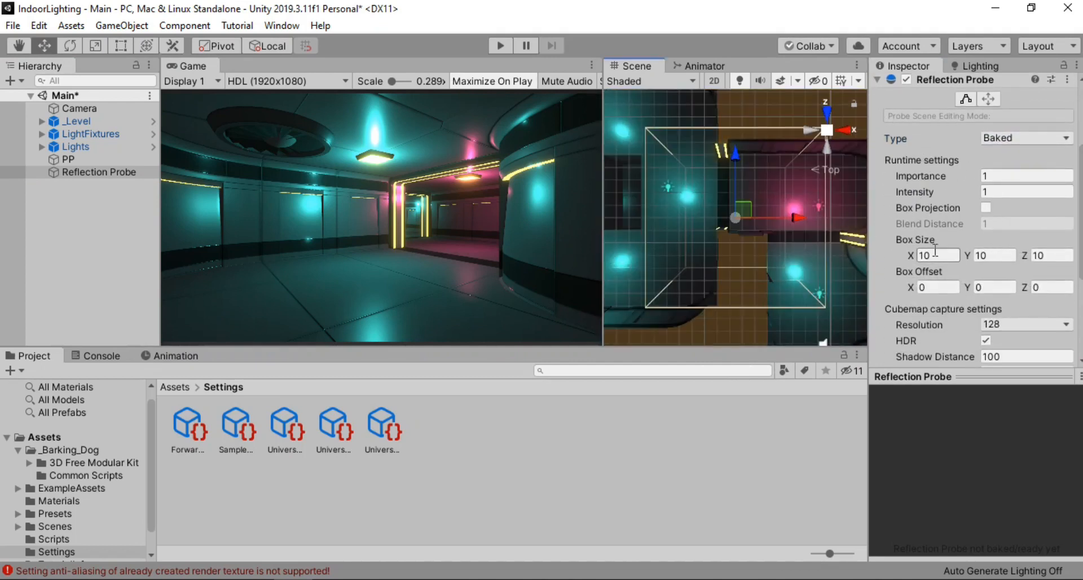
{"action": "type", "text": "3-"}
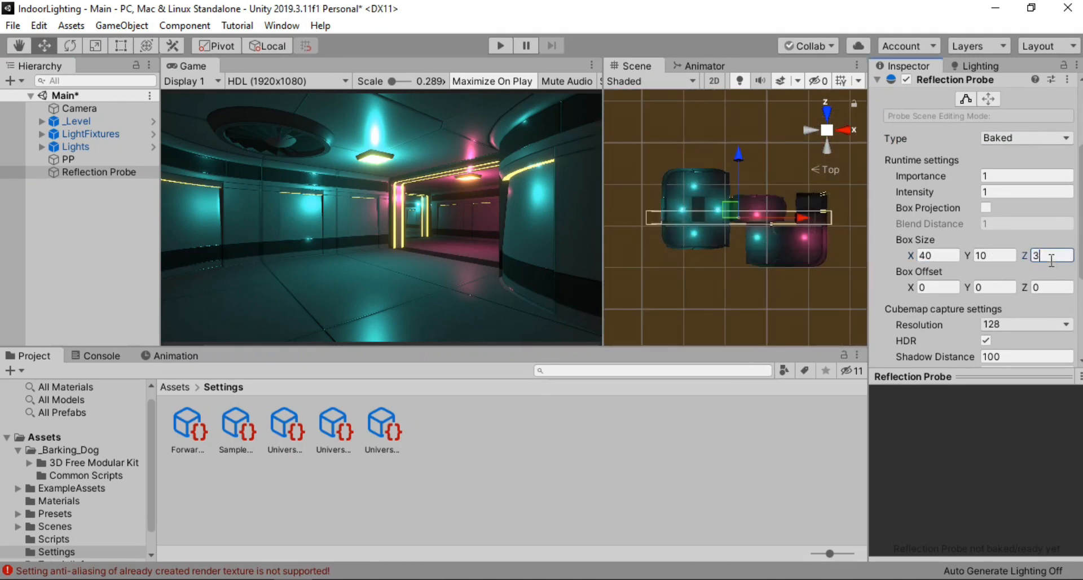
{"action": "type", "text": "0"}
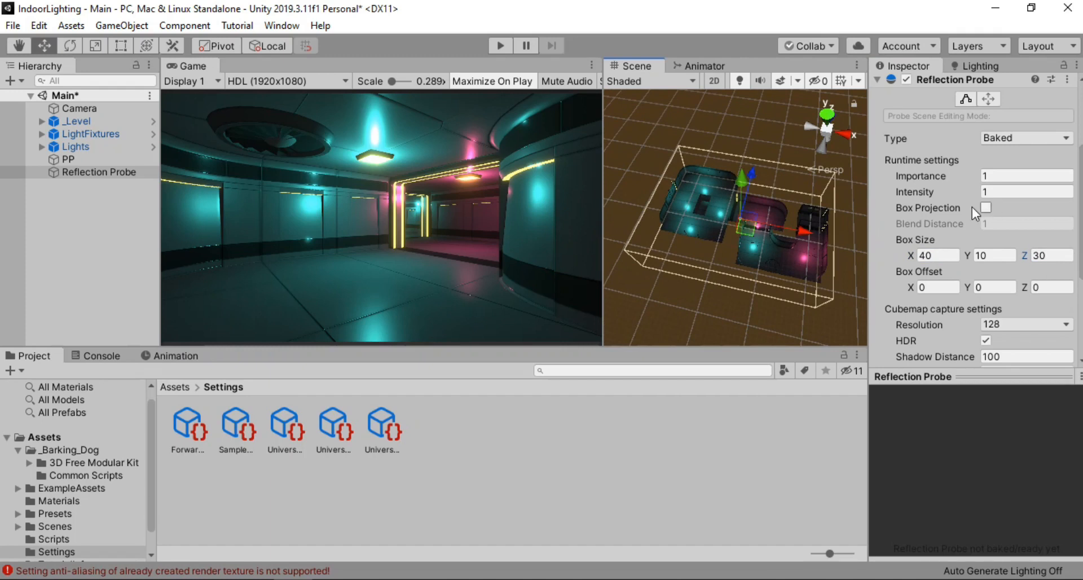
{"action": "left_click", "coordinate": [987, 208]}
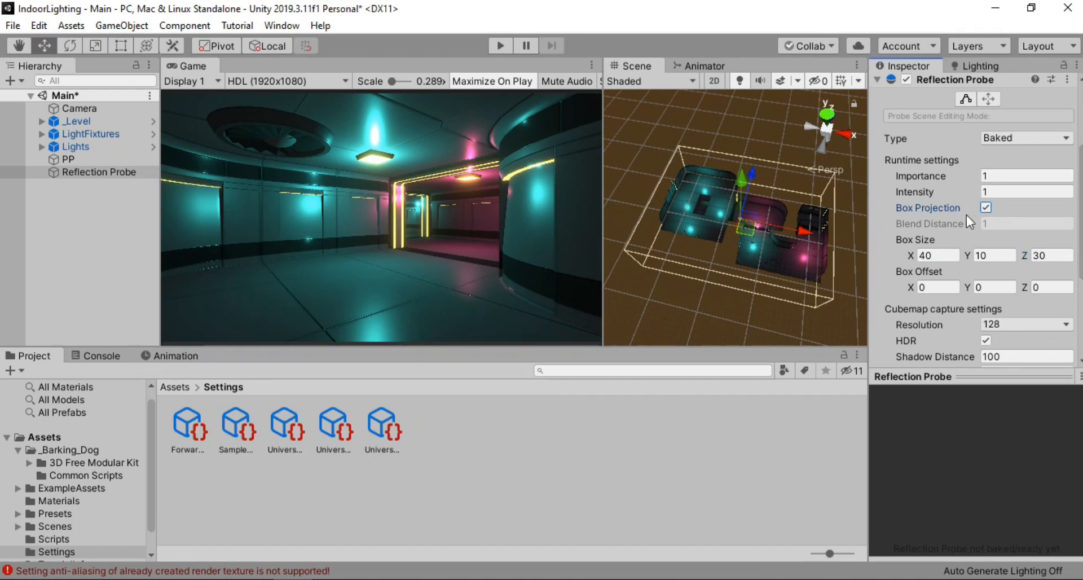
{"action": "scroll", "scroll_direction": "down", "scroll_amount": 3}
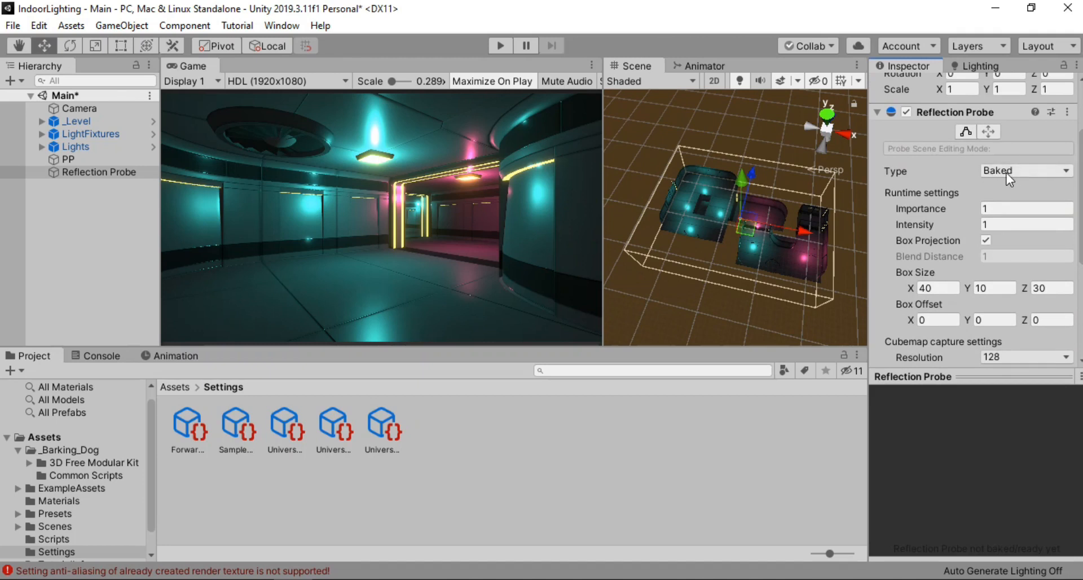
Step: Switch the Reflection Probe type to Realtime and toggle the component off and on to compare
{"action": "left_click", "coordinate": [1025, 171]}
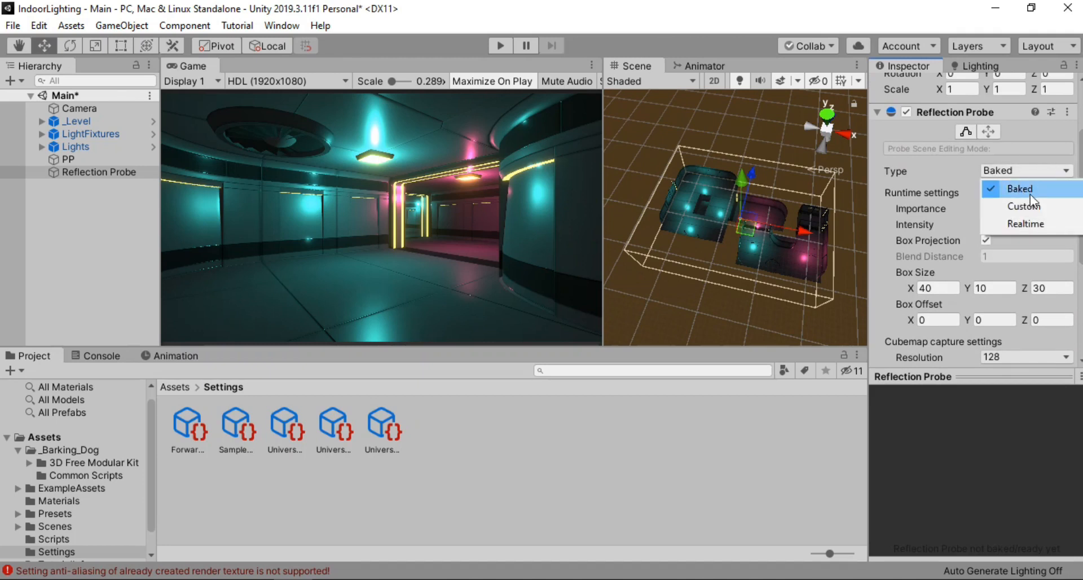
{"action": "left_click", "coordinate": [1028, 224]}
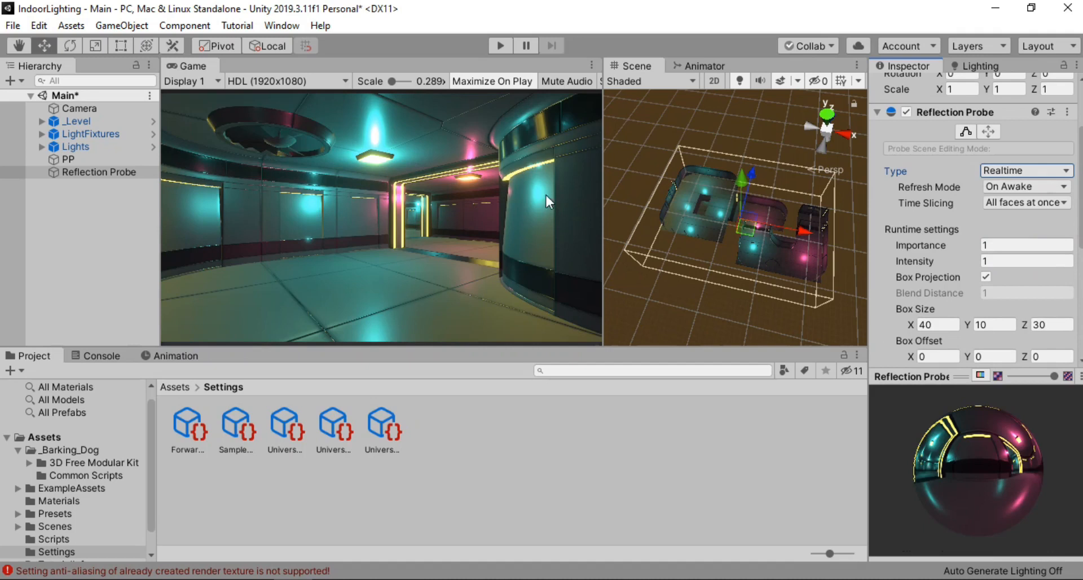
{"action": "mouse_move", "coordinate": [447, 281]}
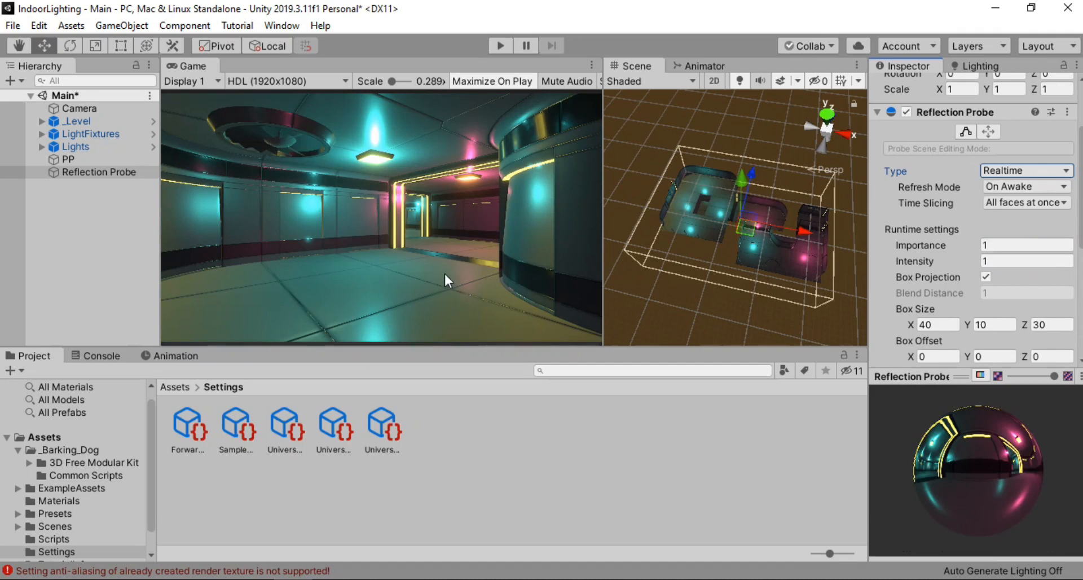
{"action": "mouse_move", "coordinate": [981, 151]}
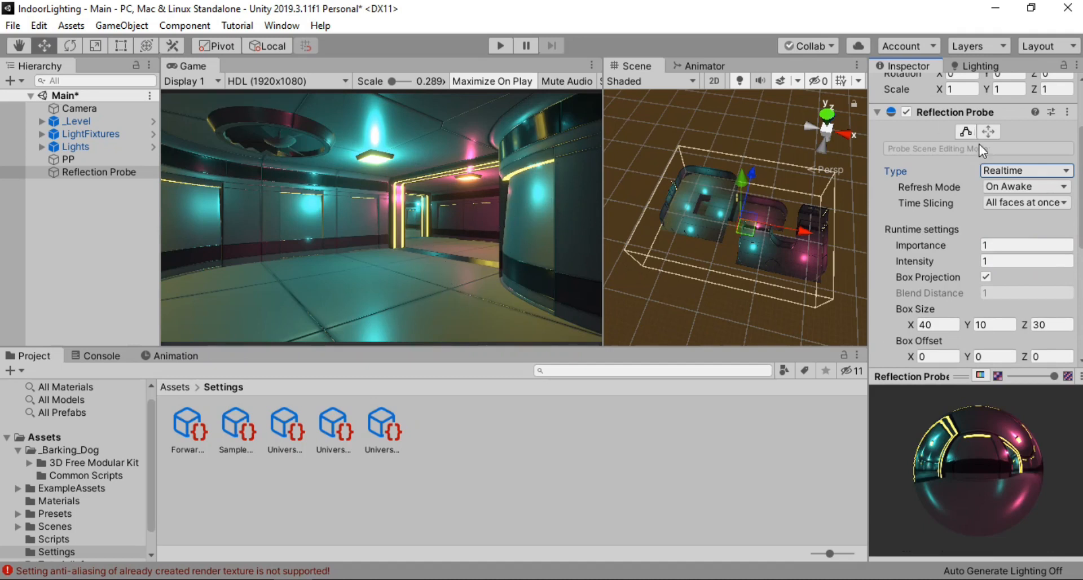
{"action": "left_click", "coordinate": [907, 112]}
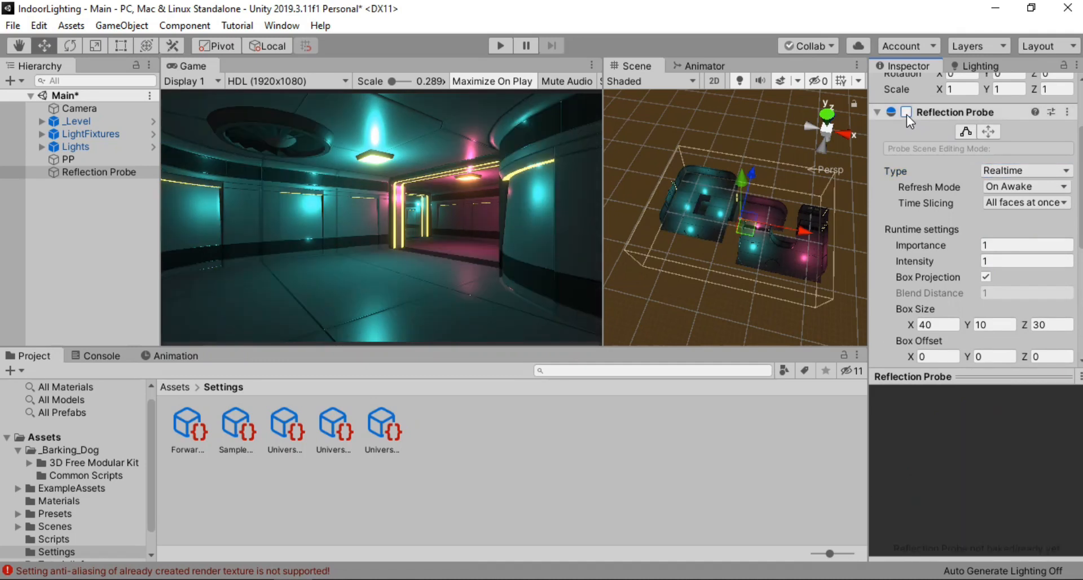
{"action": "left_click", "coordinate": [906, 112]}
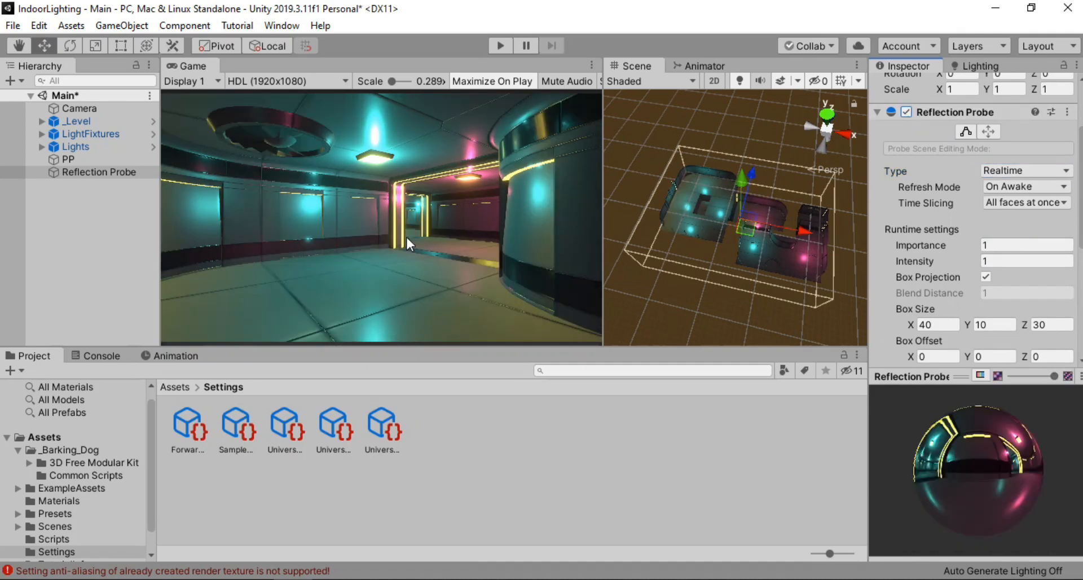
{"action": "mouse_move", "coordinate": [1077, 236]}
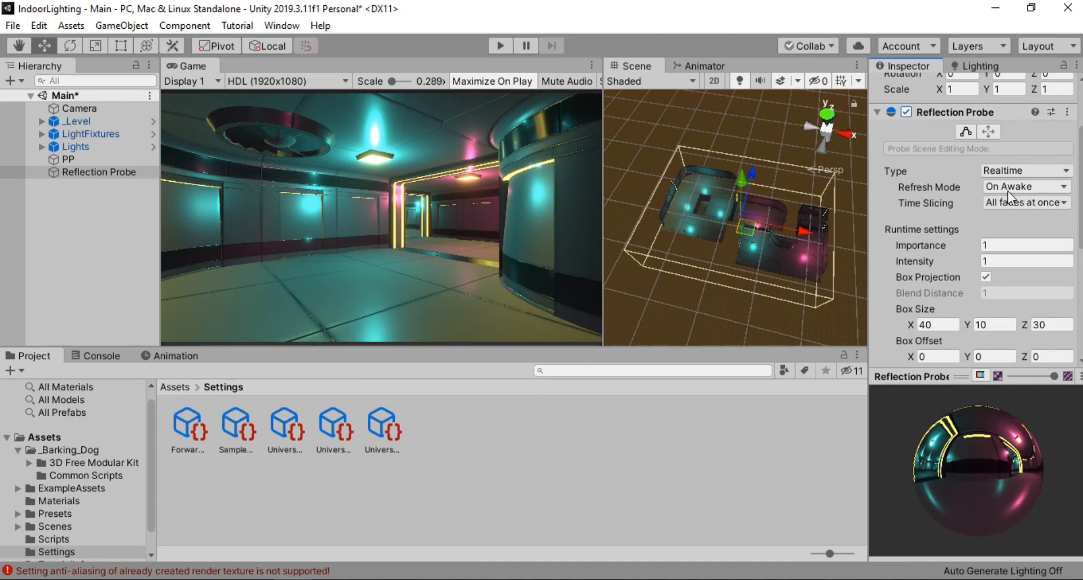
Step: Set the reflection probe's intensity to 1.2
{"action": "left_click", "coordinate": [1025, 202]}
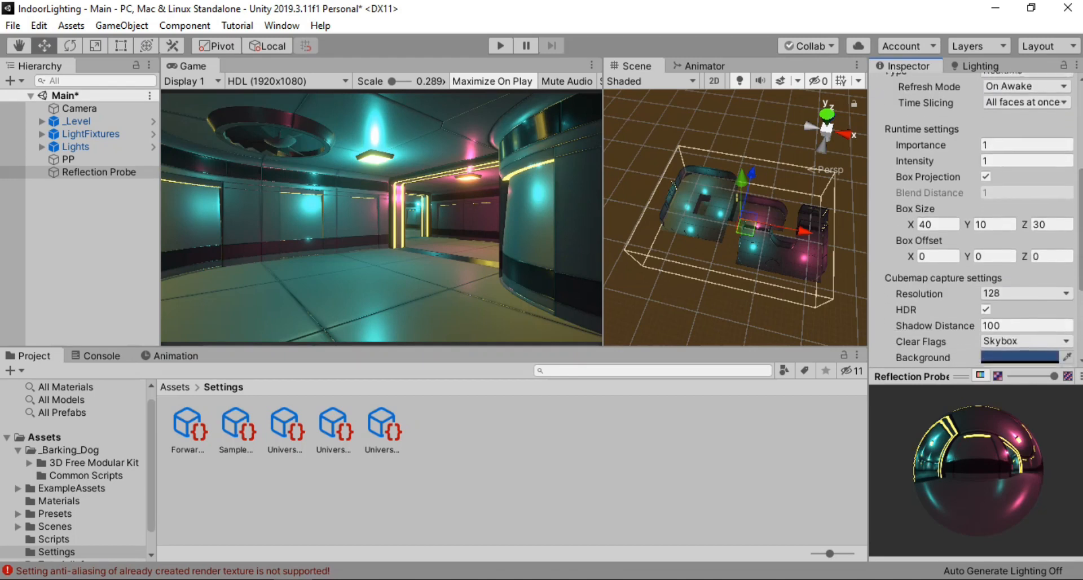
{"action": "left_click", "coordinate": [1025, 153]}
{"action": "type", "text": ".2"}
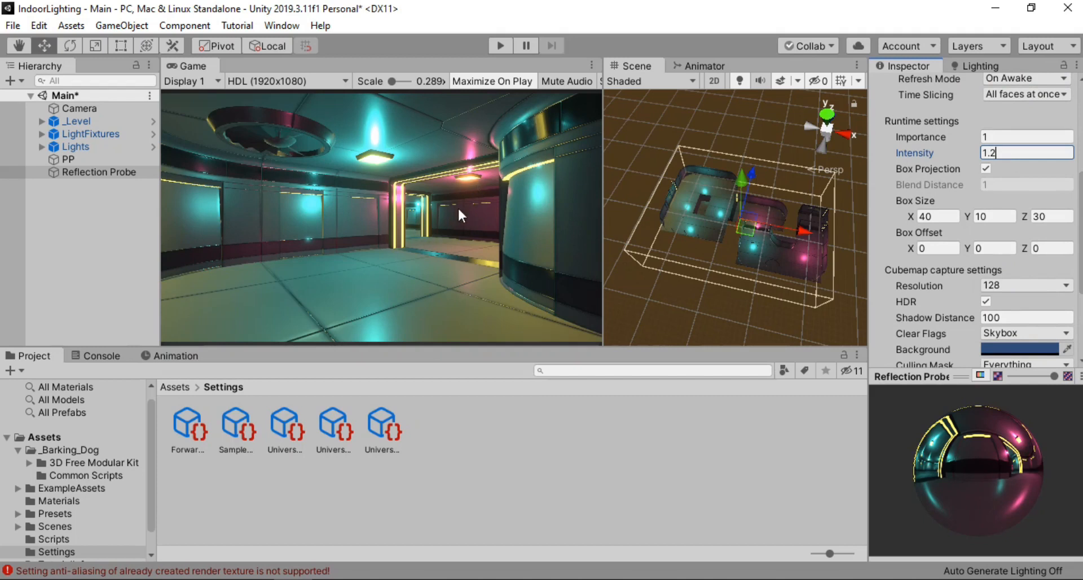
{"action": "mouse_move", "coordinate": [945, 157]}
{"action": "type", "text": "2.58"}
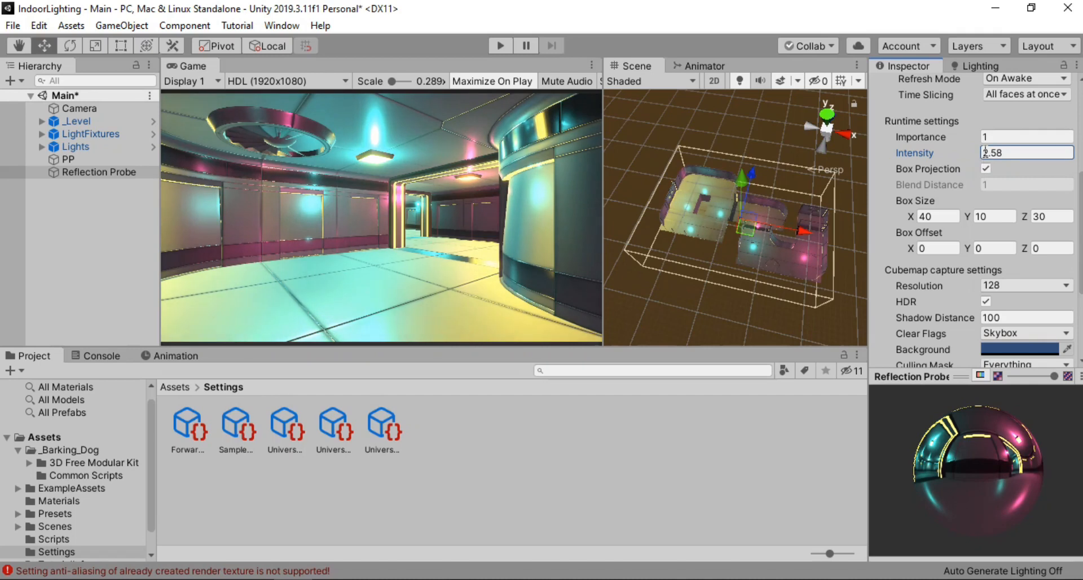
{"action": "type", "text": "1.2"}
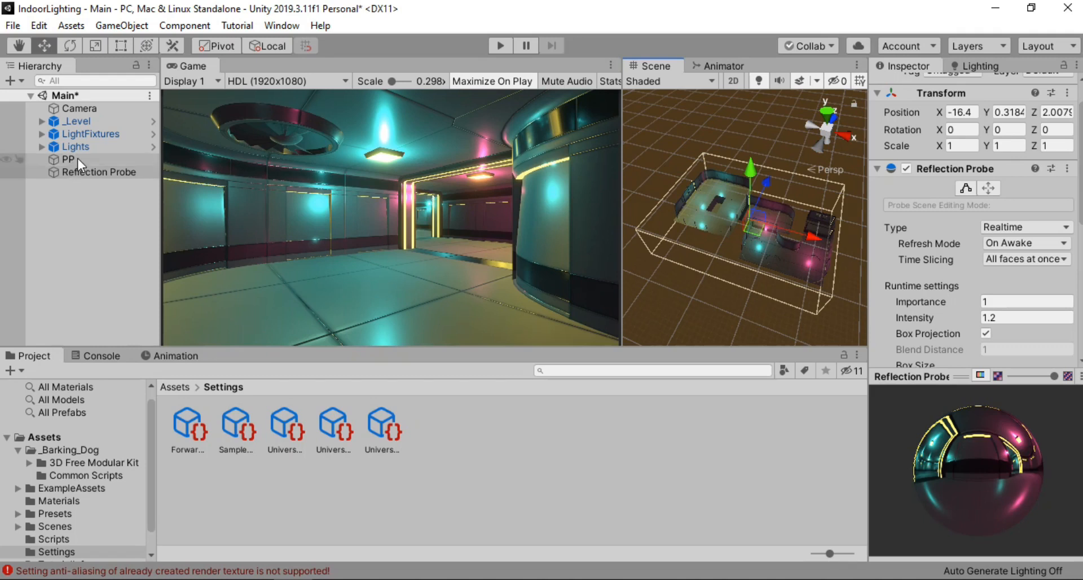
Step: On the PP volume, collapse Bloom and add a Tonemapping override in ACES mode
{"action": "left_click", "coordinate": [69, 160]}
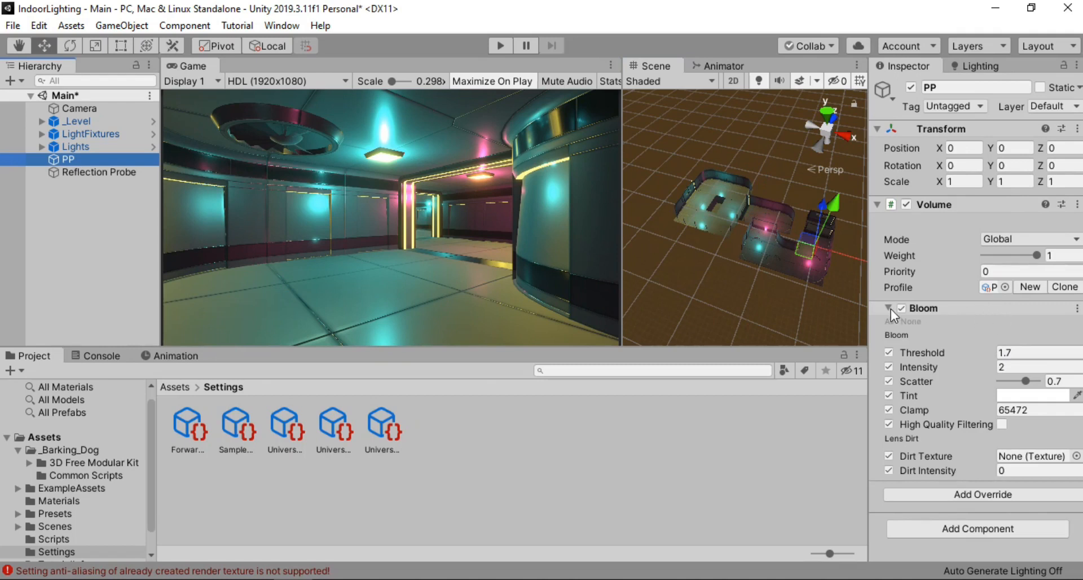
{"action": "left_click", "coordinate": [879, 308]}
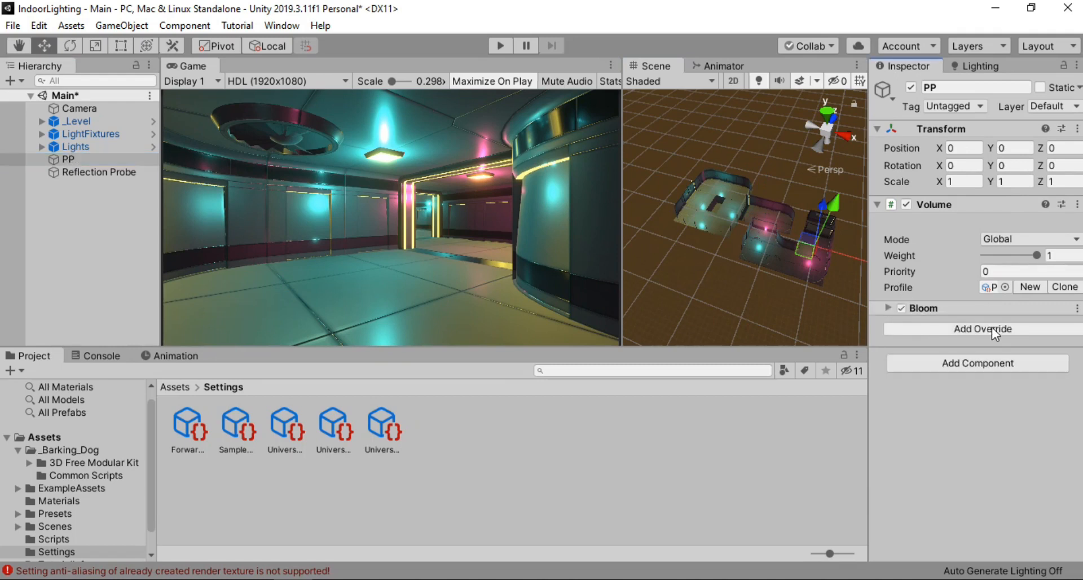
{"action": "left_click", "coordinate": [981, 329]}
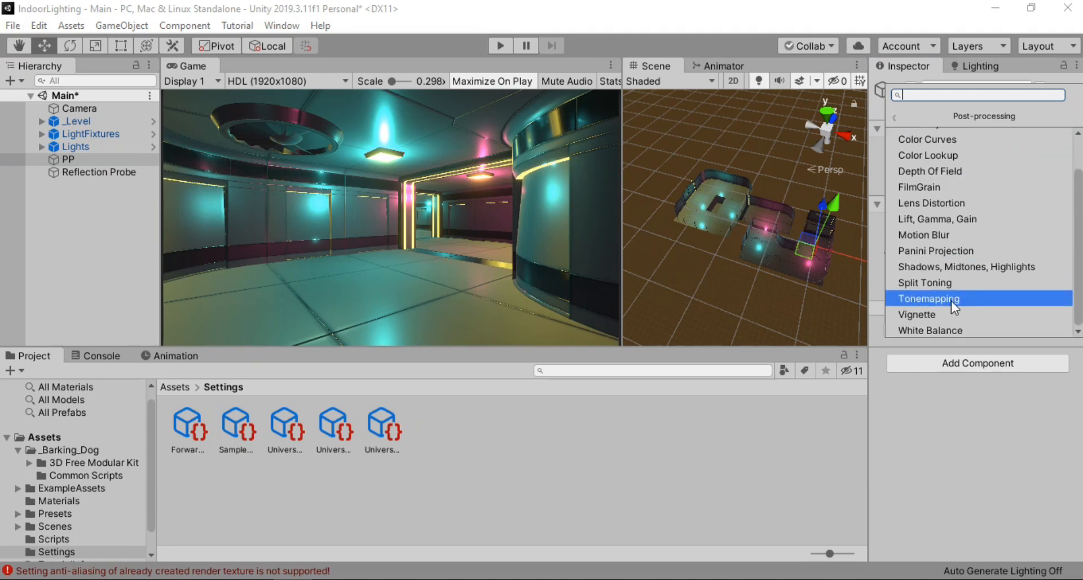
{"action": "left_click", "coordinate": [928, 298]}
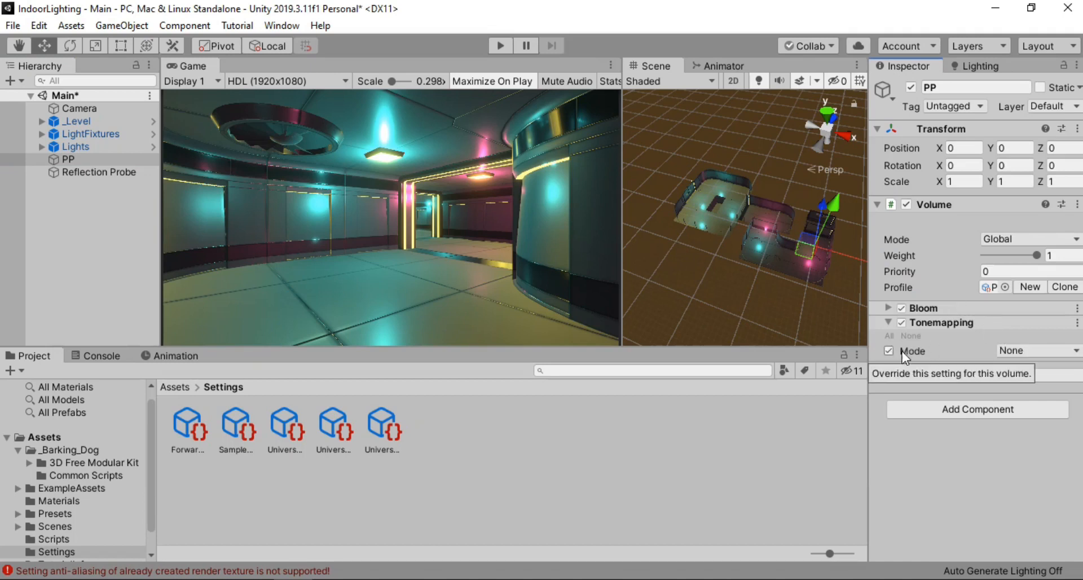
{"action": "left_click", "coordinate": [1038, 350]}
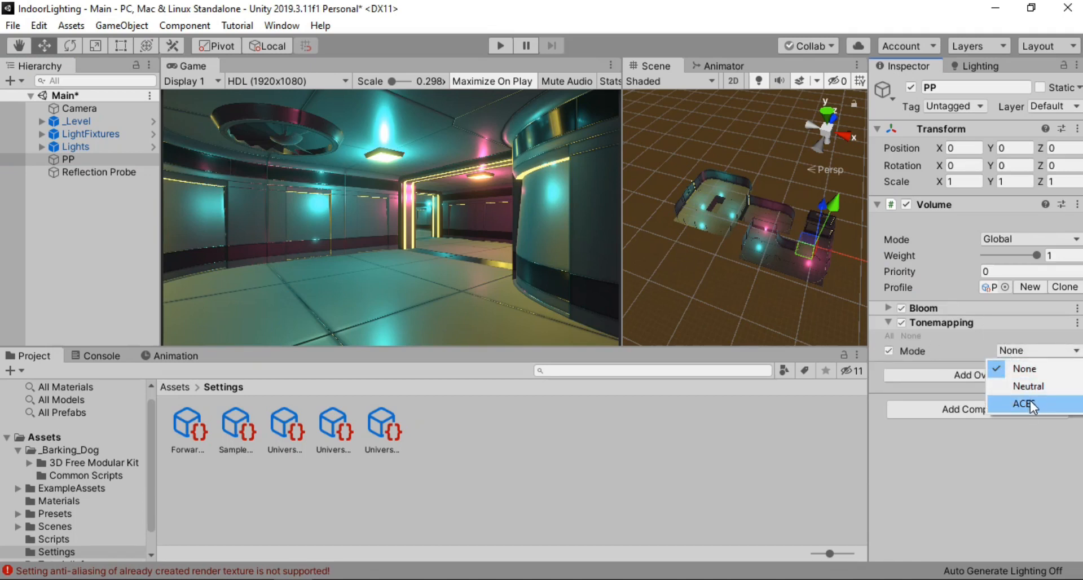
{"action": "left_click", "coordinate": [1023, 403]}
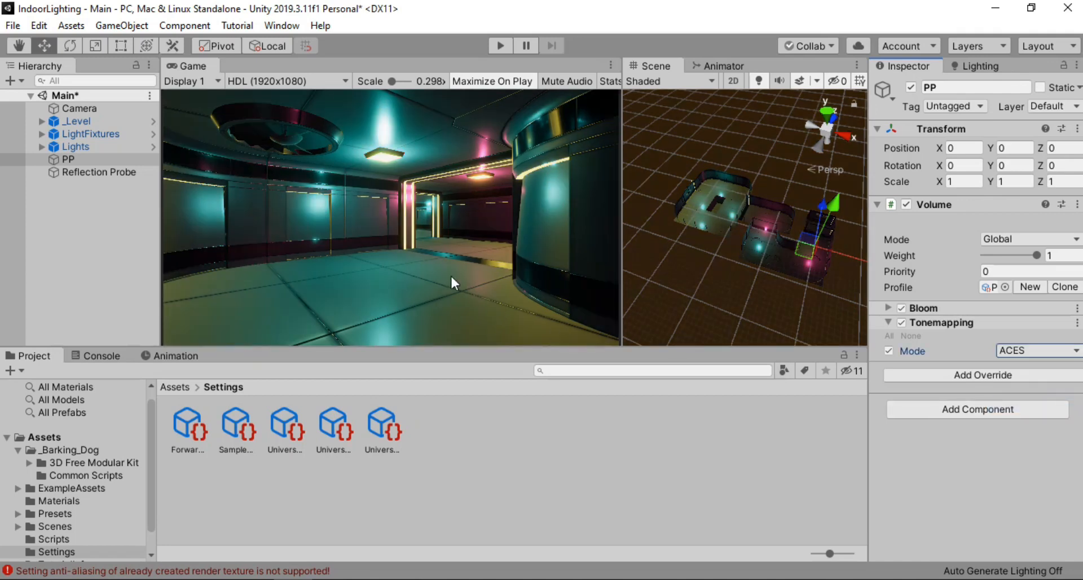
{"action": "mouse_move", "coordinate": [546, 218]}
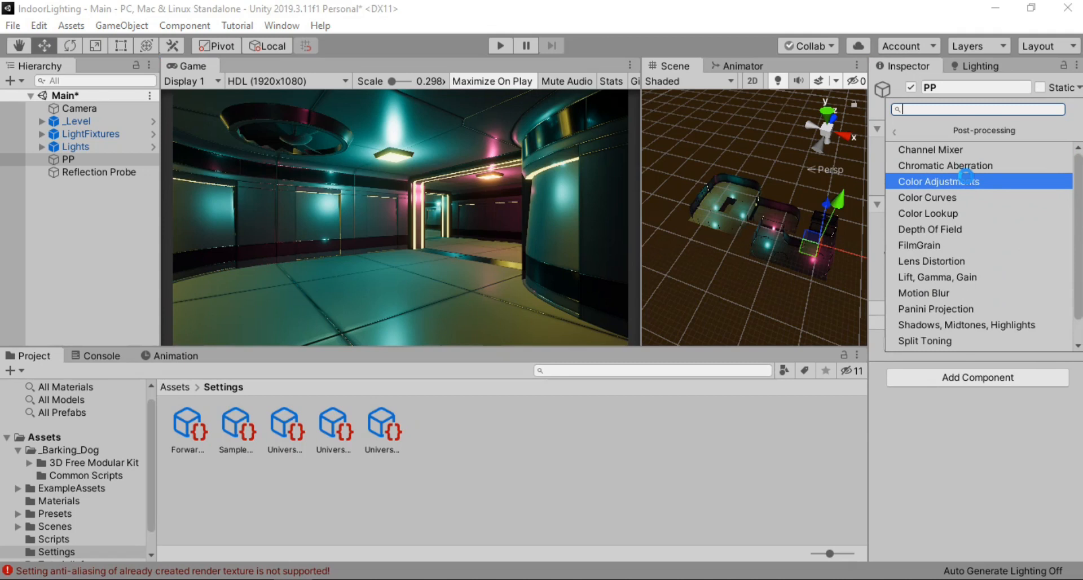
Step: Add Color Adjustments with post exposure 0.3, and contrast and saturation raised to 5
{"action": "left_click", "coordinate": [937, 181]}
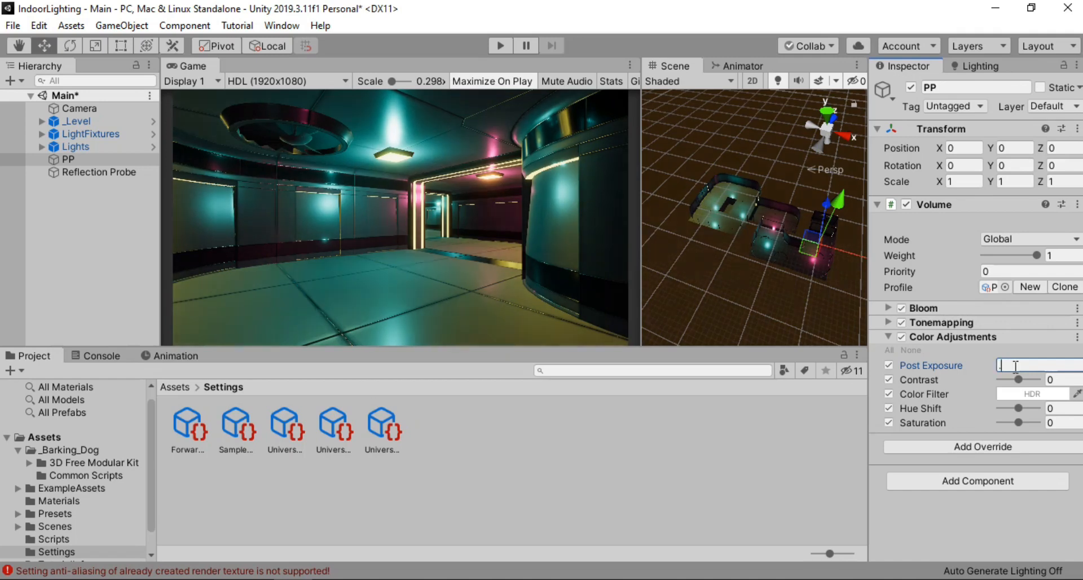
{"action": "type", "text": ".3"}
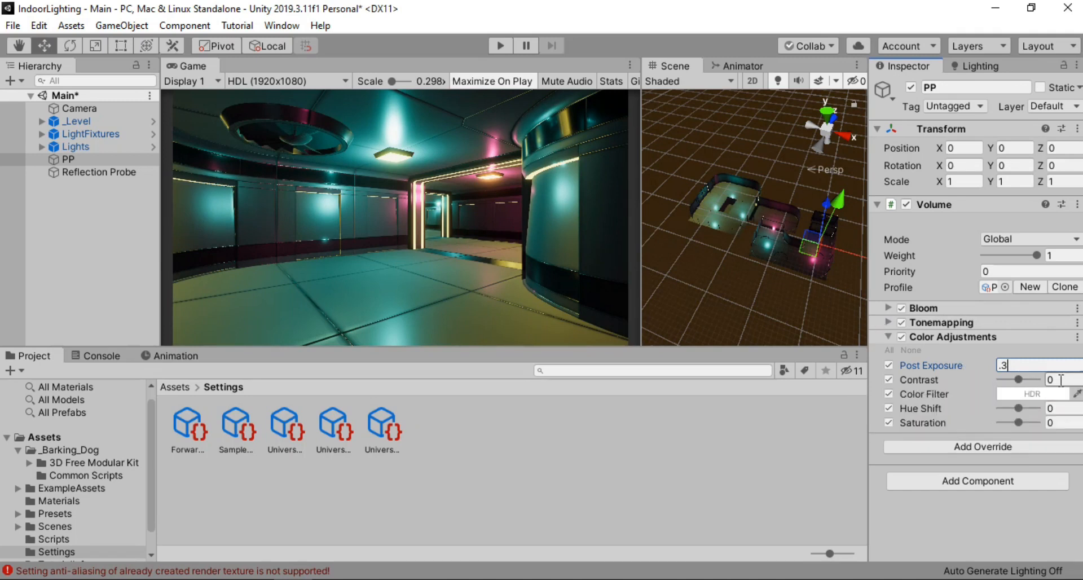
{"action": "type", "text": "10"}
{"action": "left_click", "coordinate": [1063, 422]}
{"action": "type", "text": "5"}
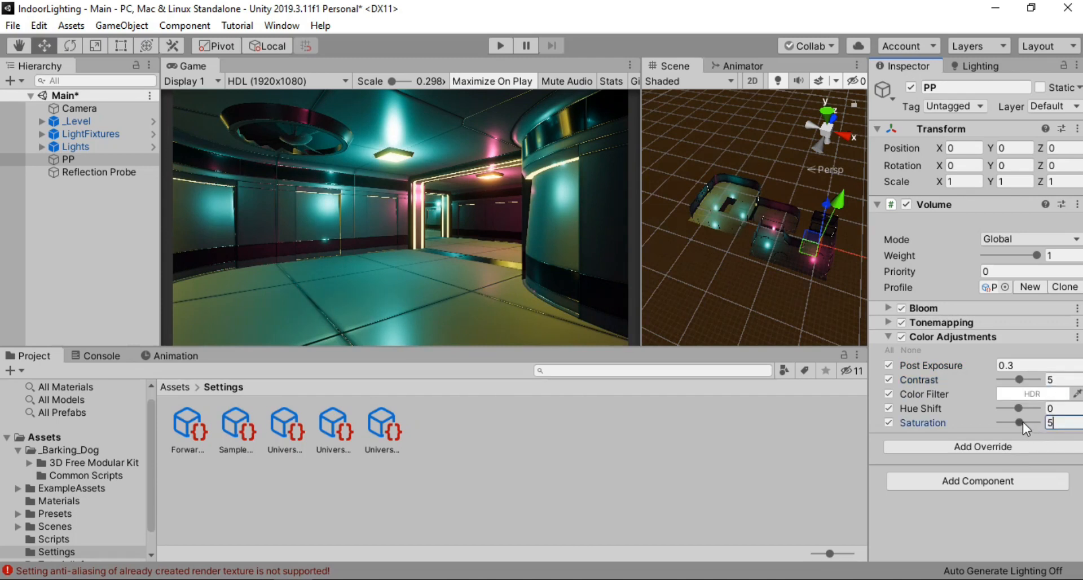
{"action": "left_click_drag", "start_coordinate": [1029, 422], "coordinate": [1010, 421]}
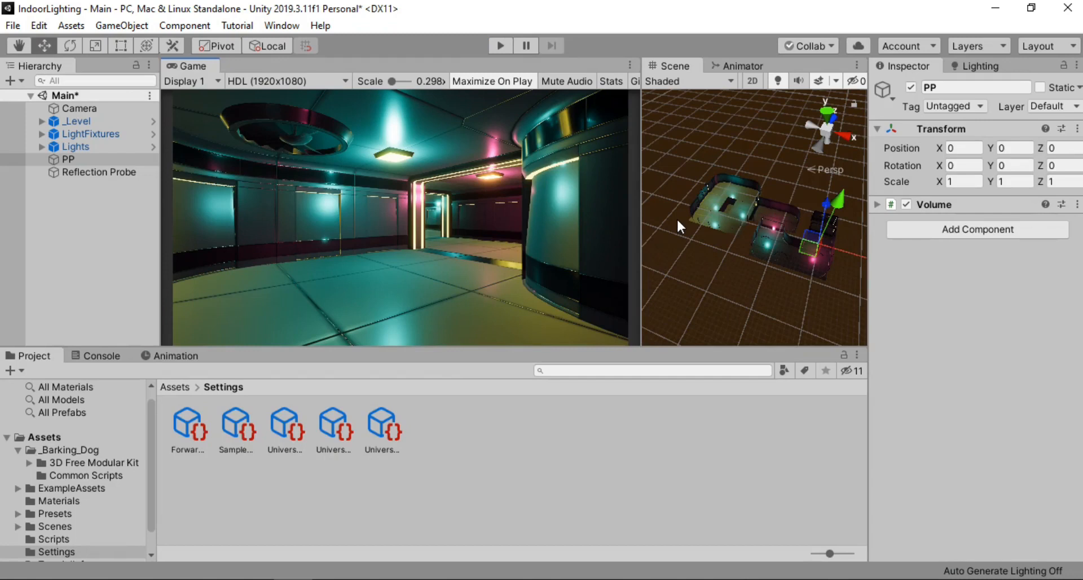
Step: Review the Reflection Probe's cubemap capture settings, then bring up the Lighting settings
{"action": "left_click", "coordinate": [99, 172]}
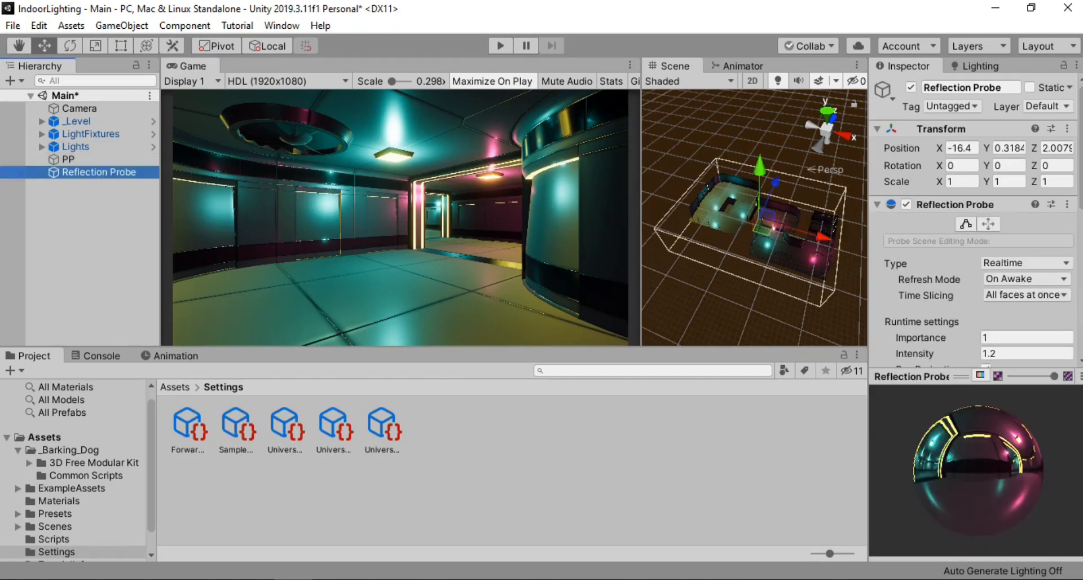
{"action": "scroll", "scroll_direction": "down", "scroll_amount": 3}
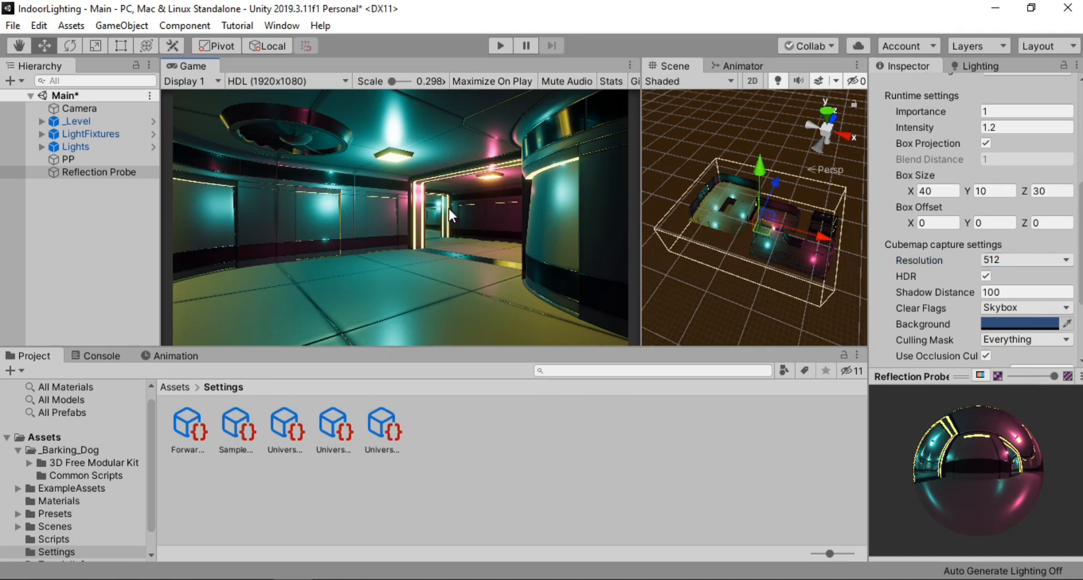
{"action": "mouse_move", "coordinate": [324, 182]}
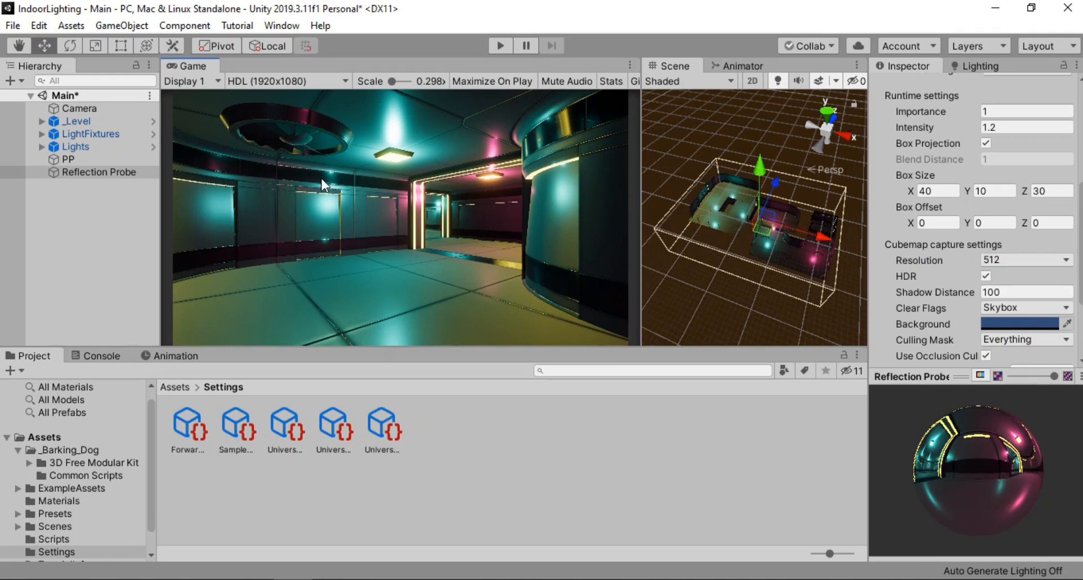
{"action": "left_click", "coordinate": [982, 65]}
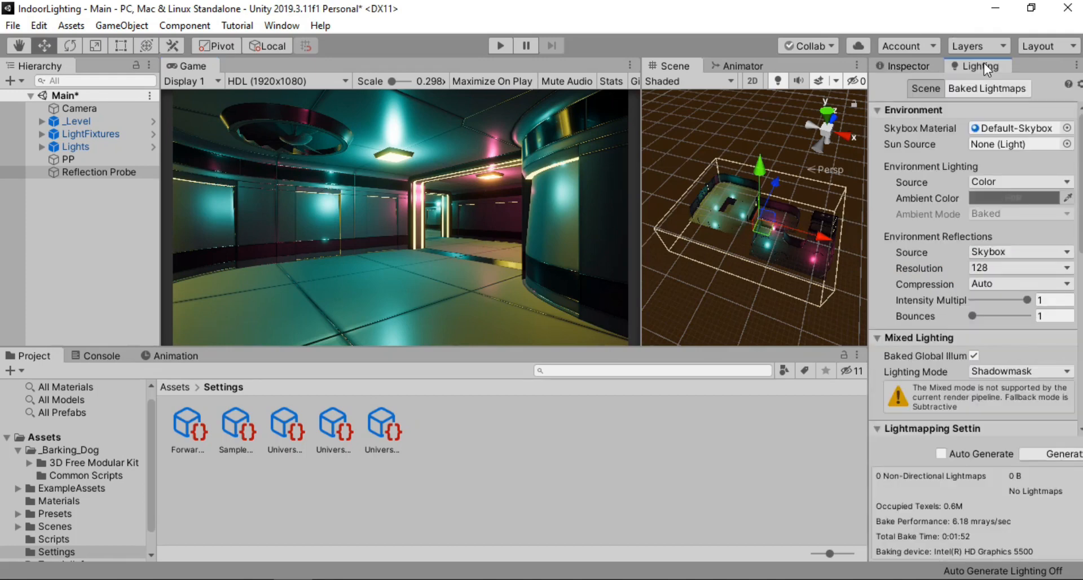